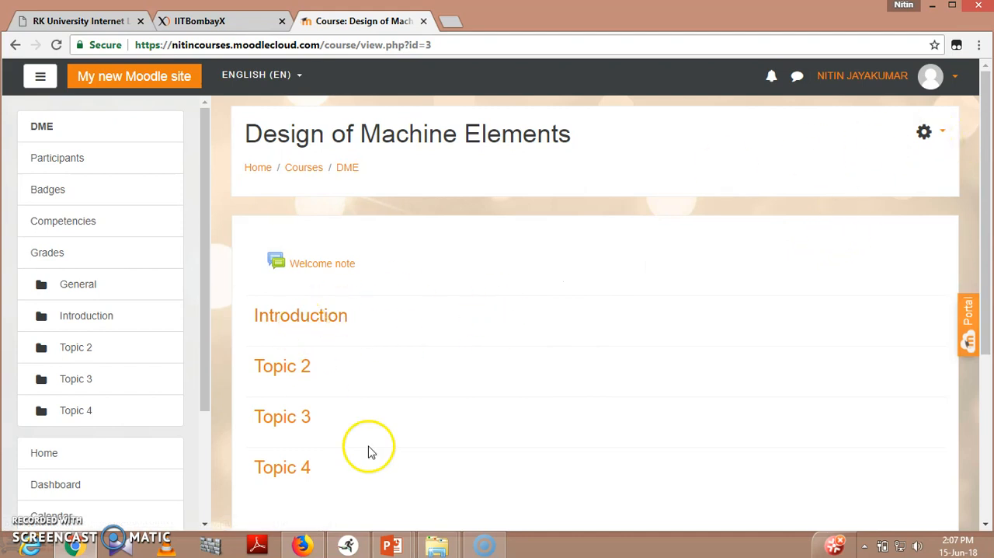
- Turn editing on for the Design of Machine Elements course from the settings gear menu
{"action": "left_click", "coordinate": [924, 131]}
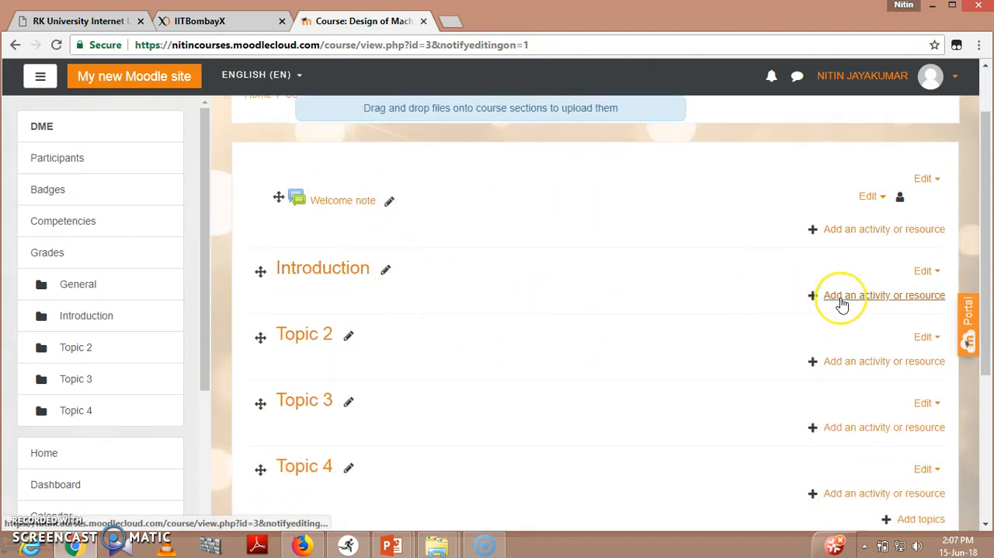
- Choose File in the activity chooser under Introduction and confirm adding it
{"action": "left_click", "coordinate": [883, 296]}
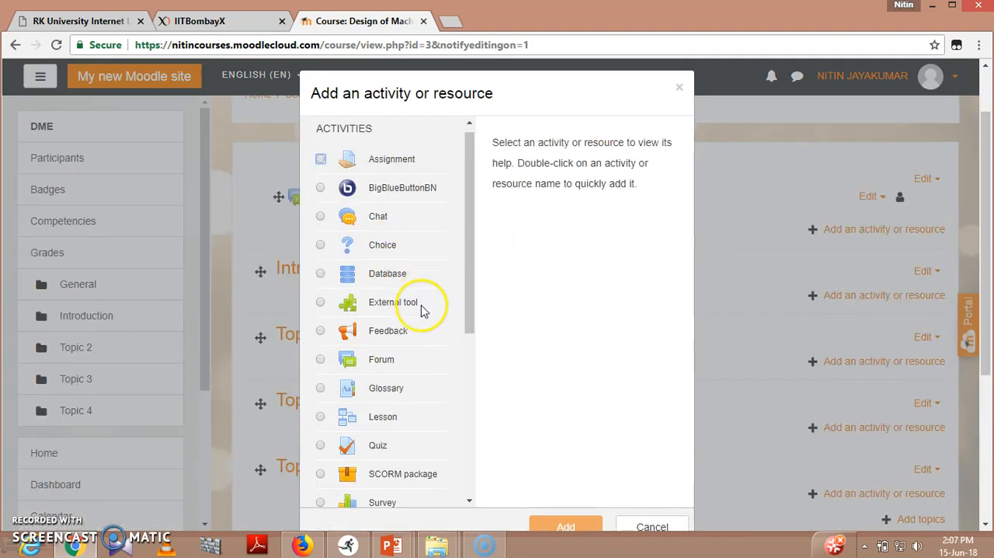
{"action": "scroll", "scroll_direction": "down", "scroll_amount": 3}
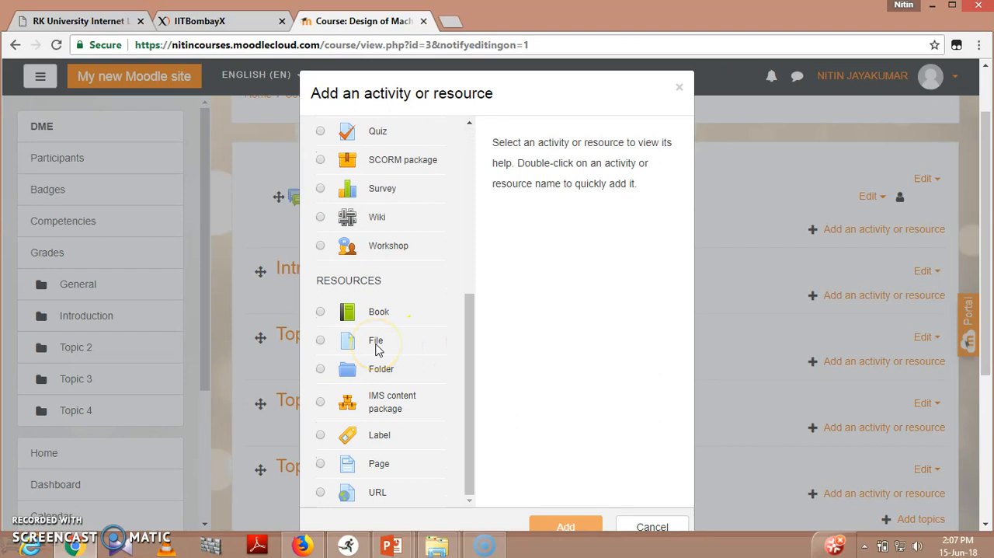
{"action": "left_click", "coordinate": [320, 339]}
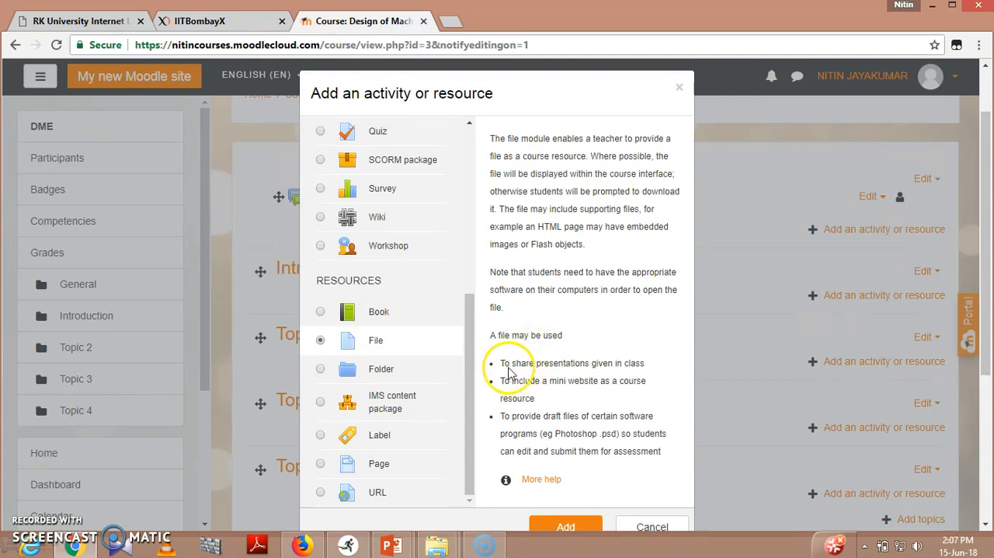
{"action": "mouse_move", "coordinate": [511, 394]}
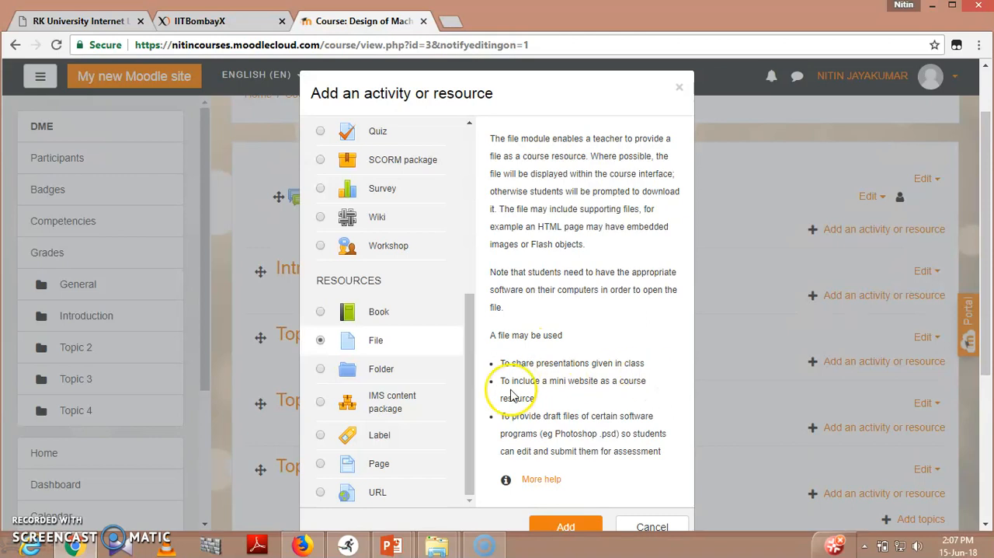
{"action": "mouse_move", "coordinate": [585, 402]}
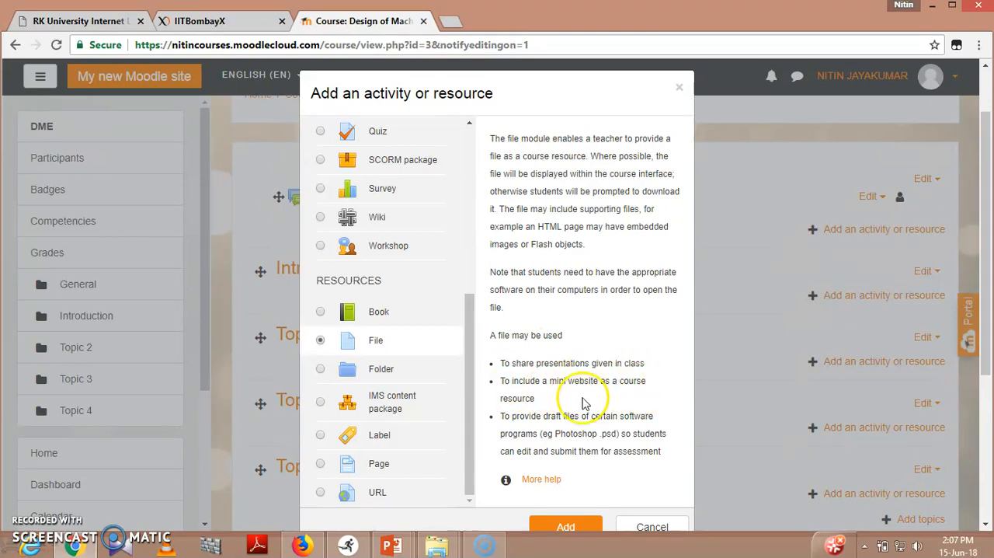
{"action": "mouse_move", "coordinate": [573, 423]}
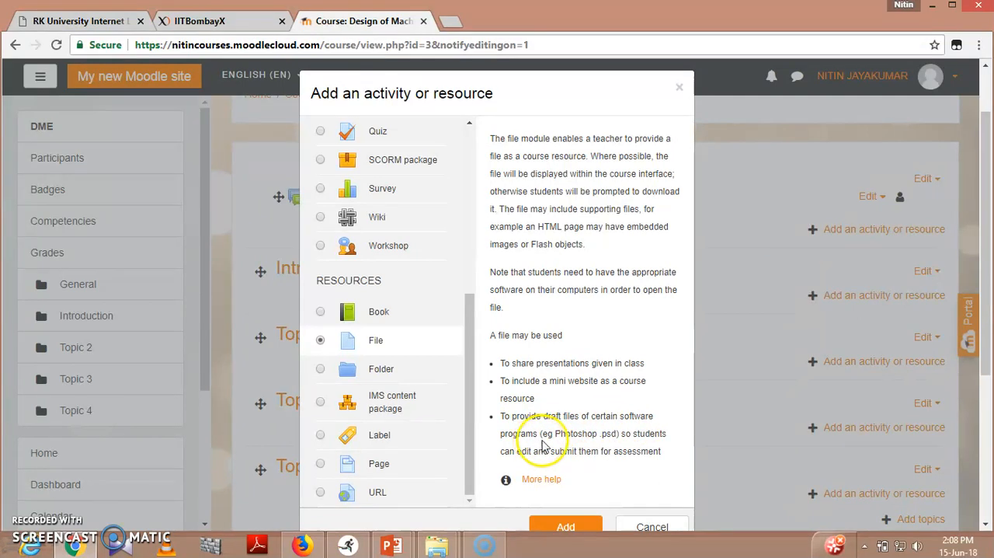
{"action": "mouse_move", "coordinate": [578, 463]}
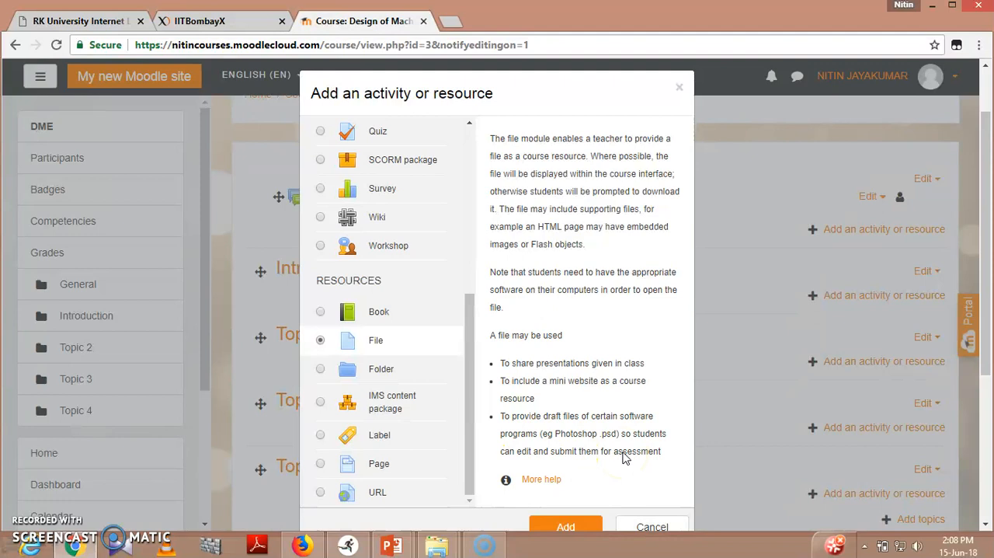
{"action": "mouse_move", "coordinate": [555, 353]}
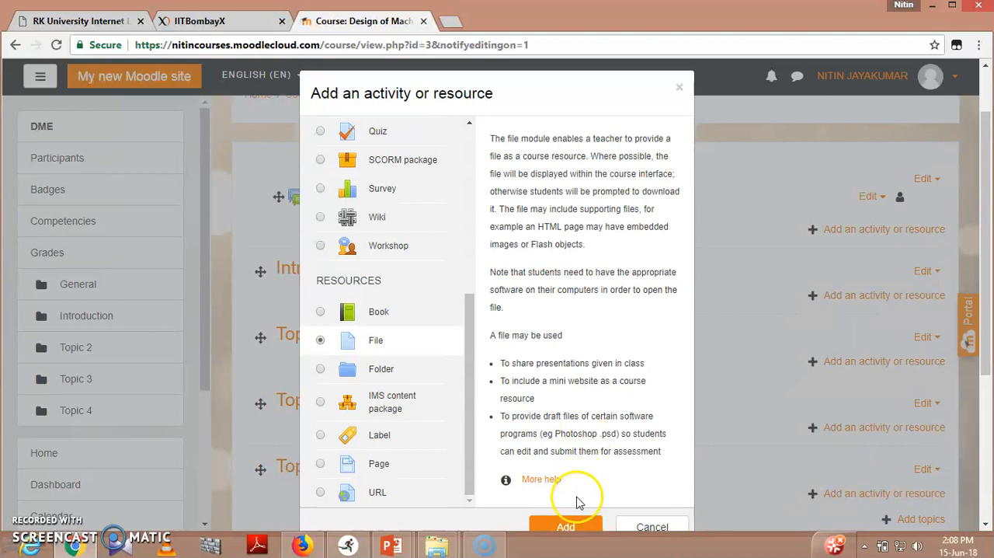
{"action": "left_click", "coordinate": [565, 527]}
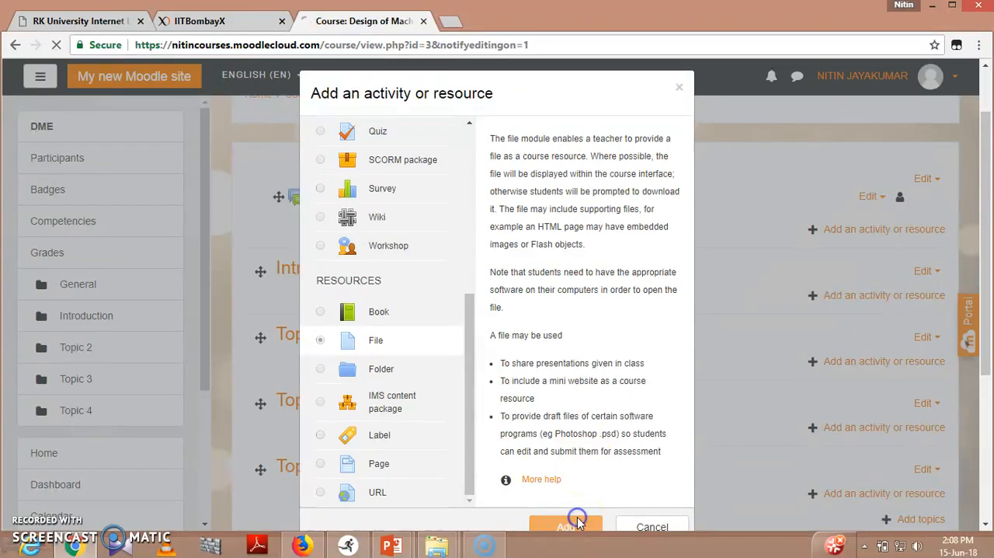
- Name the new file resource 'Course Evaluation Methodology'
{"action": "left_click", "coordinate": [566, 527]}
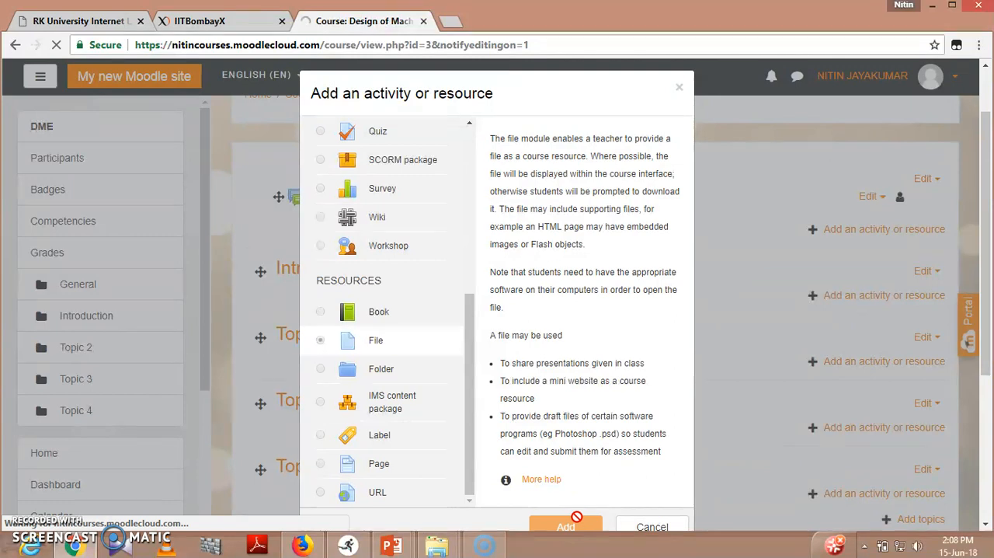
{"action": "left_click", "coordinate": [565, 527]}
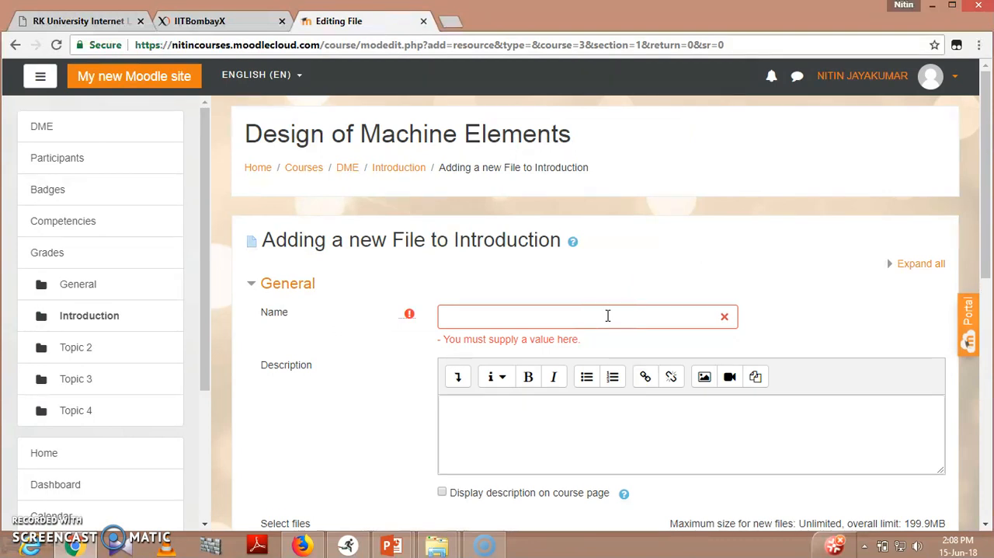
{"action": "type", "text": "Course Evalua"}
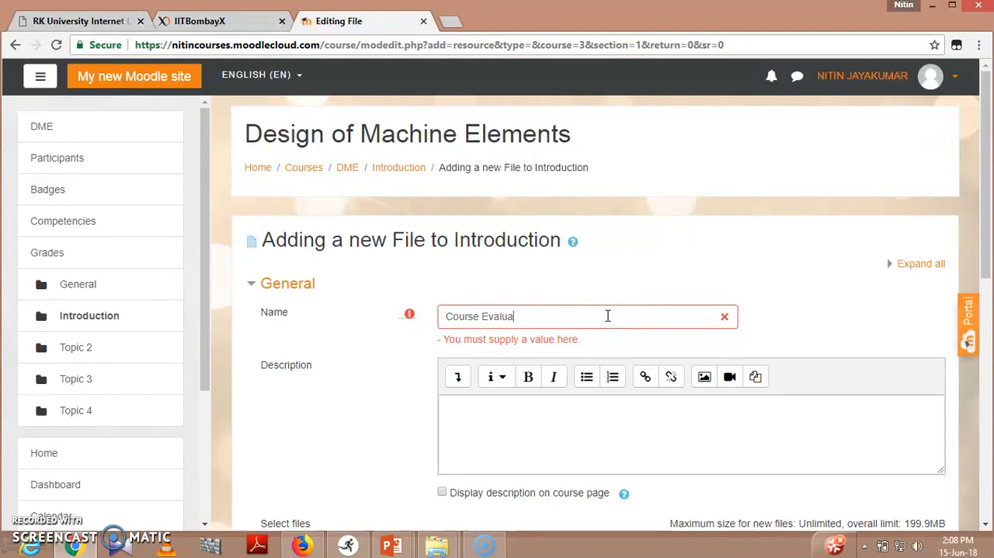
{"action": "type", "text": "tion Met"}
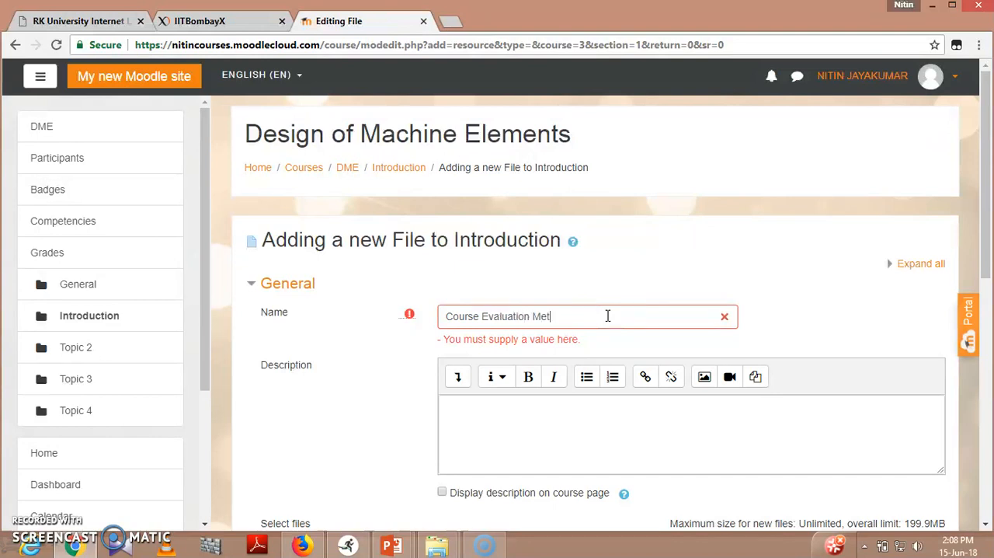
{"action": "type", "text": "hodology"}
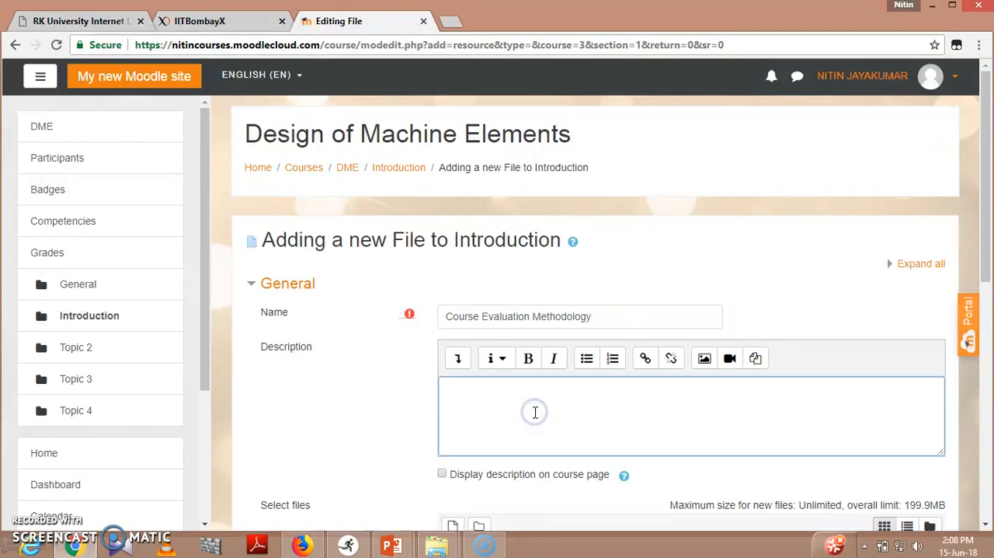
- Describe it as covering the basic evaluation methodology of the course
{"action": "type", "text": "This"}
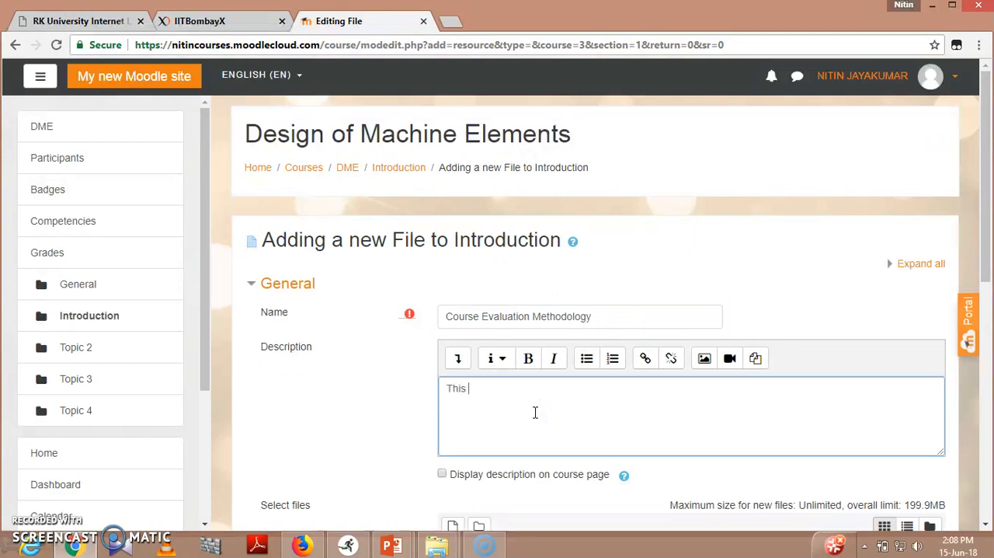
{"action": "type", "text": "describes"}
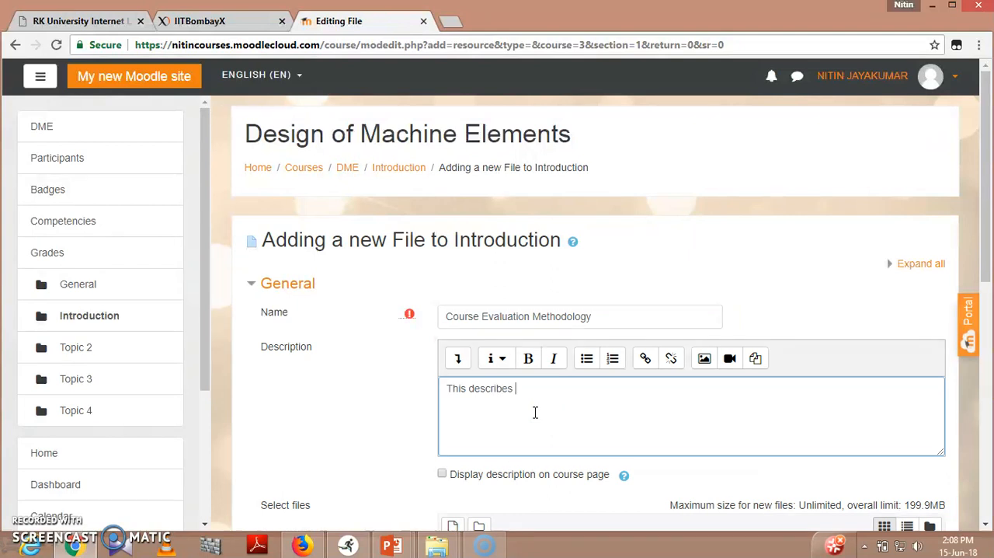
{"action": "type", "text": "the basic"}
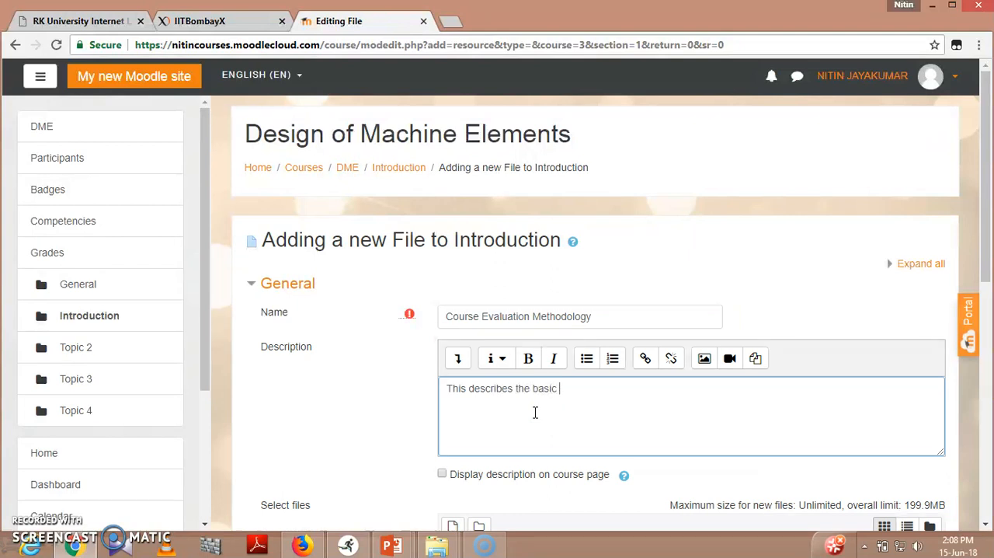
{"action": "type", "text": "evaluation meth"}
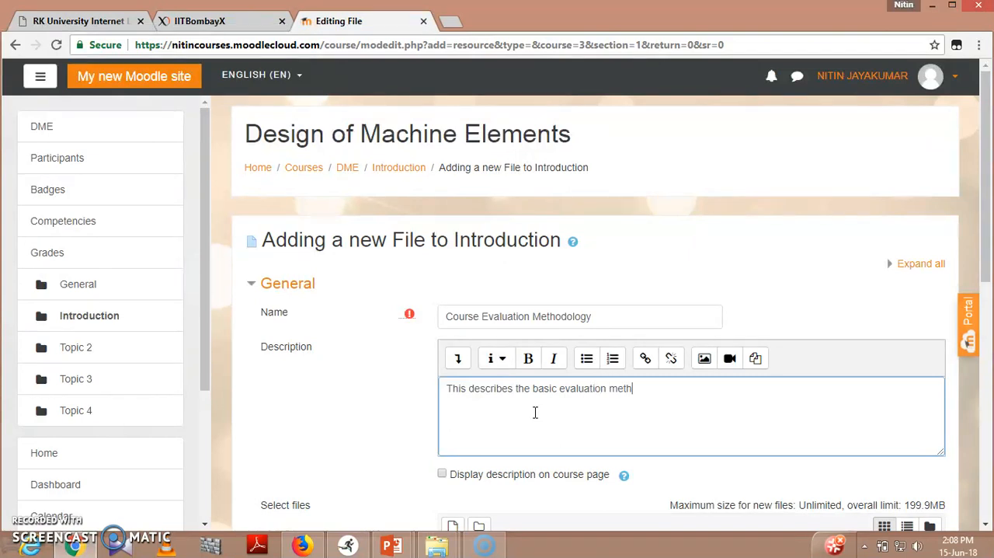
{"action": "type", "text": "odology o"}
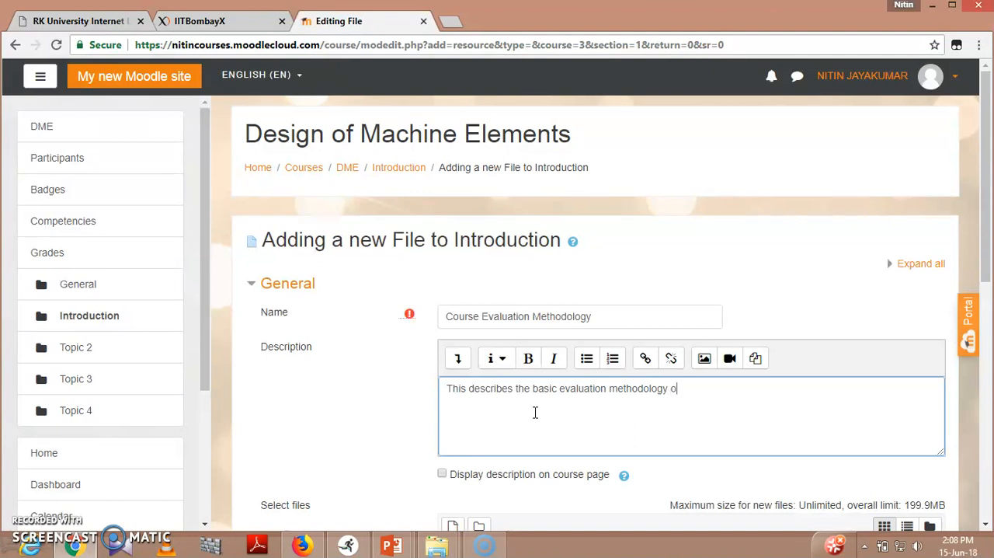
{"action": "type", "text": "f the course."}
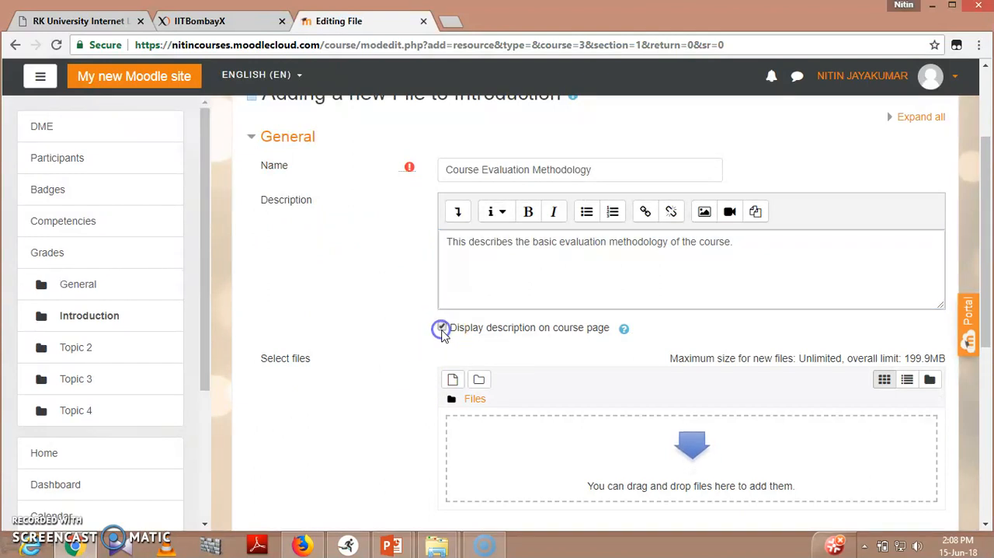
{"action": "scroll", "scroll_direction": "down", "scroll_amount": 3}
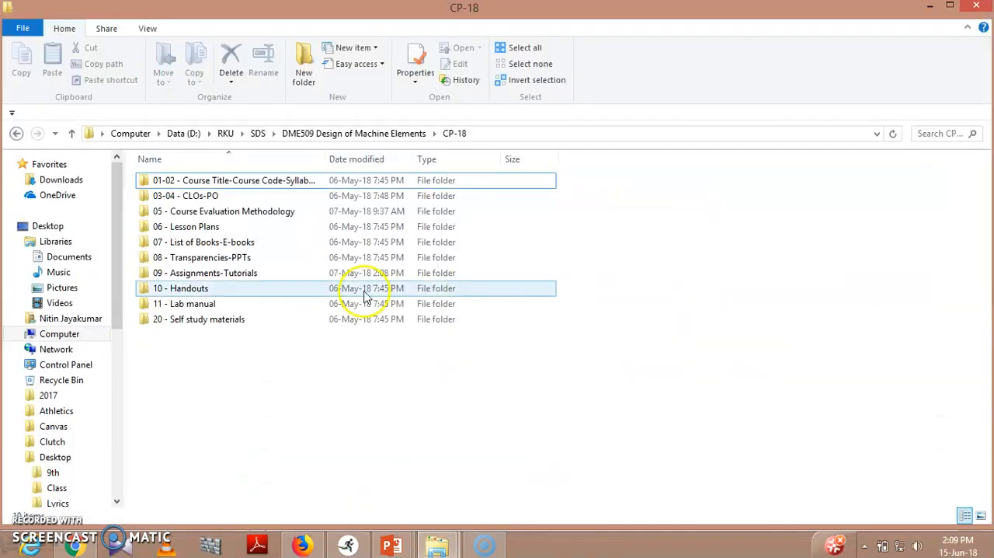
- Open '05 - Course Evaluation Methodology' and drag the DME DME509 document into Moodle's upload area
{"action": "left_click", "coordinate": [224, 210]}
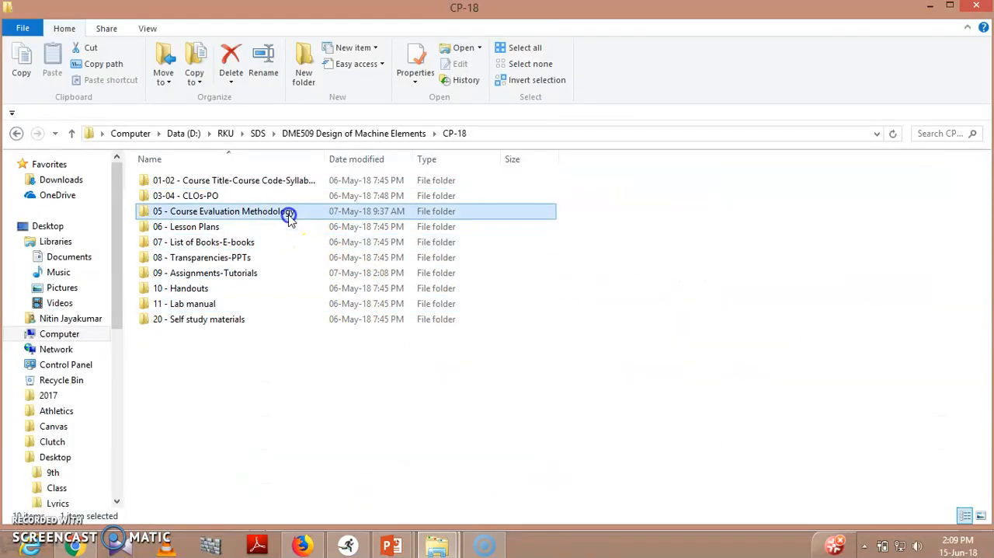
{"action": "double_click", "coordinate": [216, 212]}
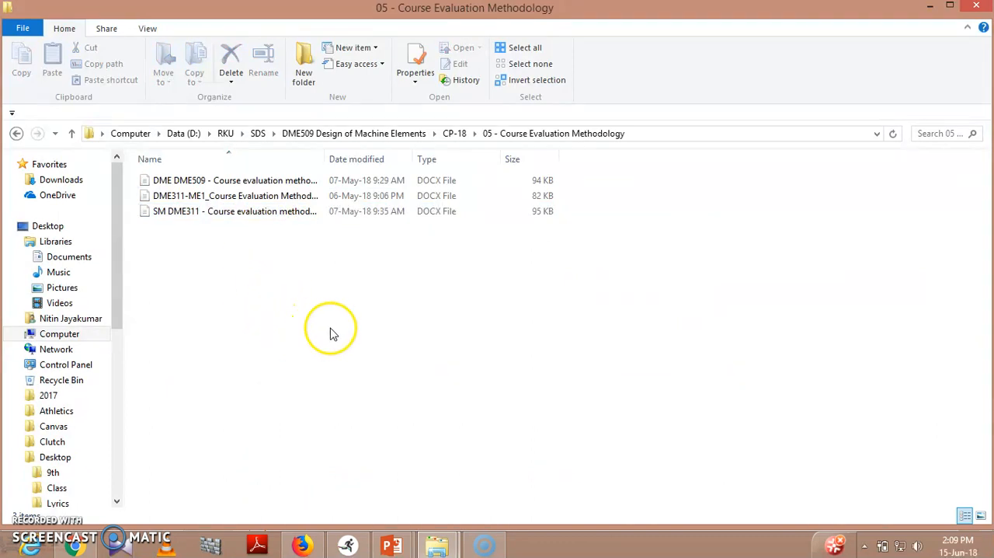
{"action": "left_click", "coordinate": [233, 180]}
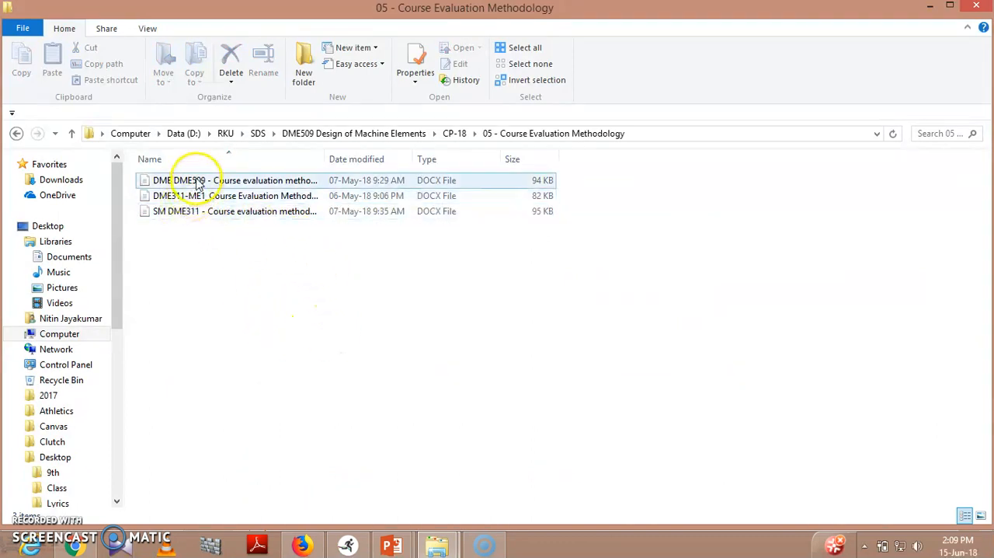
{"action": "left_click_drag", "start_coordinate": [198, 180], "coordinate": [235, 424]}
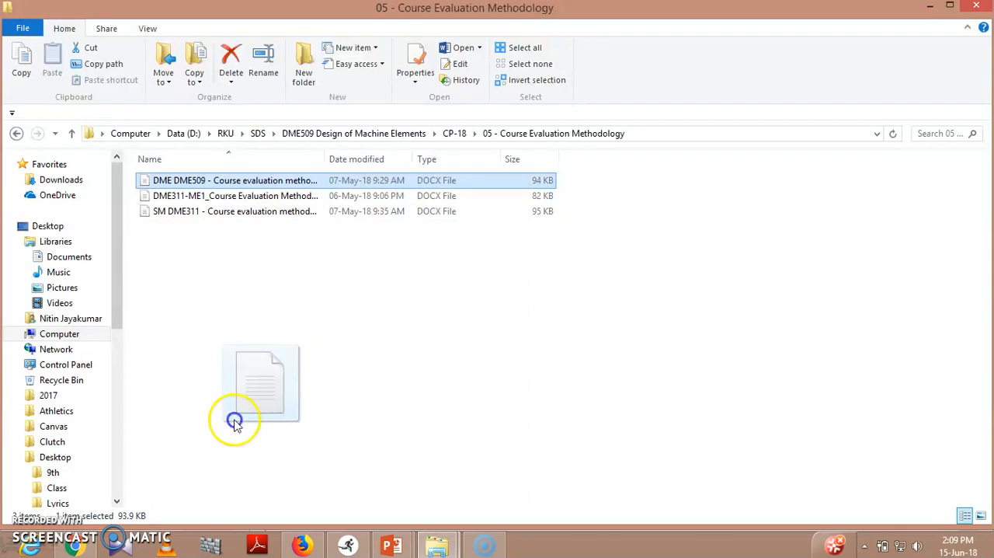
{"action": "left_click_drag", "start_coordinate": [235, 422], "coordinate": [655, 311]}
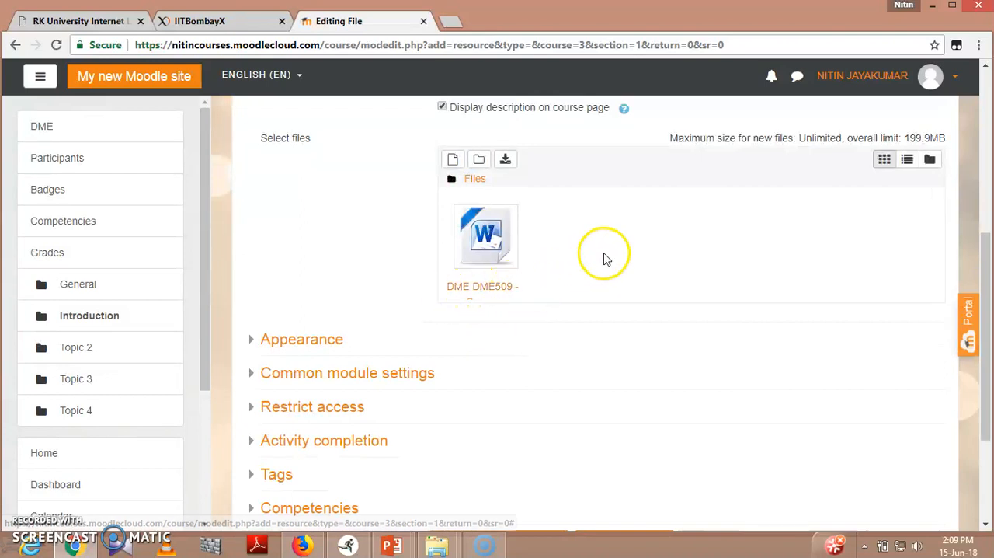
- Save and display the Course Evaluation Methodology file resource
{"action": "scroll", "scroll_direction": "down", "scroll_amount": 3}
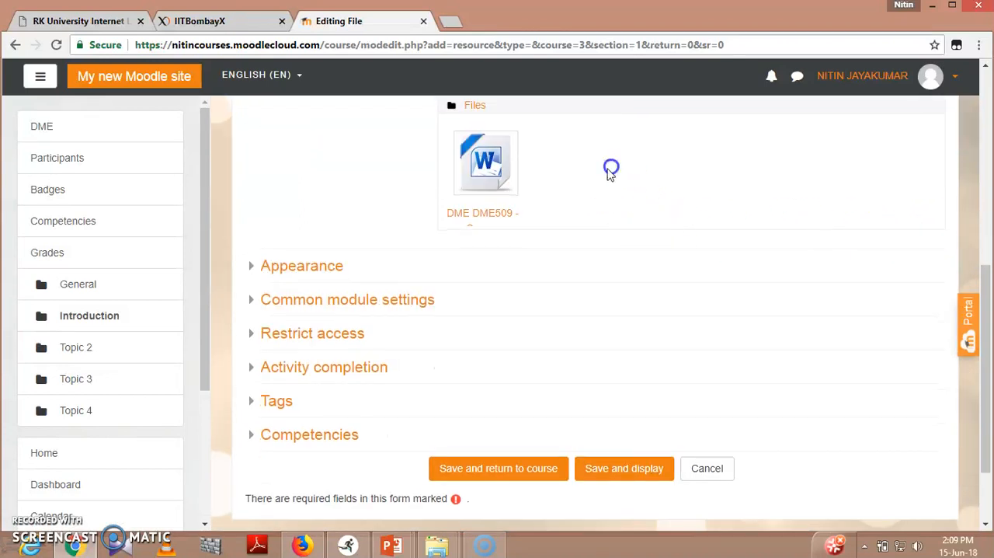
{"action": "mouse_move", "coordinate": [498, 468]}
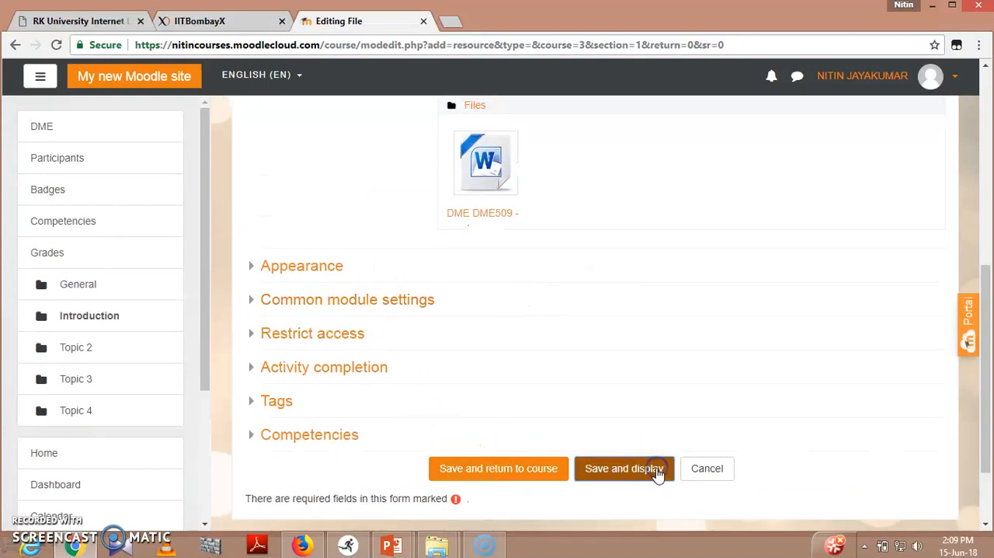
{"action": "left_click", "coordinate": [624, 468]}
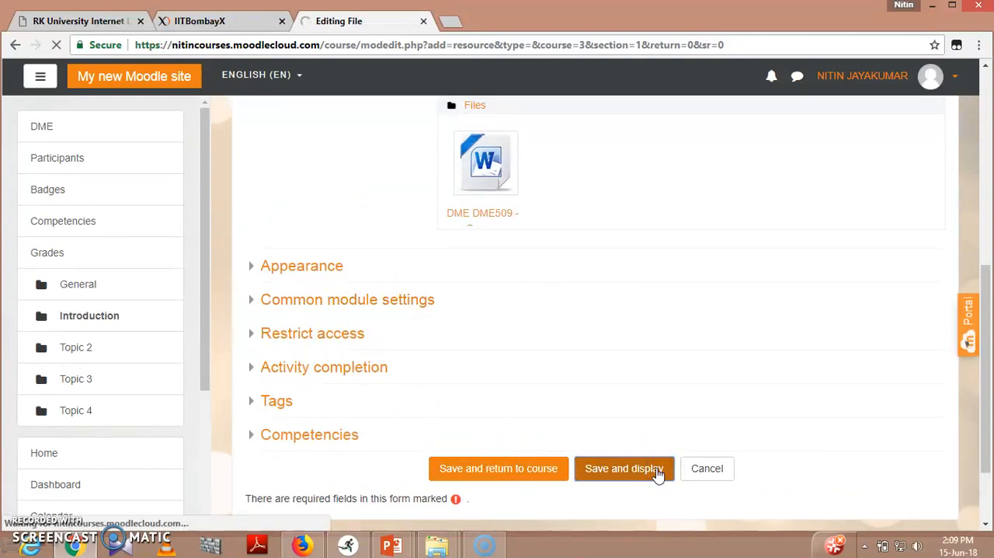
{"action": "left_click", "coordinate": [623, 468]}
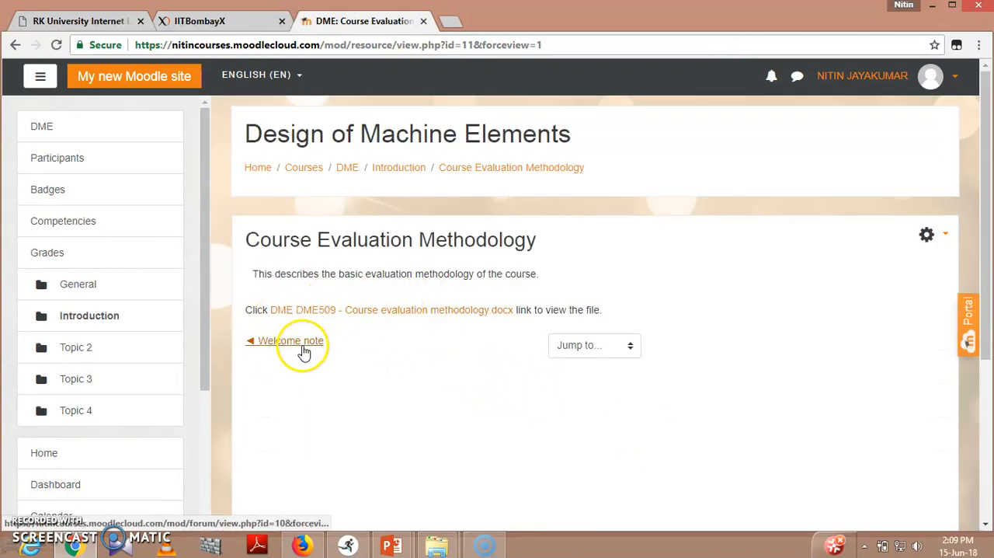
{"action": "mouse_move", "coordinate": [416, 309]}
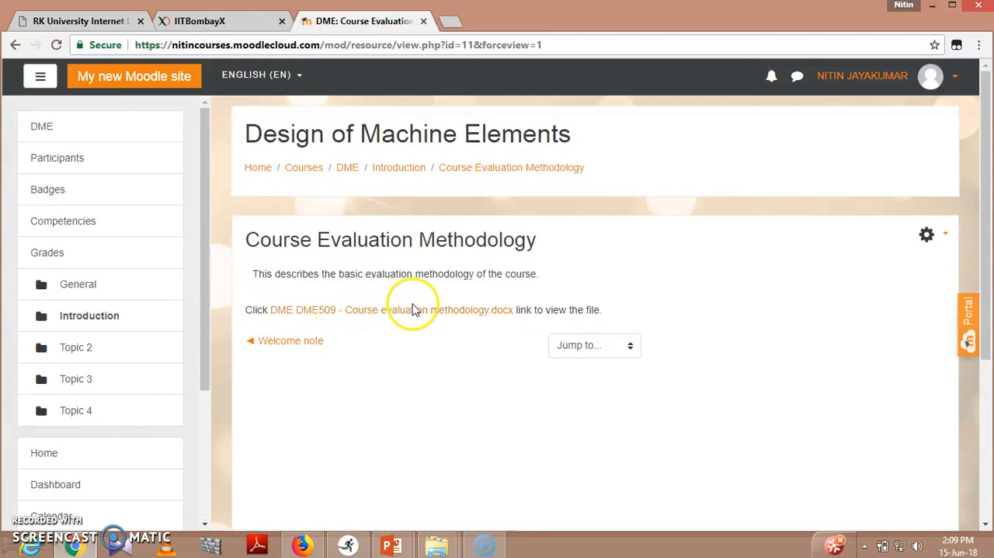
{"action": "mouse_move", "coordinate": [584, 310]}
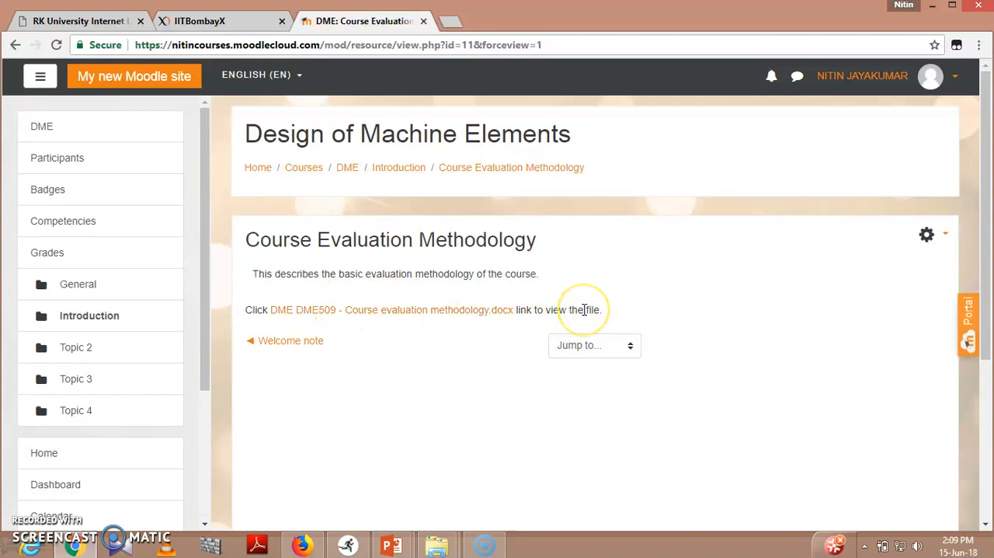
{"action": "mouse_move", "coordinate": [290, 340]}
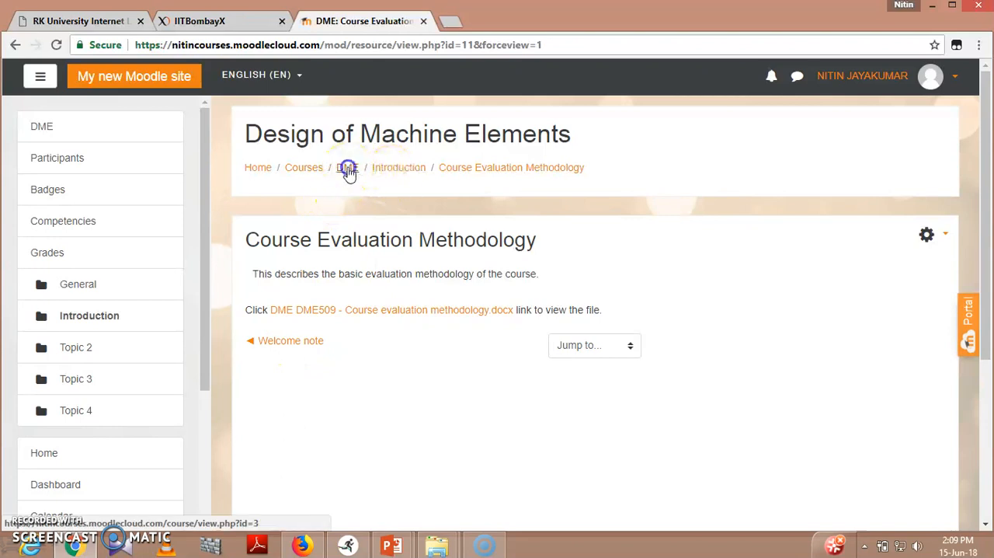
- Return to the DME course page through the breadcrumb link
{"action": "left_click", "coordinate": [348, 167]}
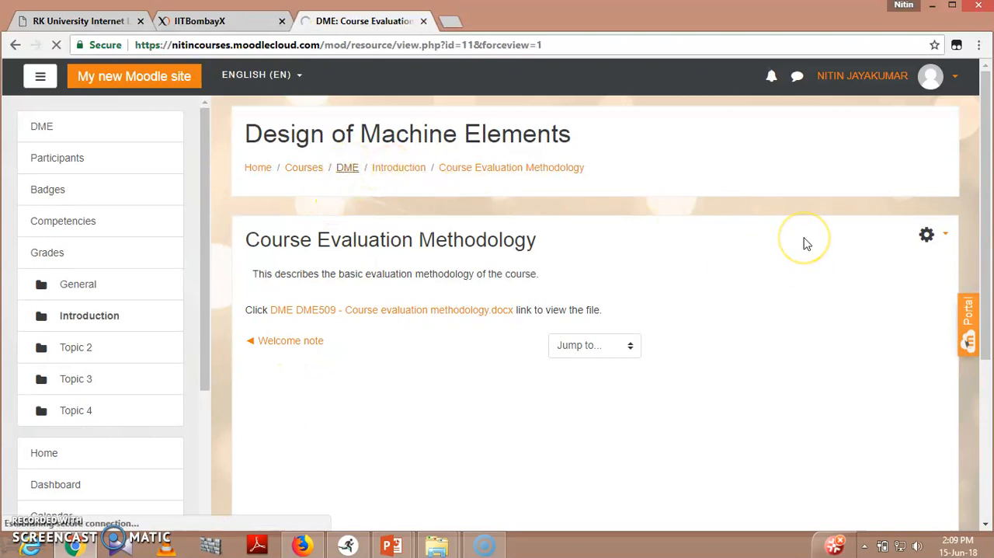
{"action": "left_click", "coordinate": [347, 167]}
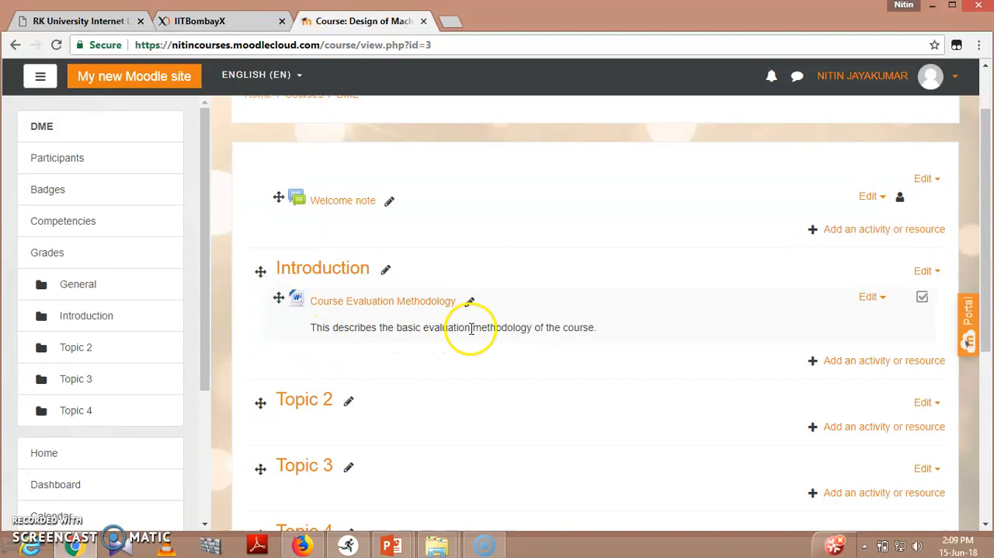
{"action": "mouse_move", "coordinate": [589, 326]}
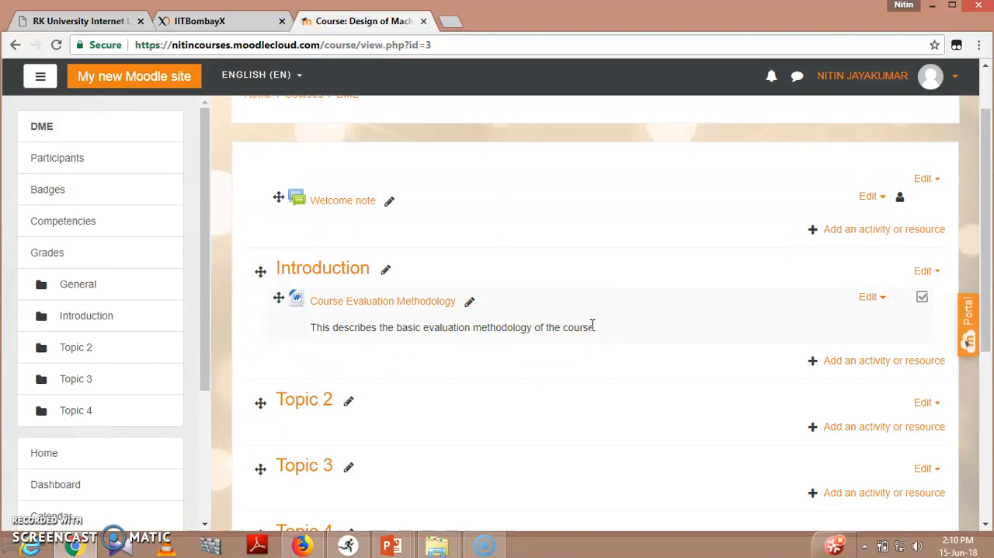
- Choose Quiz in the activity chooser under Introduction and add it
{"action": "left_click", "coordinate": [884, 228]}
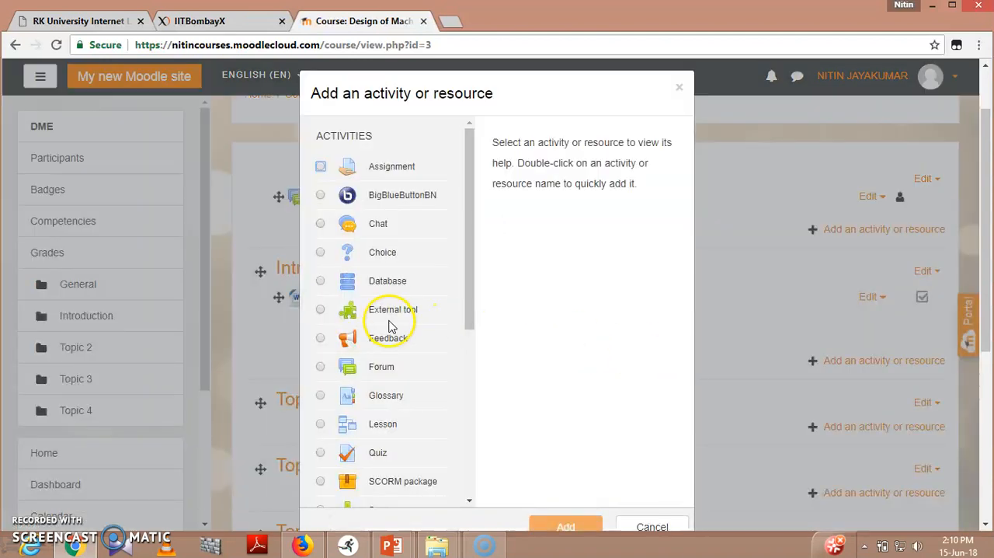
{"action": "scroll", "scroll_direction": "down", "scroll_amount": 3}
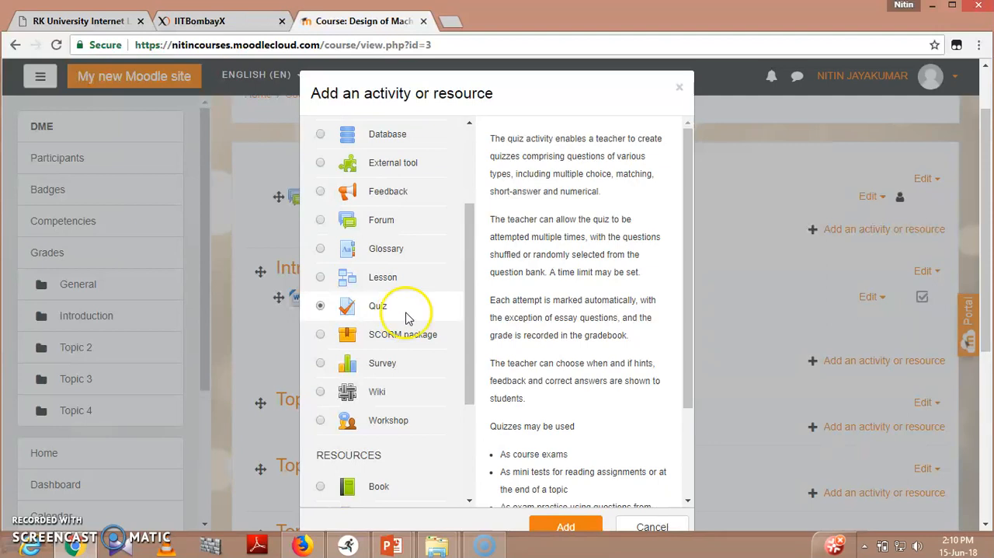
{"action": "scroll", "scroll_direction": "down", "scroll_amount": 3}
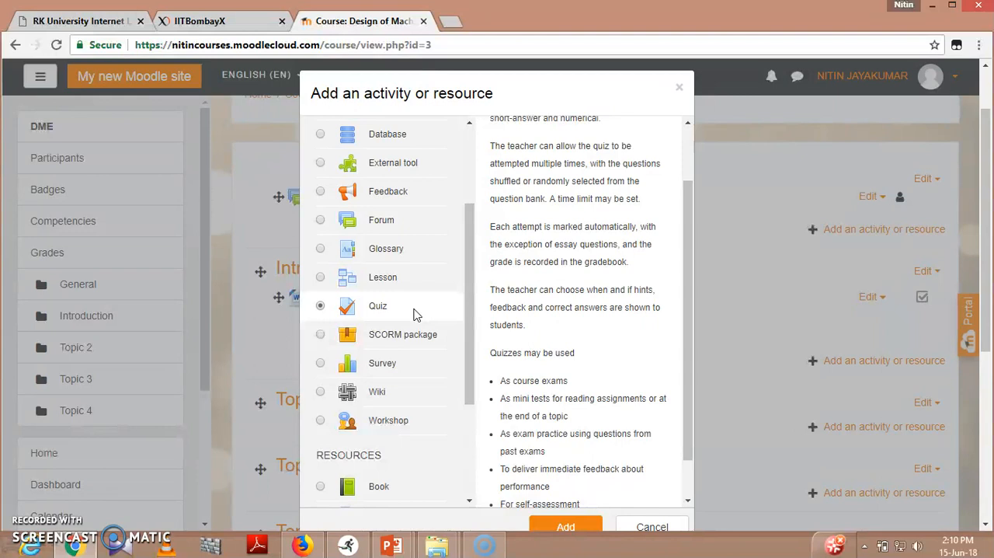
{"action": "scroll", "scroll_direction": "down", "scroll_amount": 3}
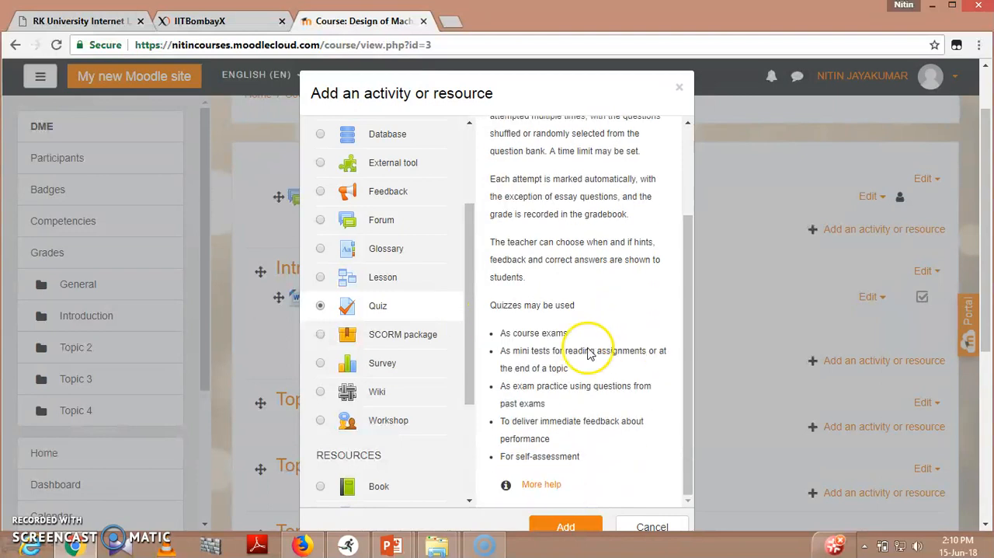
{"action": "left_click", "coordinate": [566, 527]}
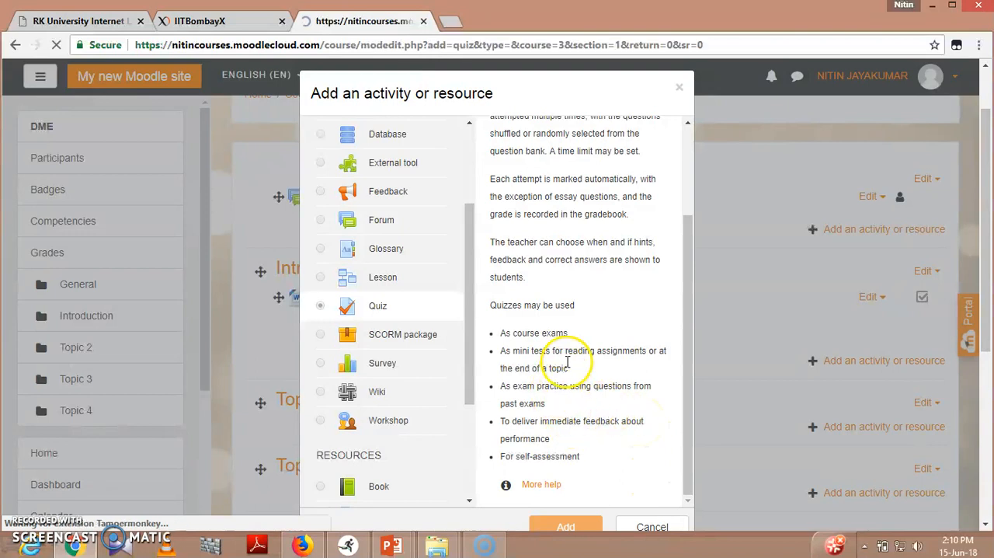
{"action": "left_click", "coordinate": [565, 526]}
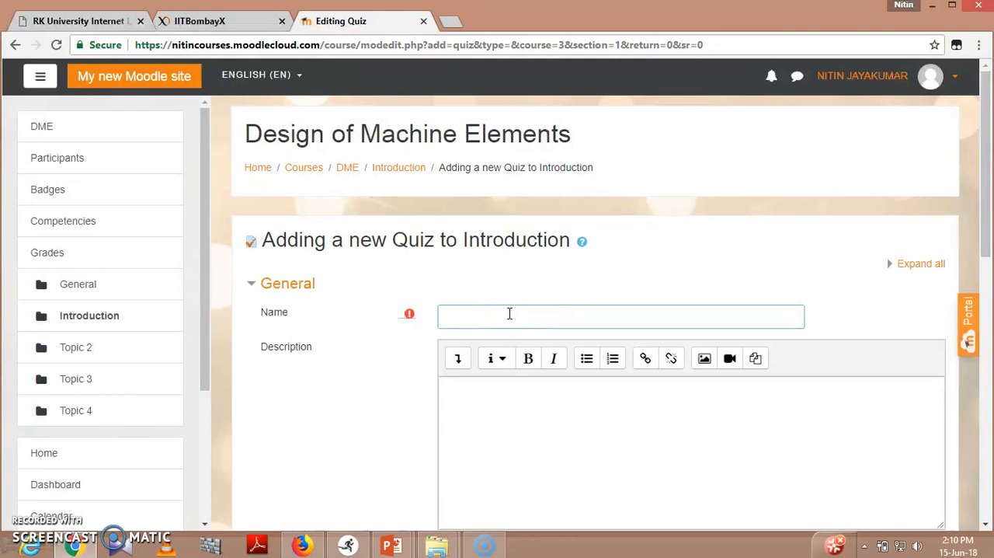
- Name the new quiz 'Sample Quiz_1'
{"action": "type", "text": "Sample"}
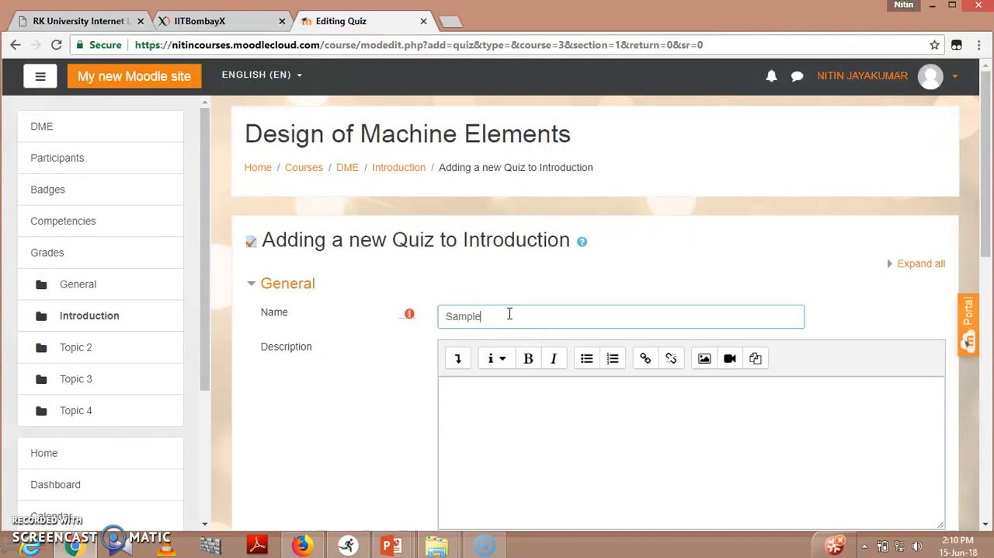
{"action": "type", "text": "Quiz 1"}
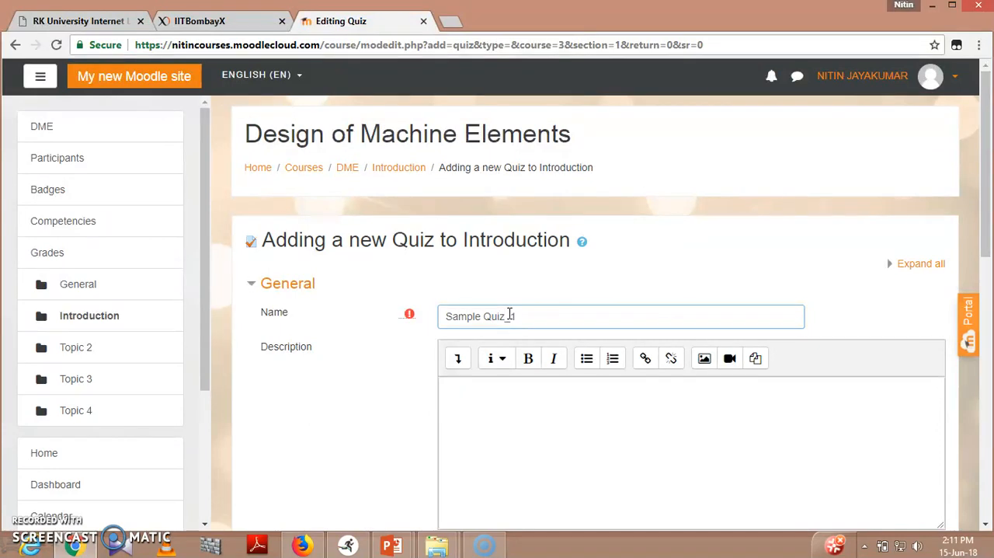
{"action": "type", "text": "TH"}
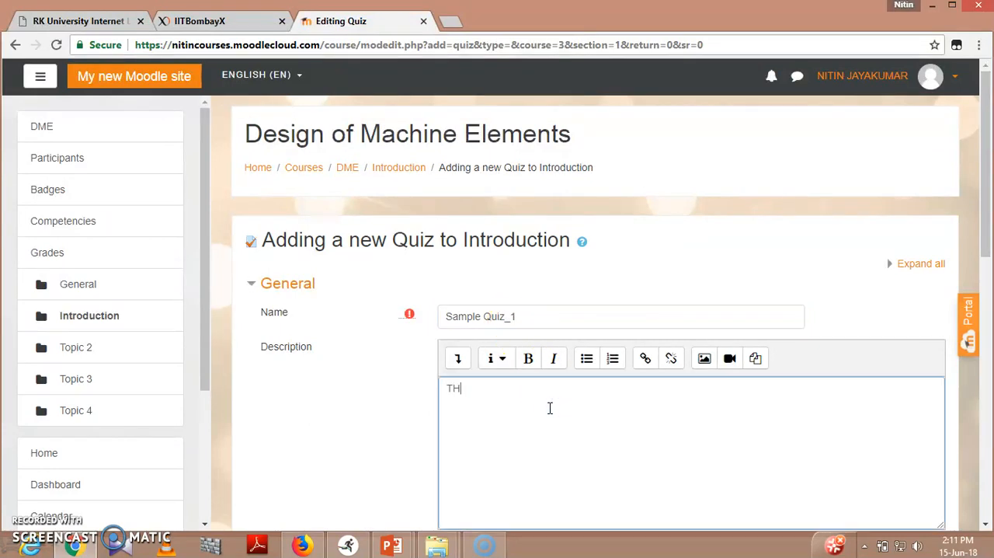
- Describe the quiz as related to the introductory session delivered in the lecture
{"action": "type", "text": "This"}
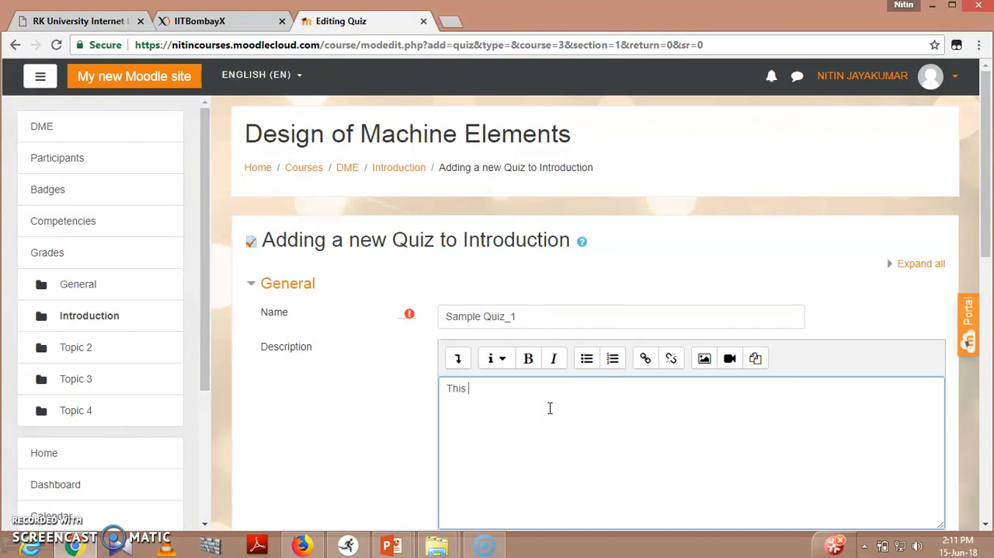
{"action": "type", "text": "quiz is"}
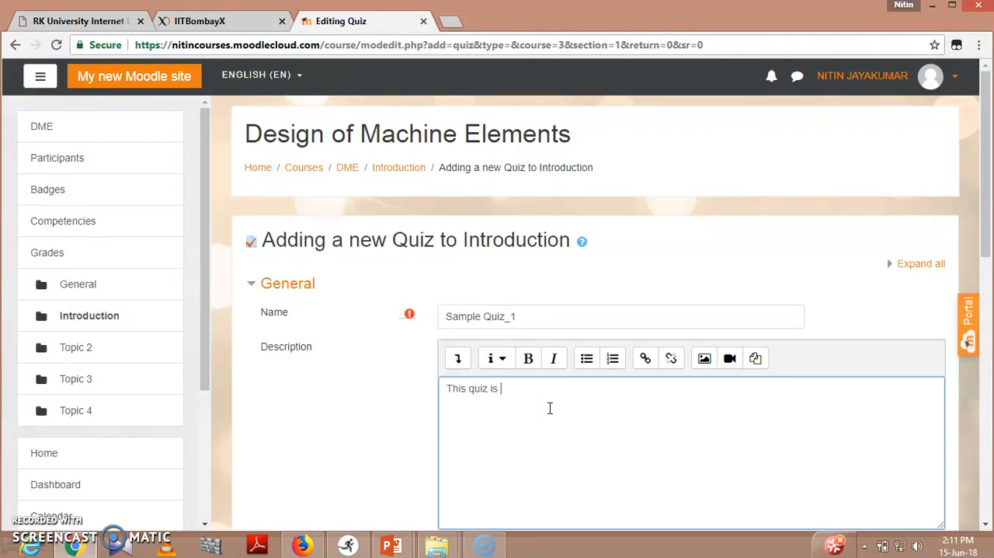
{"action": "type", "text": "related to"}
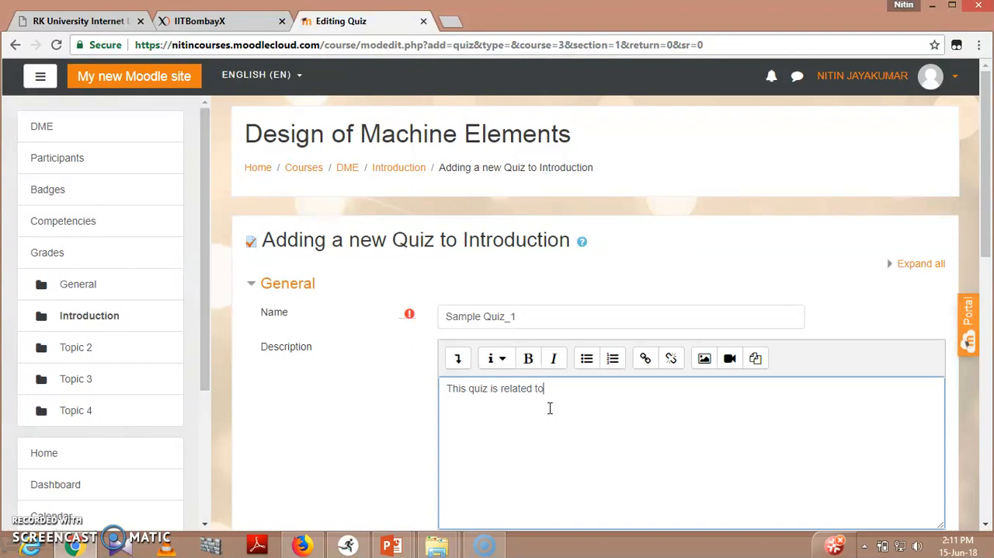
{"action": "type", "text": "the intro"}
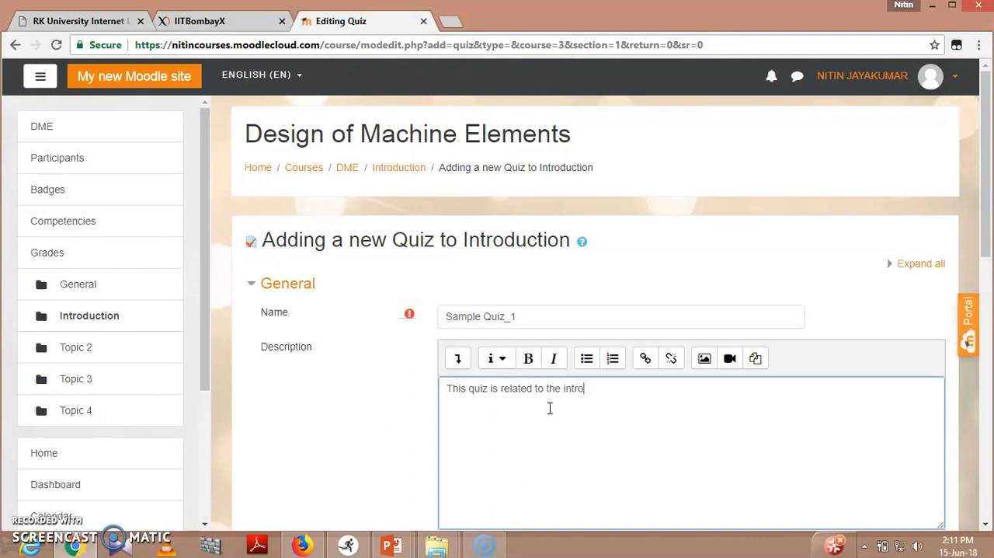
{"action": "type", "text": "ducto"}
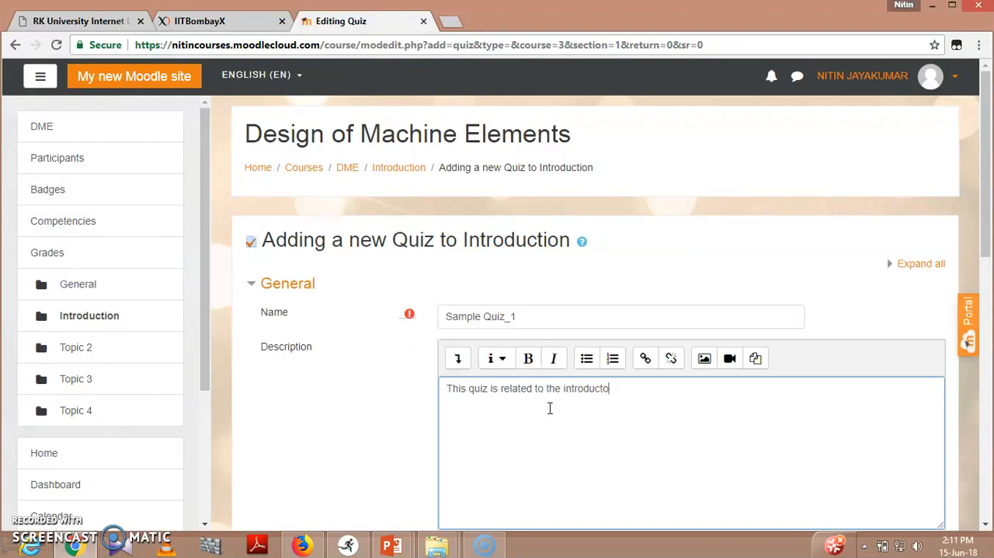
{"action": "type", "text": "ry session o"}
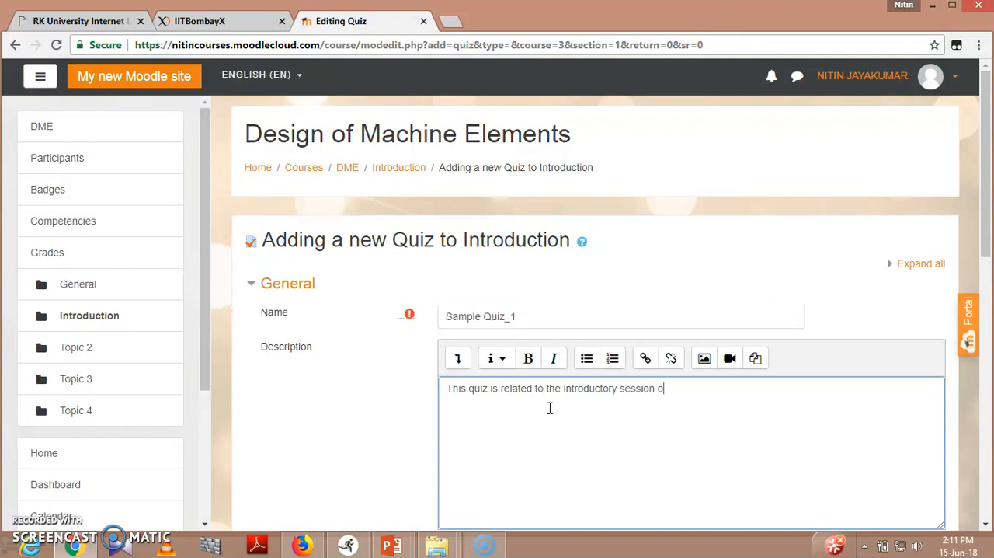
{"action": "type", "text": "f the cours"}
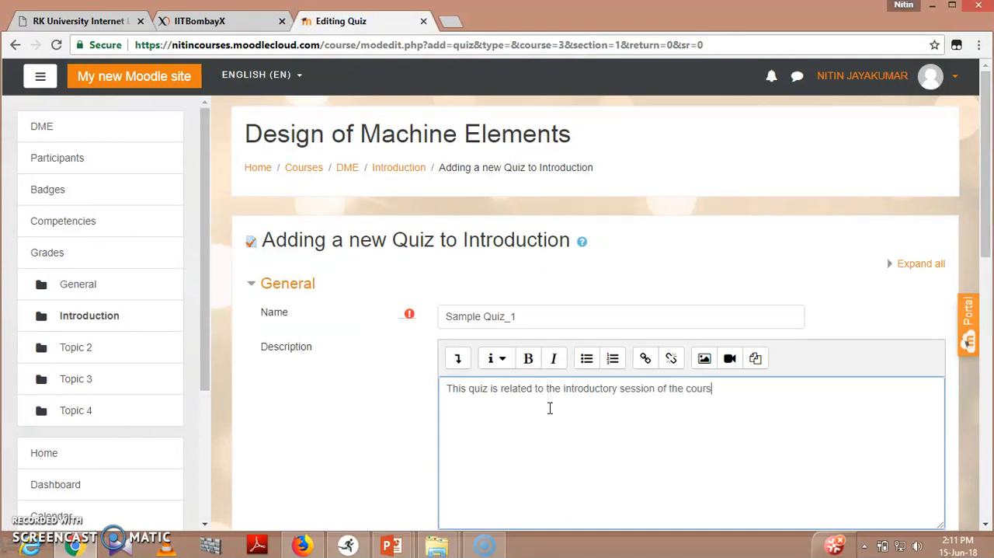
{"action": "type", "text": "e delivered in"}
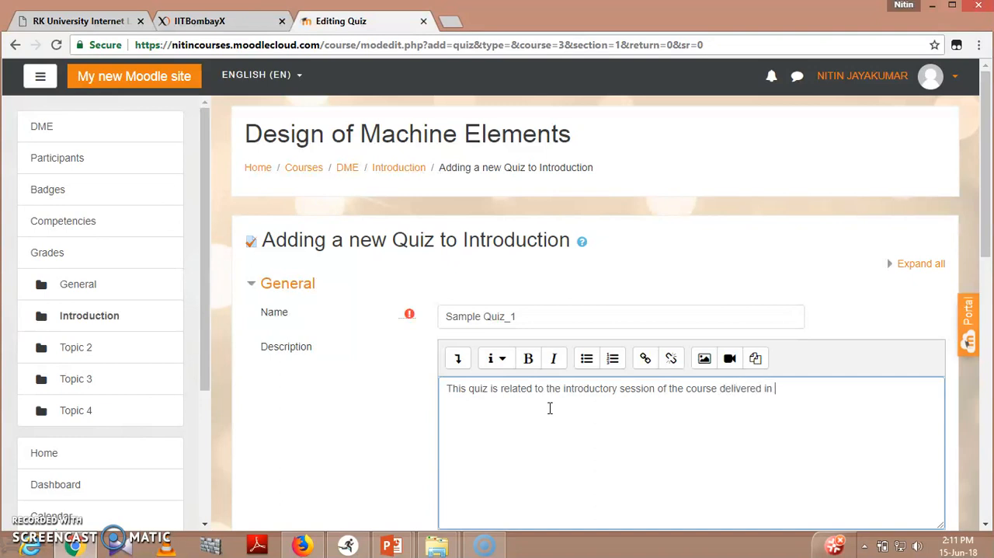
{"action": "type", "text": "the lect"}
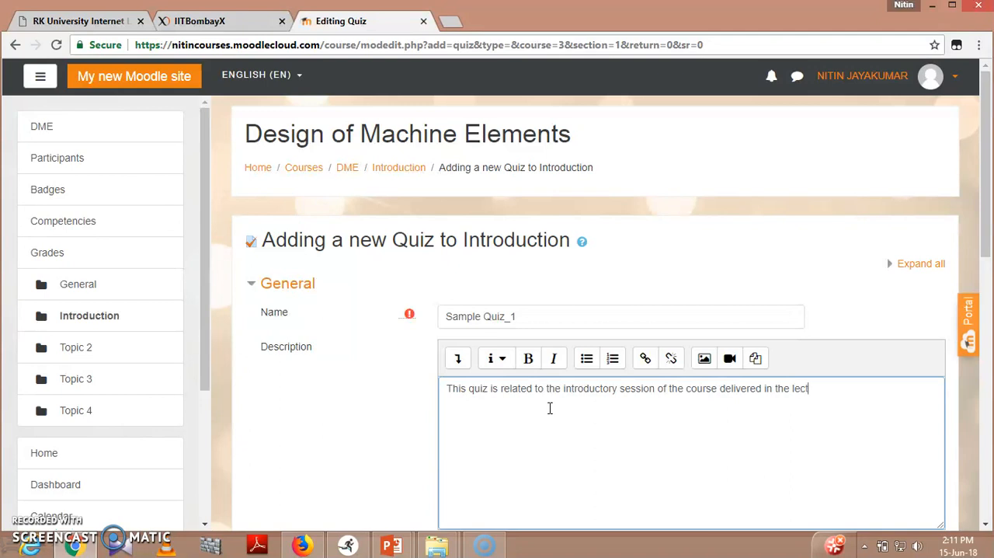
{"action": "type", "text": "ure."}
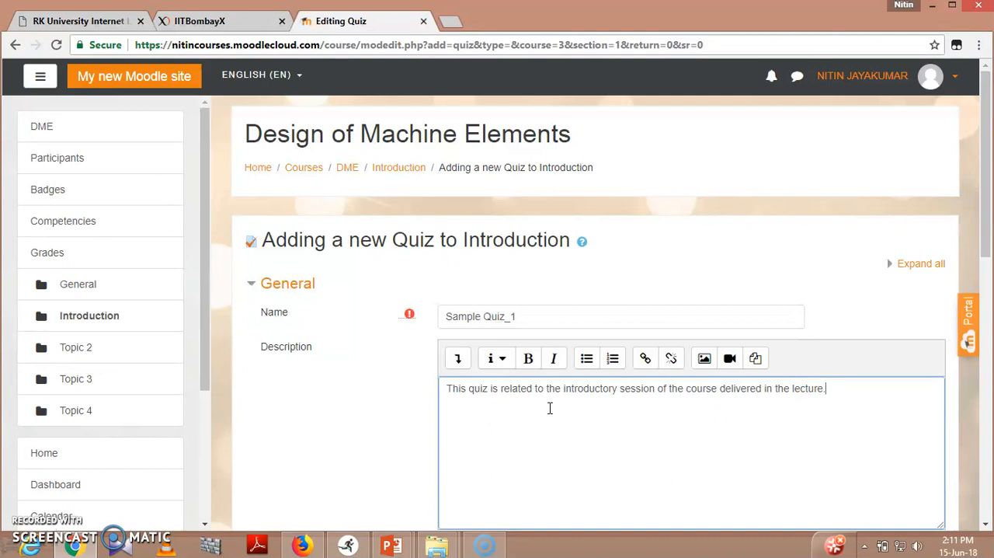
- Set grade to pass 5, allow 2 attempts, and keep Highest grade as grading method
{"action": "scroll", "scroll_direction": "down", "scroll_amount": 3}
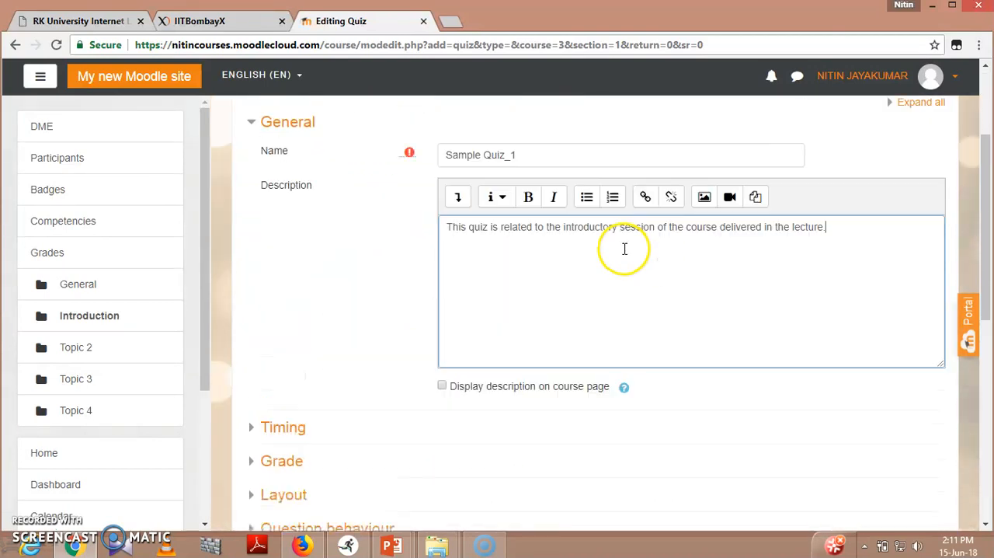
{"action": "scroll", "scroll_direction": "down", "scroll_amount": 3}
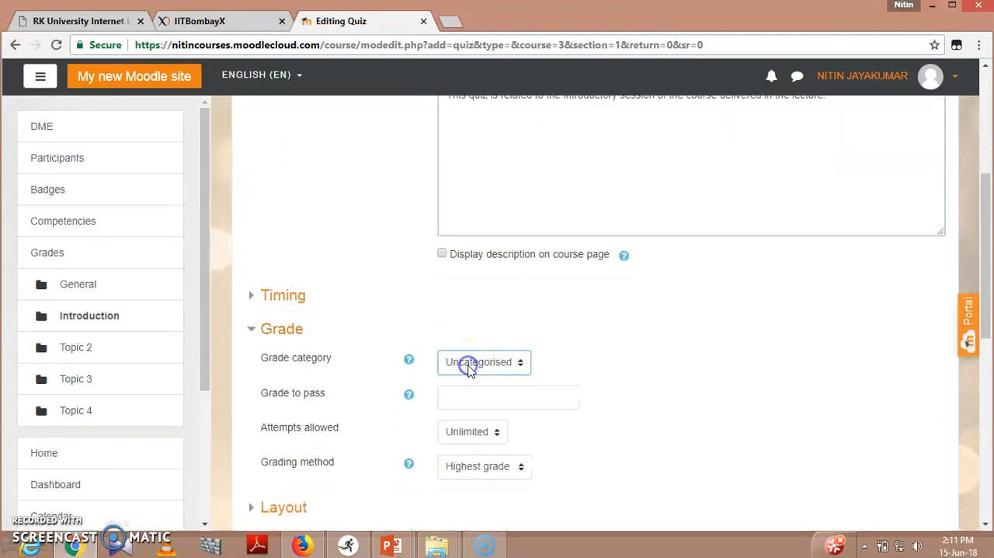
{"action": "mouse_move", "coordinate": [289, 400]}
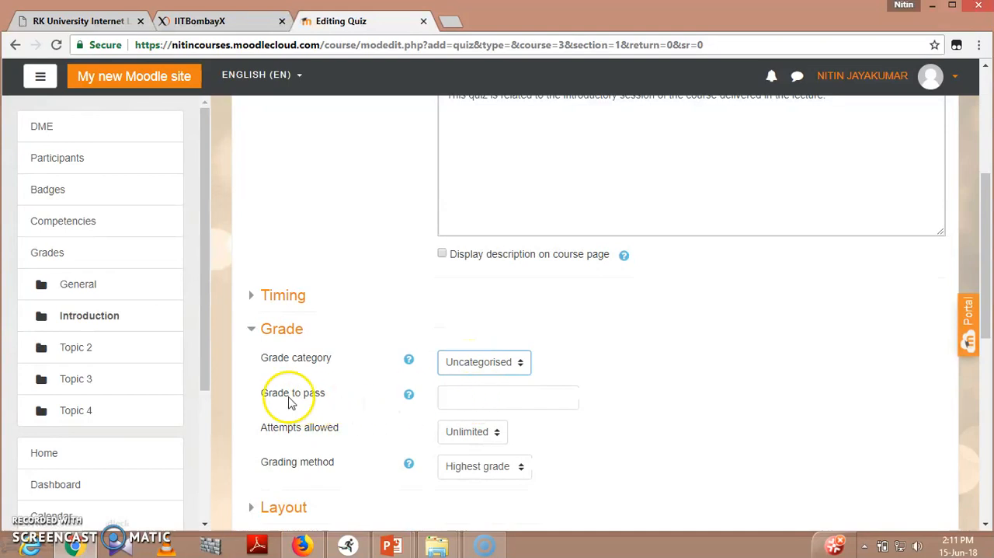
{"action": "left_click", "coordinate": [508, 397]}
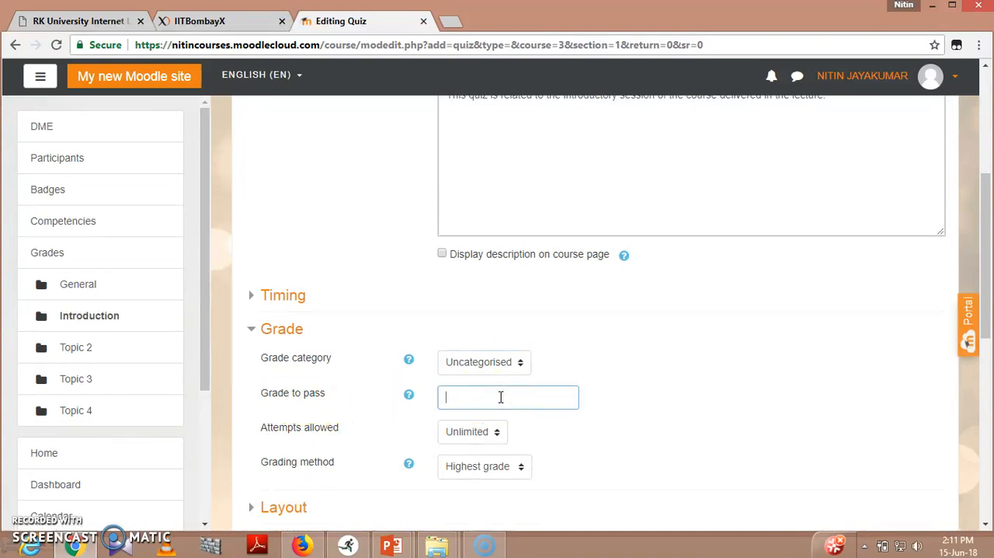
{"action": "type", "text": "5"}
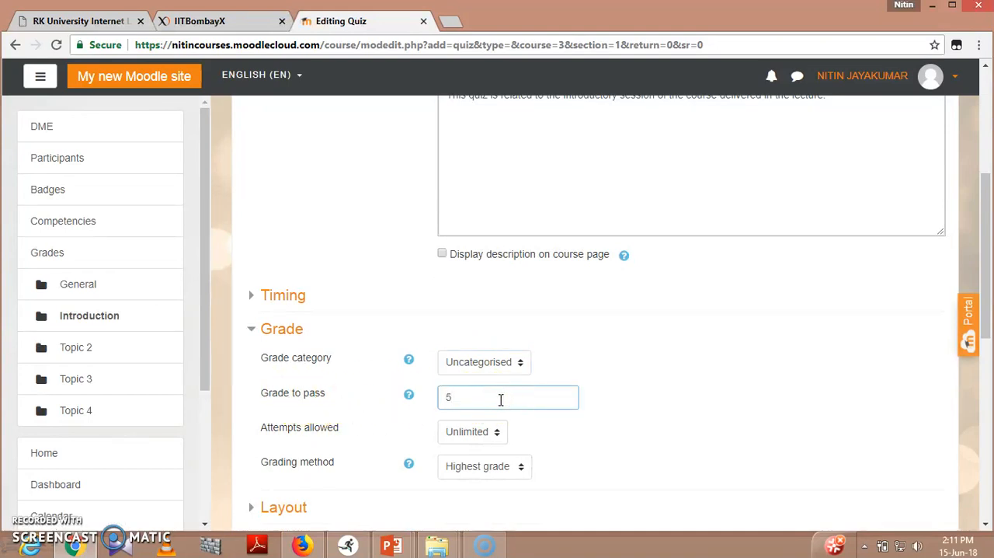
{"action": "scroll", "scroll_direction": "down", "scroll_amount": 3}
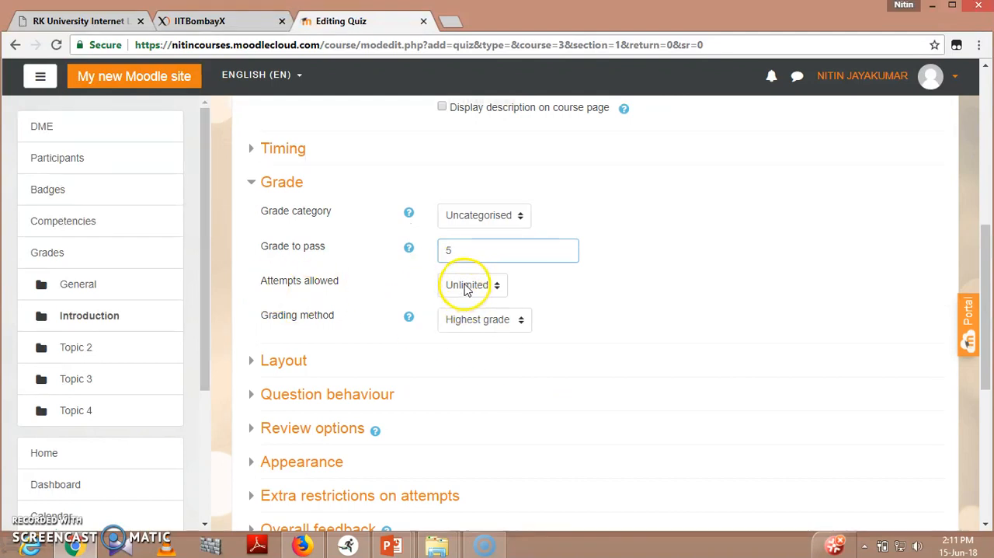
{"action": "left_click", "coordinate": [473, 285]}
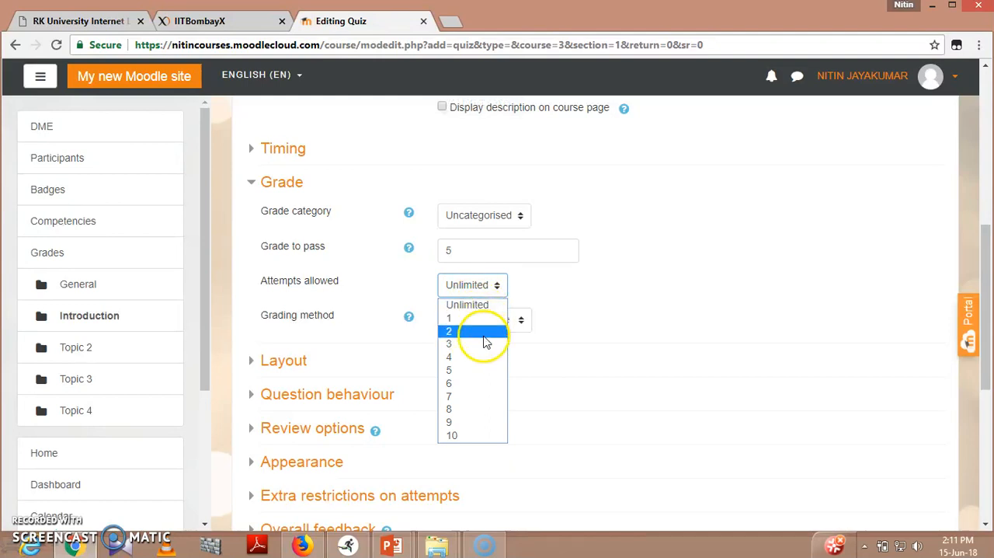
{"action": "left_click", "coordinate": [449, 331]}
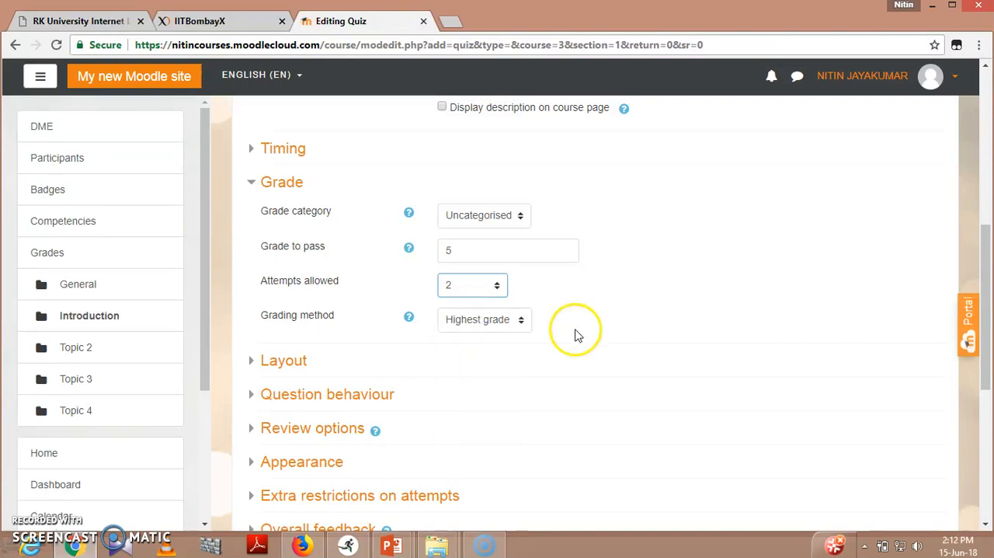
{"action": "left_click", "coordinate": [484, 319]}
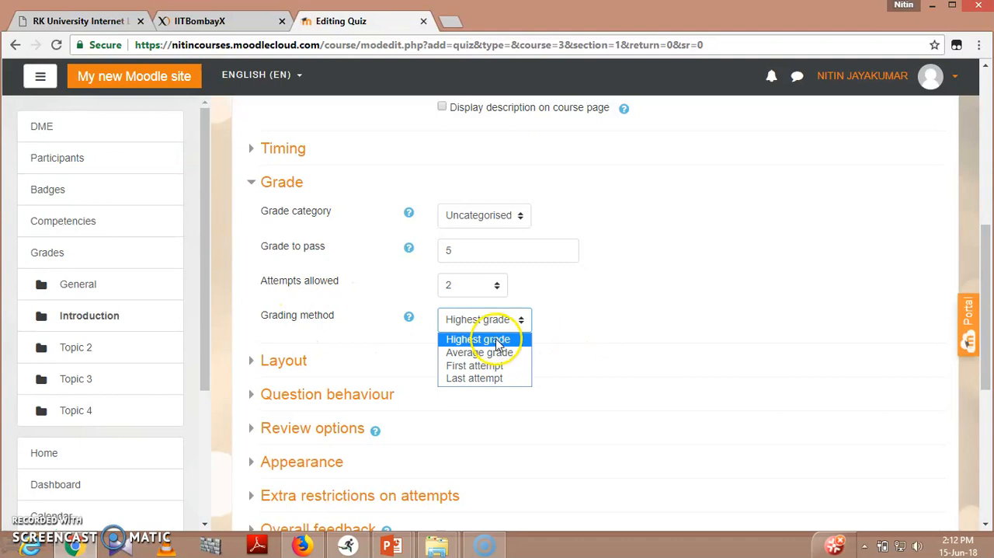
{"action": "mouse_move", "coordinate": [497, 345]}
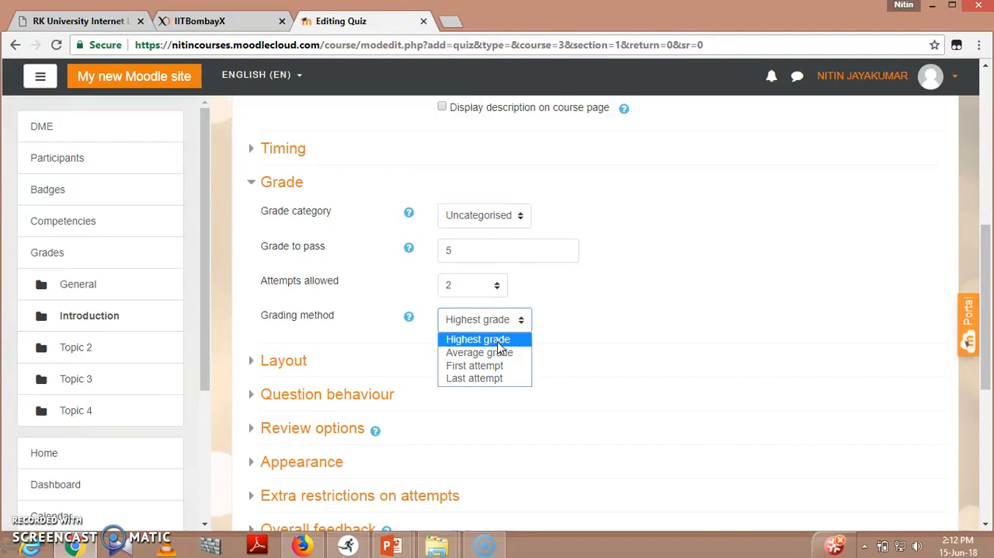
{"action": "left_click", "coordinate": [478, 339]}
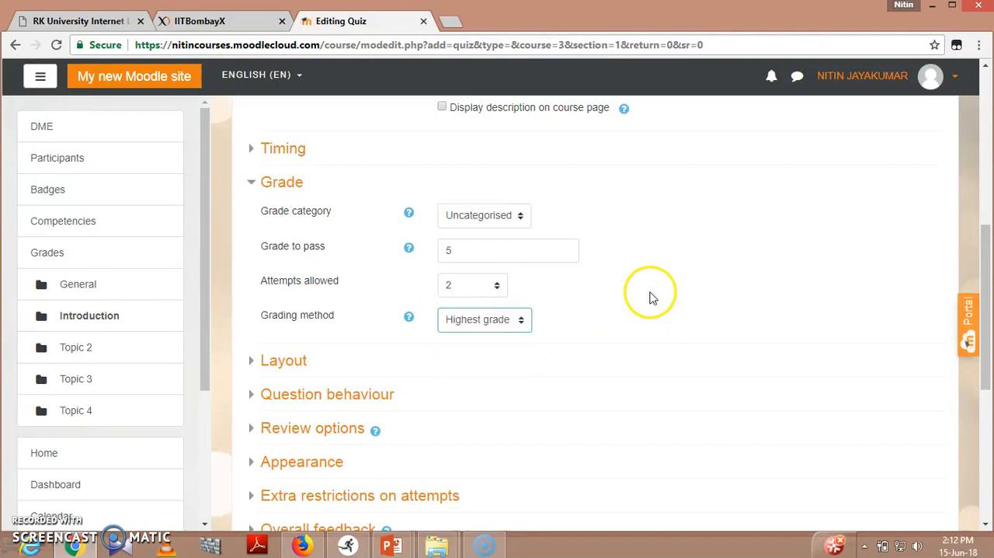
- Enable quiz open and close times on 15 June 2018, closing at 15:10, with a 6-minute limit
{"action": "left_click", "coordinate": [283, 149]}
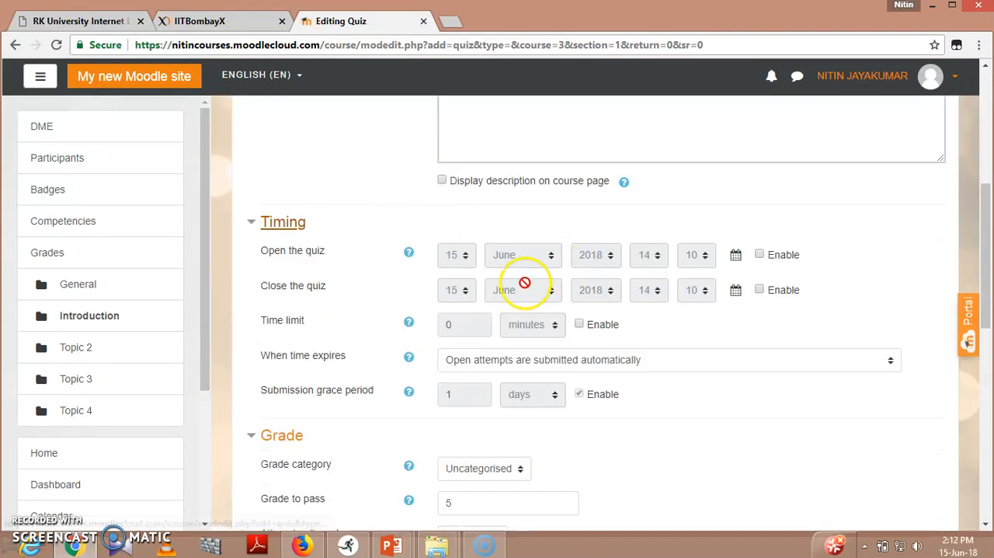
{"action": "mouse_move", "coordinate": [760, 255]}
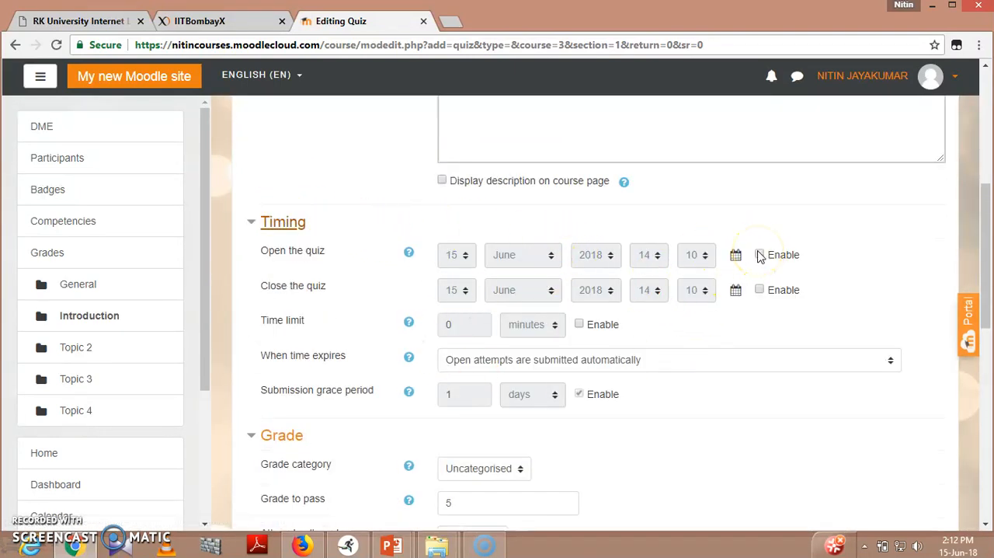
{"action": "left_click", "coordinate": [760, 254]}
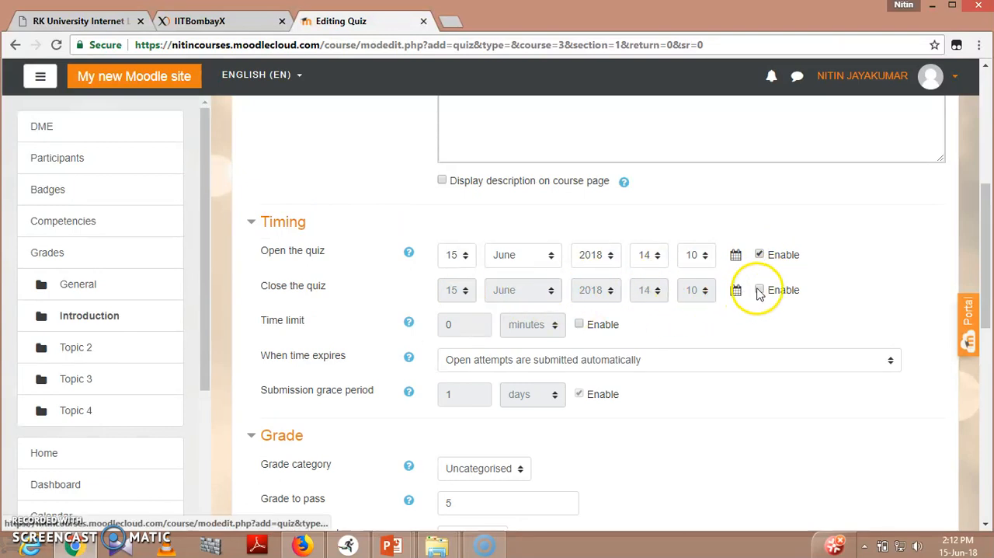
{"action": "left_click", "coordinate": [759, 289]}
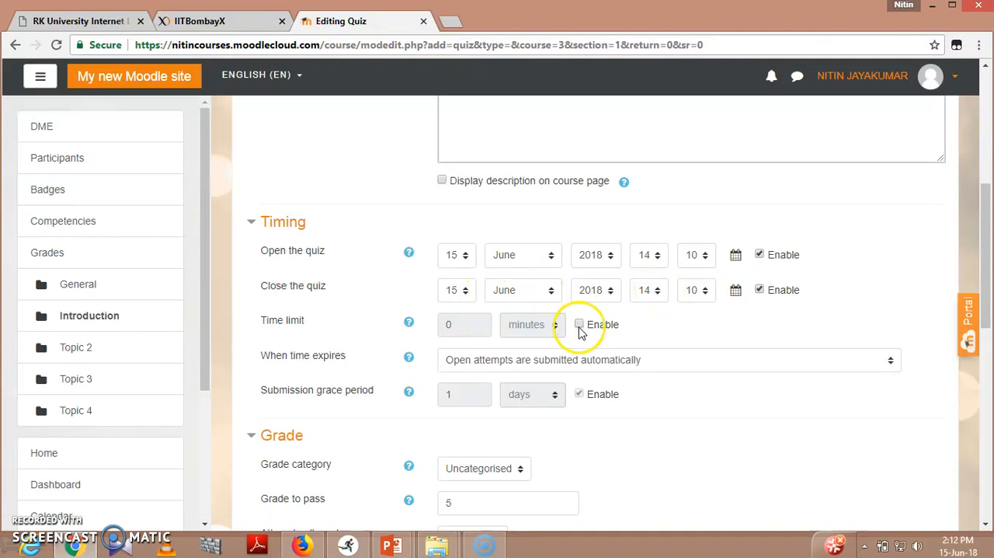
{"action": "left_click", "coordinate": [579, 324]}
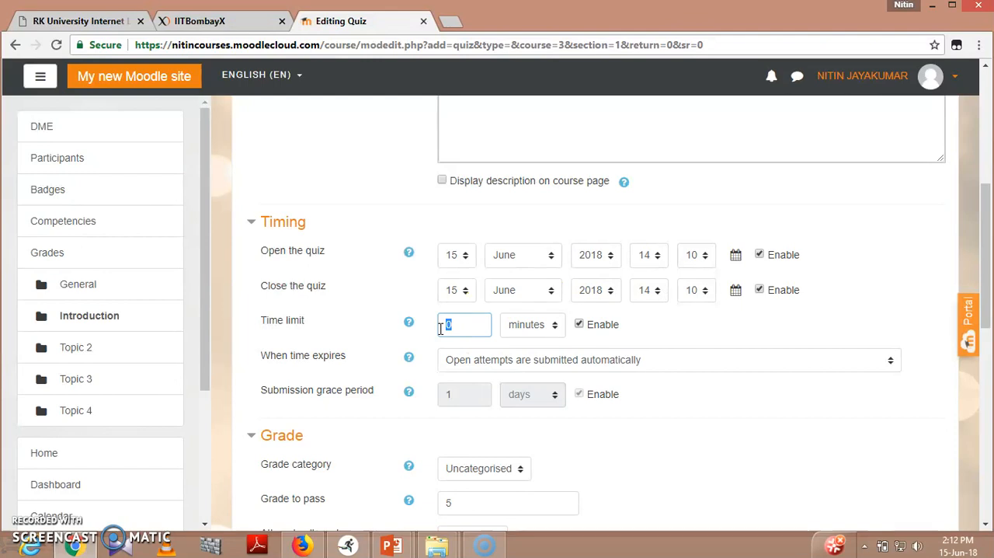
{"action": "type", "text": "6"}
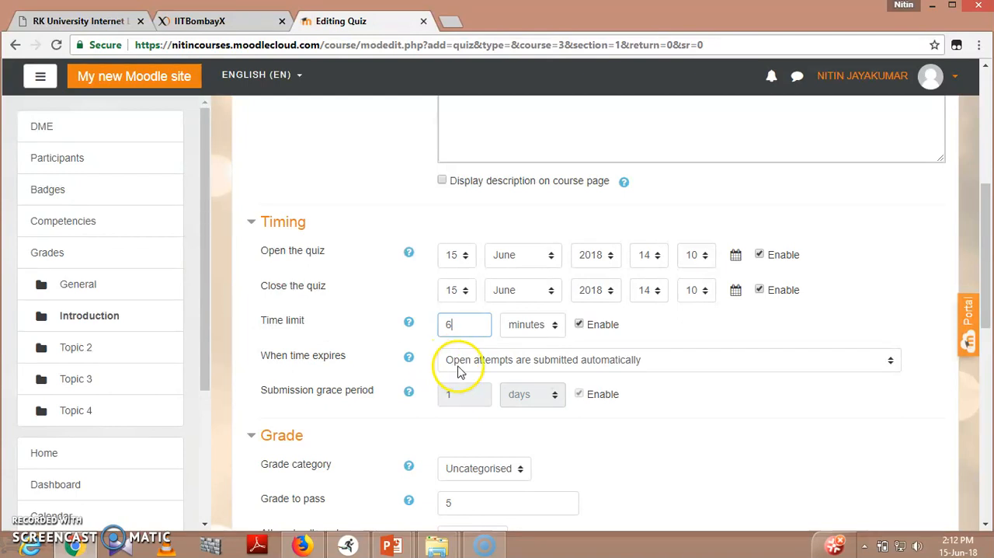
{"action": "left_click", "coordinate": [668, 359]}
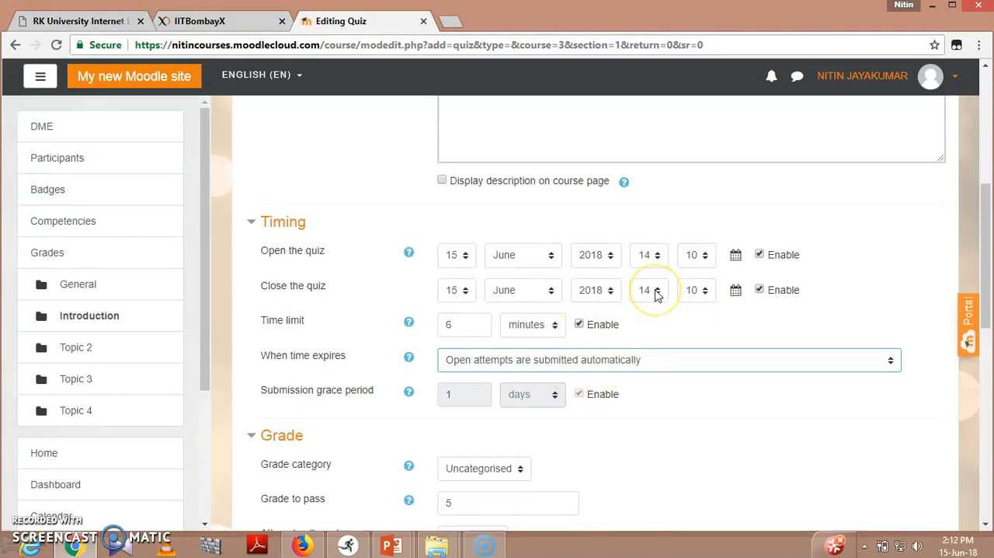
{"action": "left_click", "coordinate": [644, 289]}
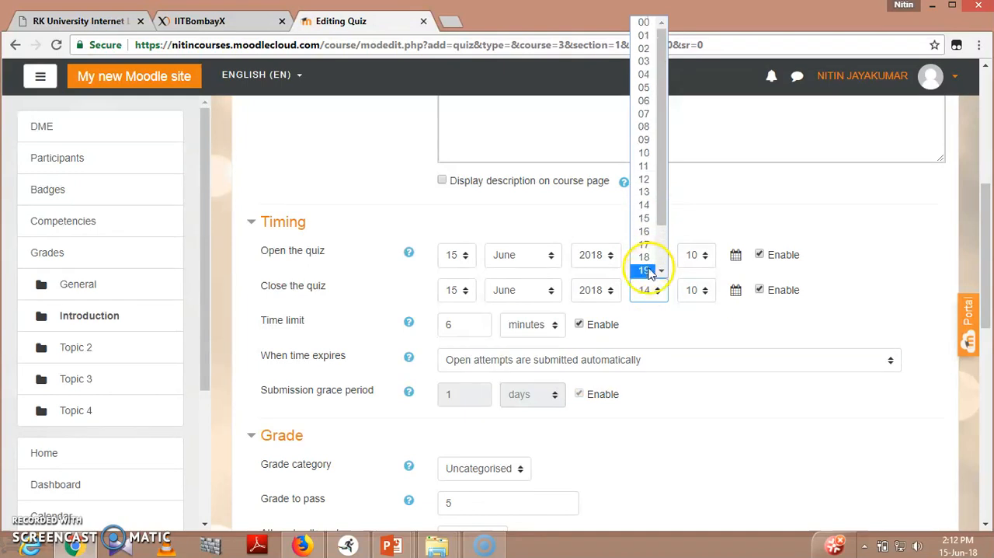
{"action": "left_click", "coordinate": [644, 256]}
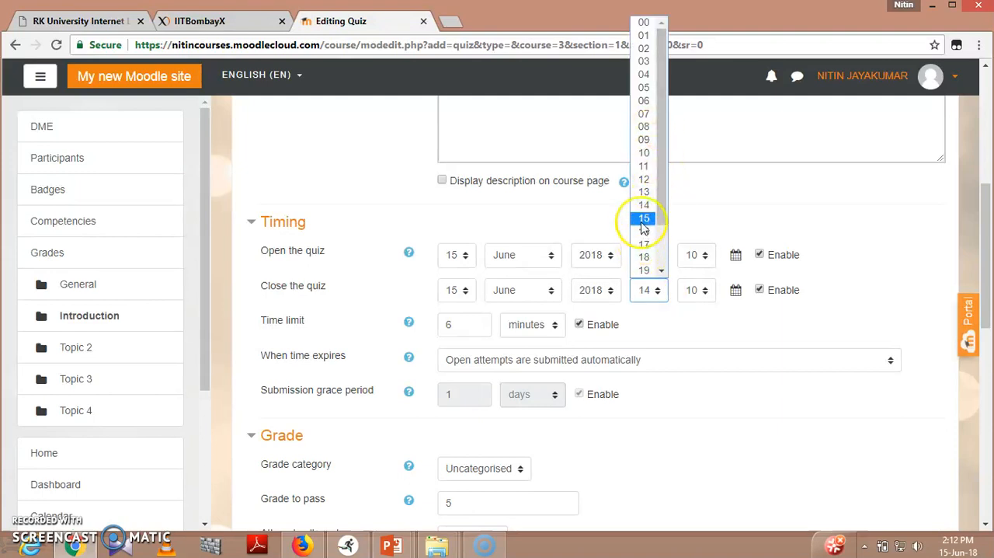
{"action": "left_click", "coordinate": [643, 217]}
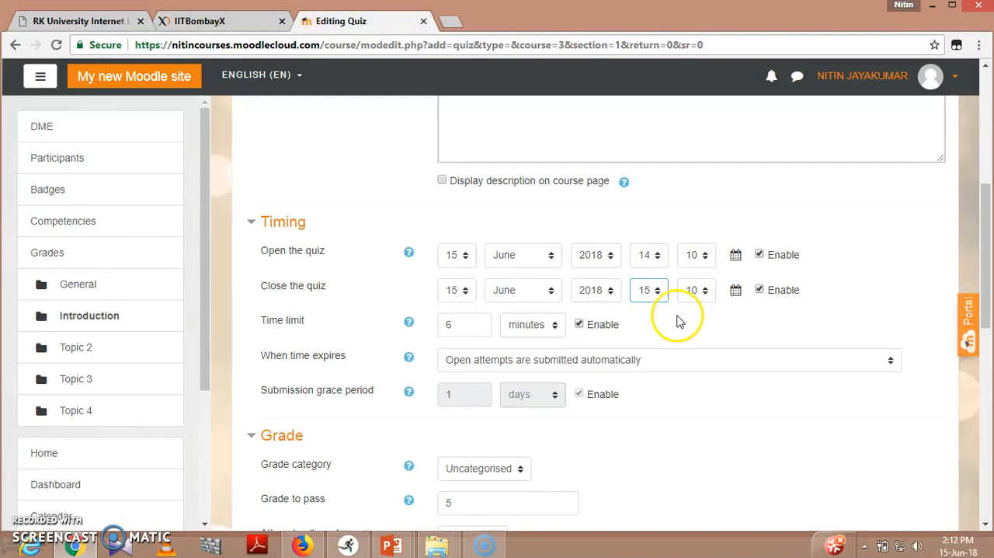
- Expand Question behaviour with shuffle within questions and deferred feedback, then scroll to the save button
{"action": "scroll", "scroll_direction": "down", "scroll_amount": 3}
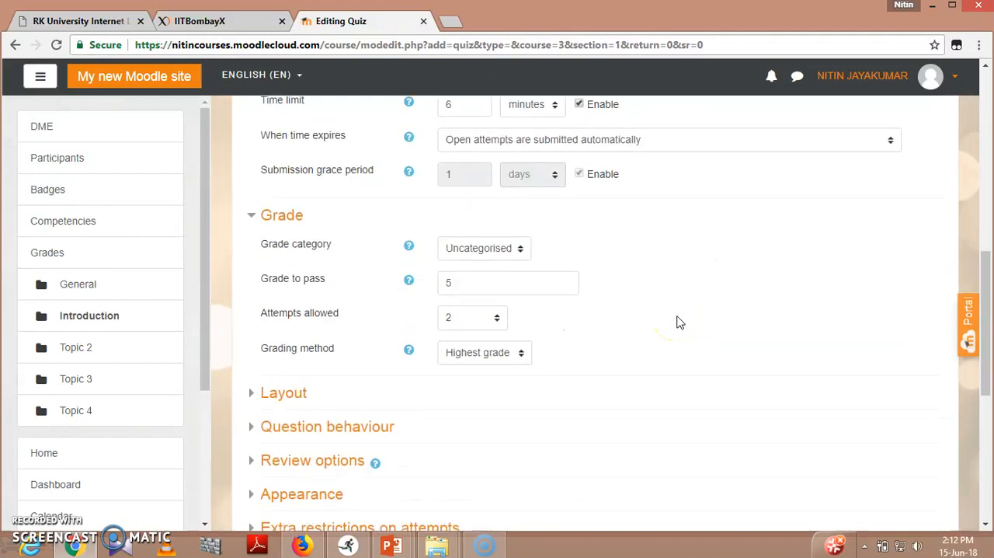
{"action": "scroll", "scroll_direction": "down", "scroll_amount": 3}
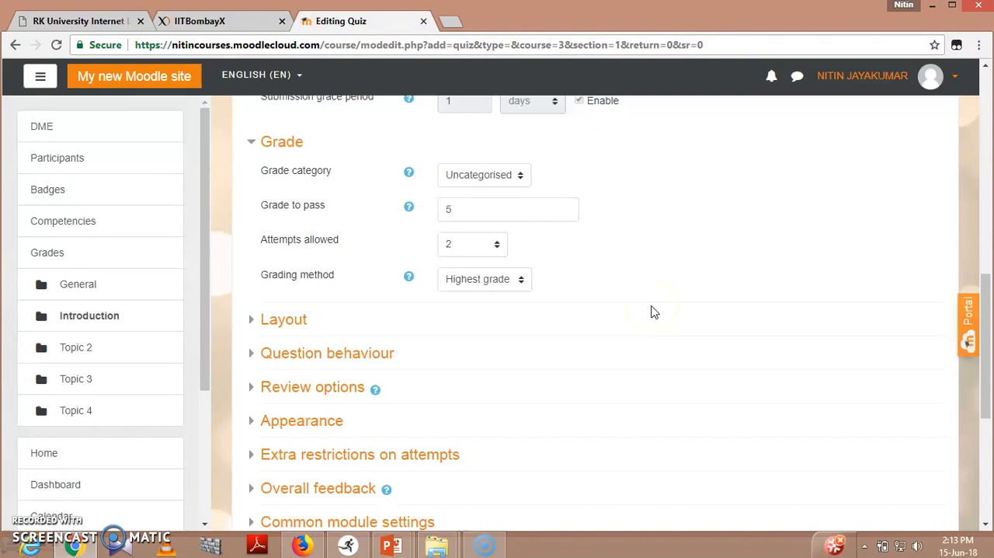
{"action": "mouse_move", "coordinate": [377, 294]}
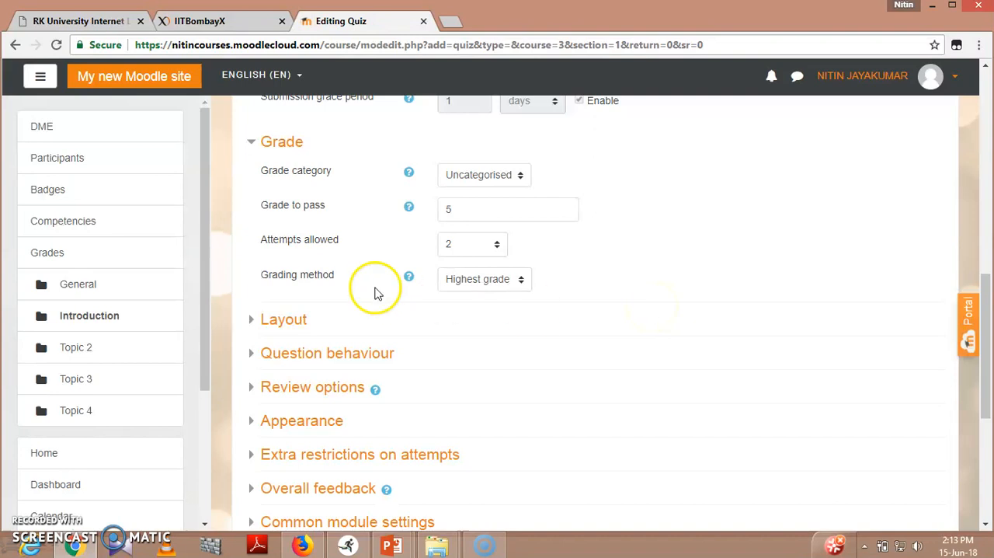
{"action": "left_click", "coordinate": [327, 352]}
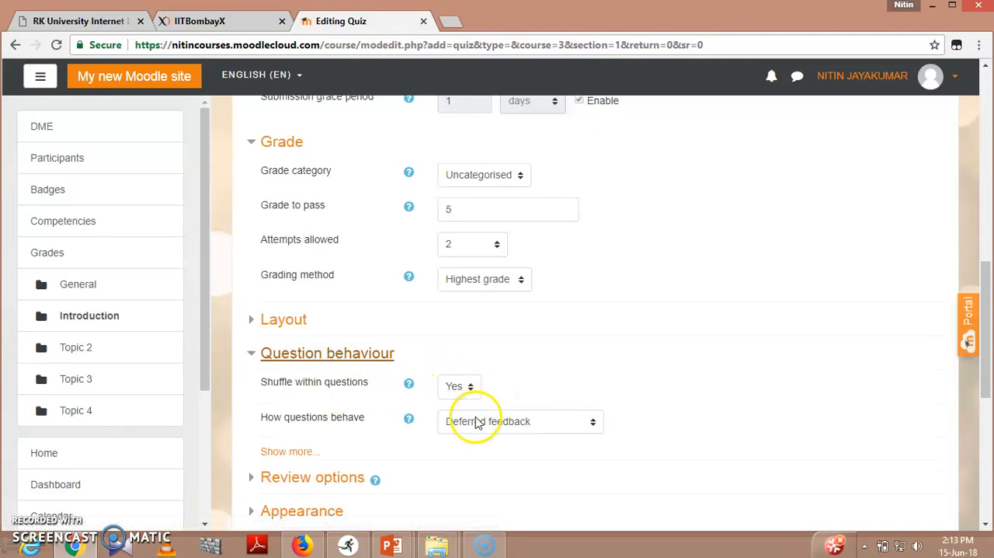
{"action": "mouse_move", "coordinate": [334, 392]}
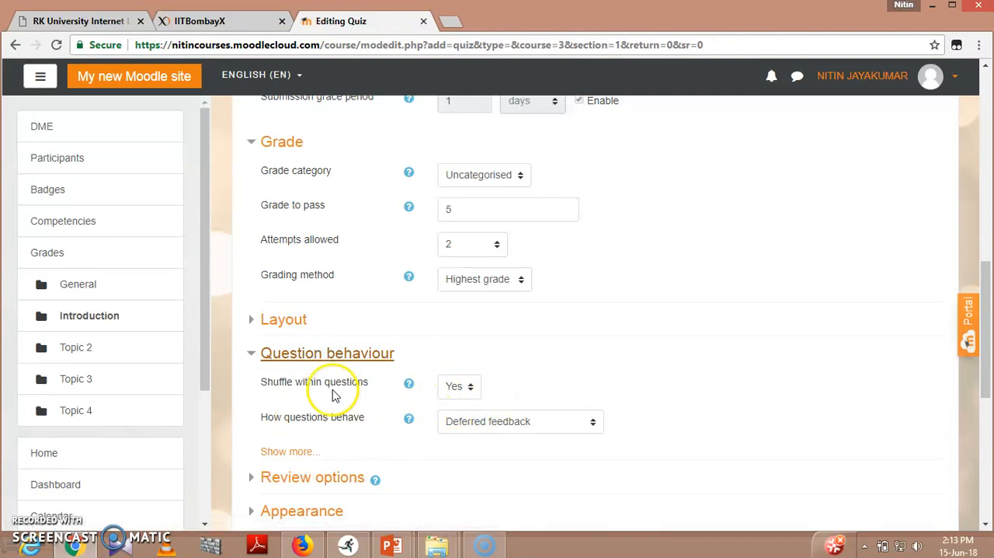
{"action": "scroll", "scroll_direction": "down", "scroll_amount": 3}
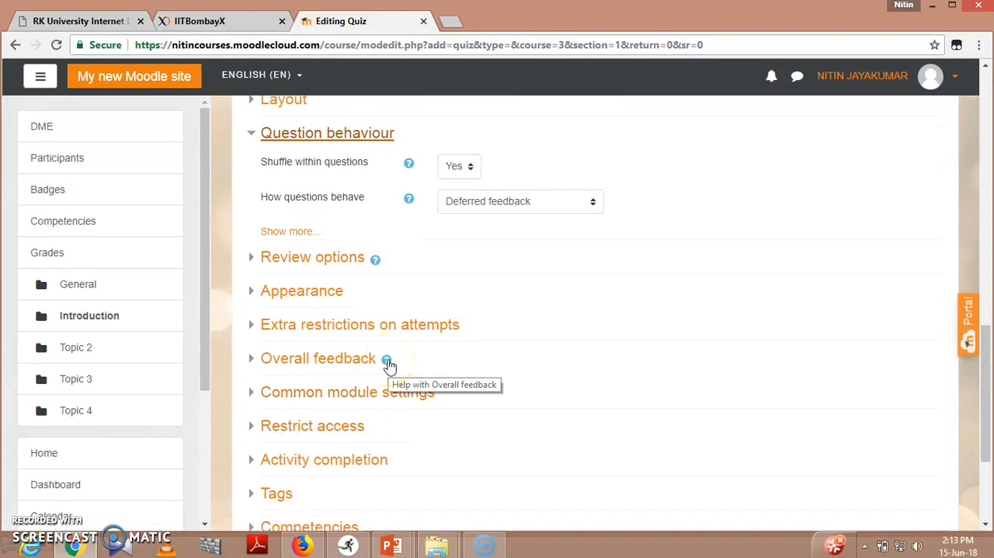
{"action": "scroll", "scroll_direction": "down", "scroll_amount": 3}
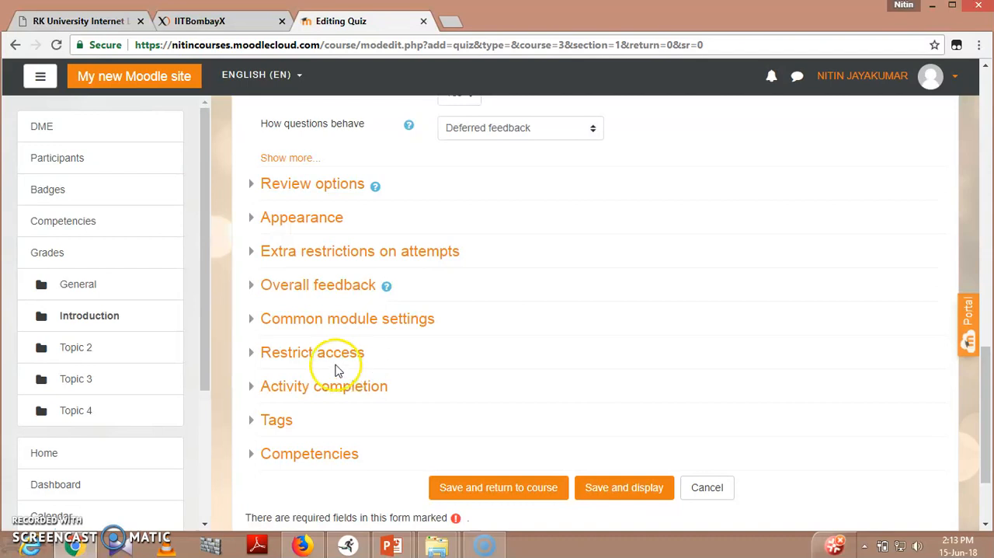
{"action": "left_click", "coordinate": [312, 352]}
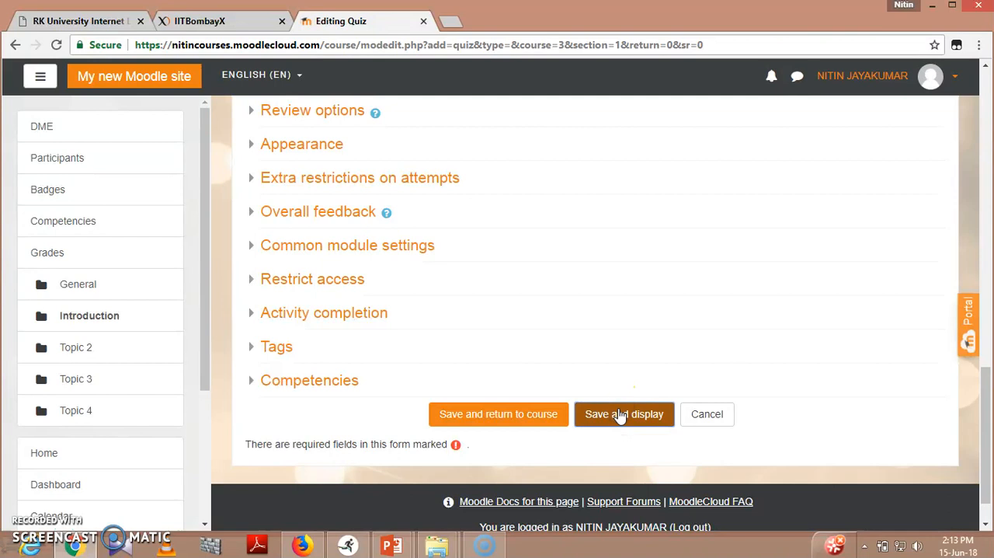
- Save and display Sample Quiz_1, then scroll its page to the Edit quiz button
{"action": "left_click", "coordinate": [624, 413]}
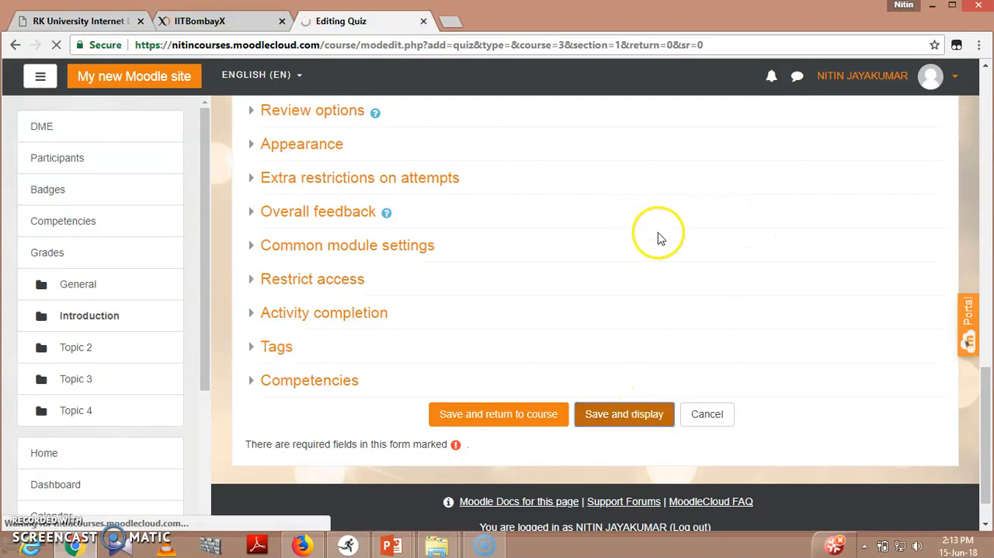
{"action": "left_click", "coordinate": [624, 413]}
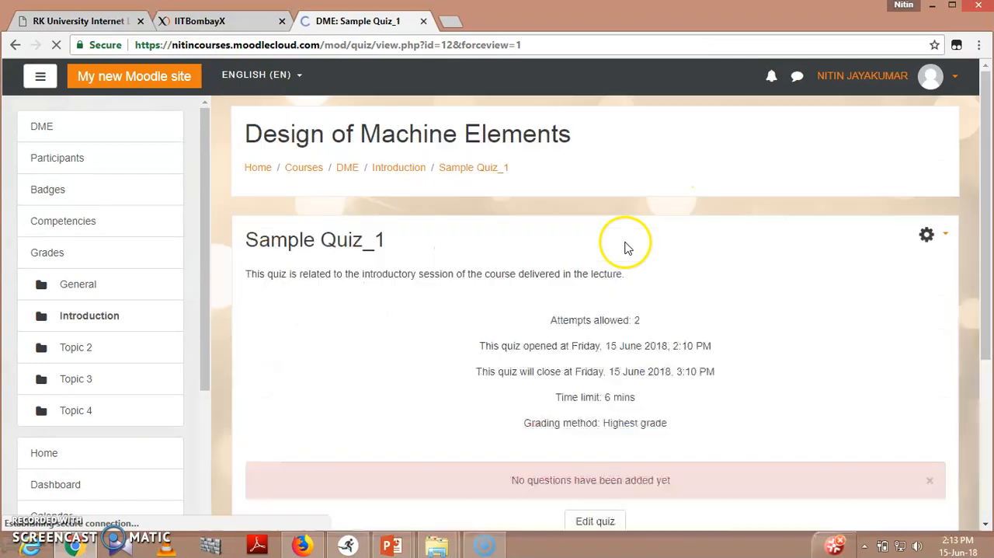
{"action": "scroll", "scroll_direction": "down", "scroll_amount": 3}
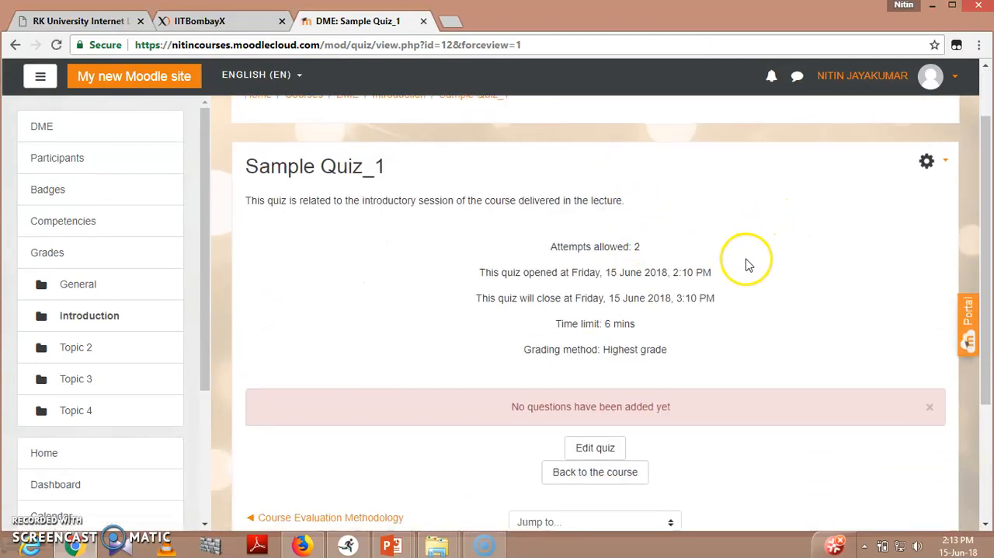
{"action": "scroll", "scroll_direction": "down", "scroll_amount": 3}
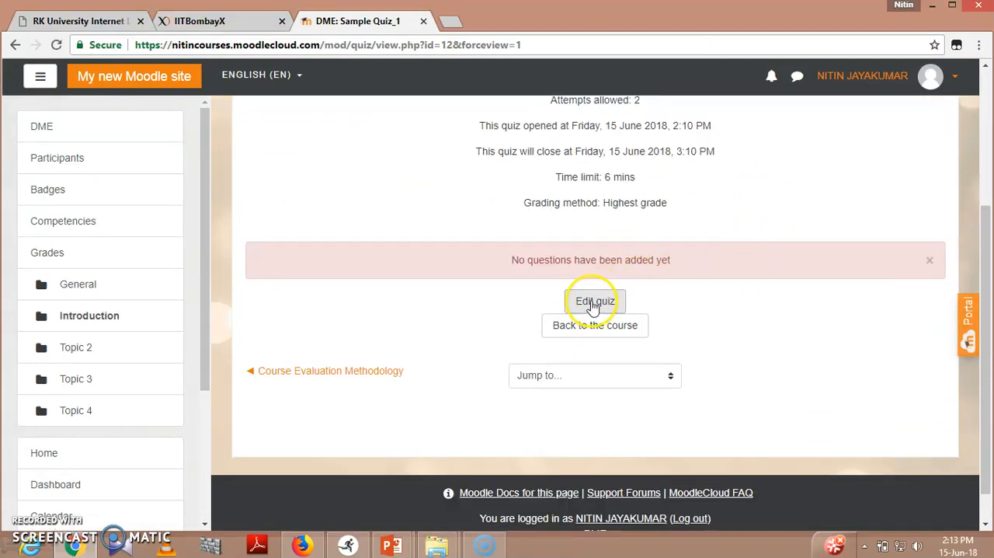
- Open Sample Quiz_1's editing page, cancel multiple-item selection, and show the Add question choices
{"action": "left_click", "coordinate": [595, 302]}
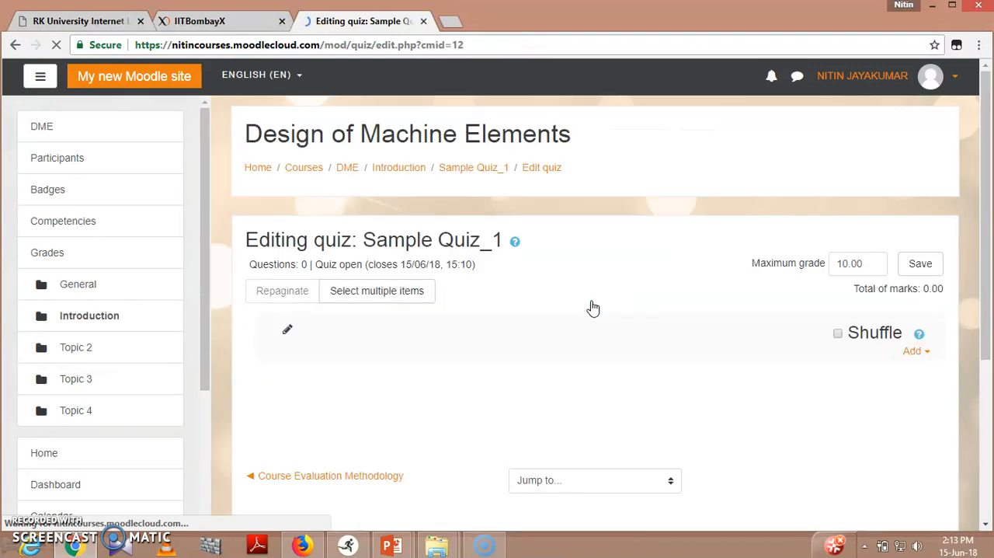
{"action": "mouse_move", "coordinate": [434, 346]}
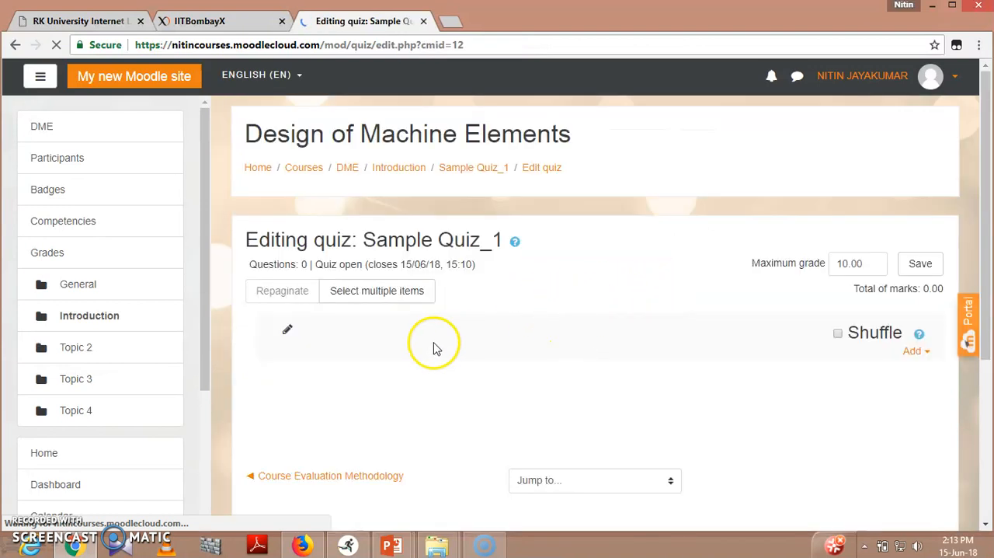
{"action": "scroll", "scroll_direction": "down", "scroll_amount": 3}
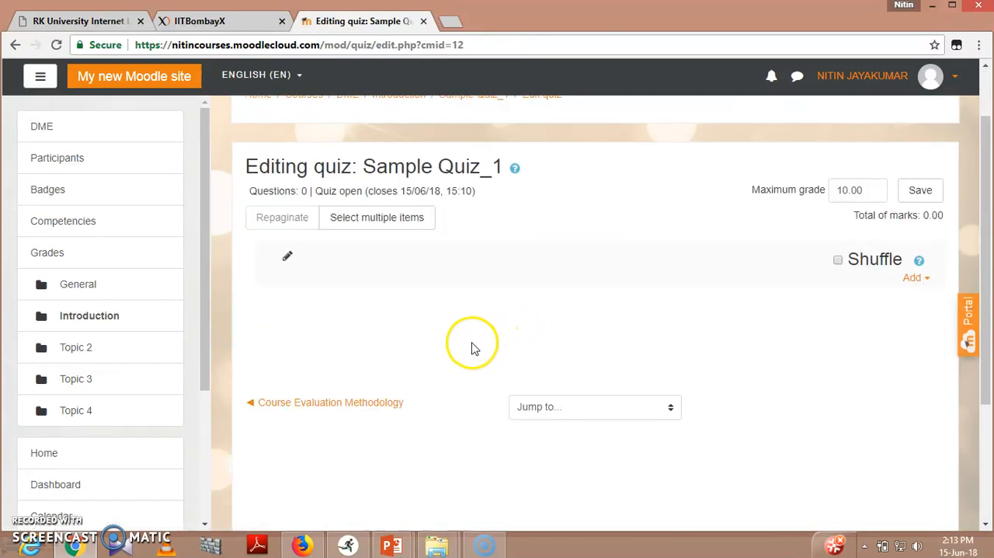
{"action": "mouse_move", "coordinate": [264, 256]}
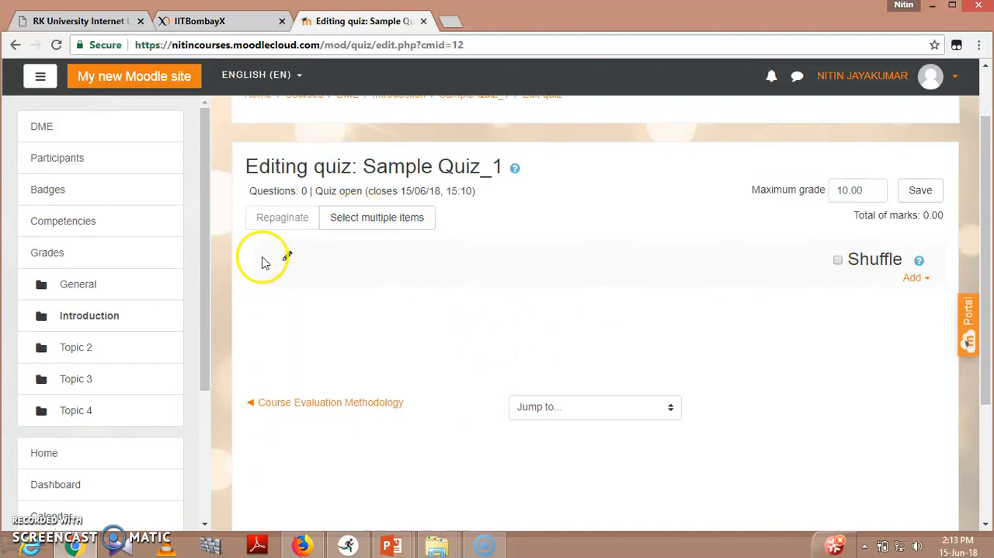
{"action": "mouse_move", "coordinate": [285, 259]}
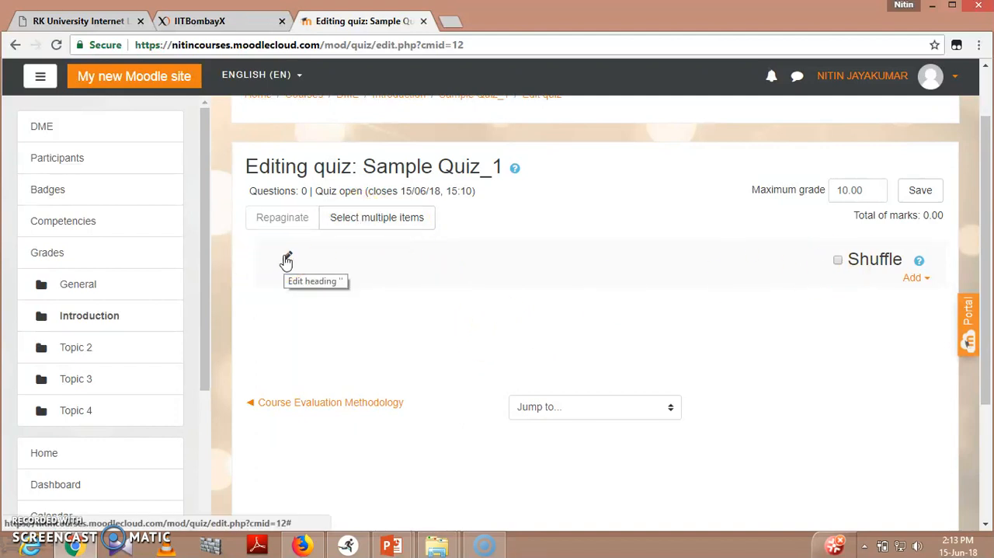
{"action": "left_click", "coordinate": [377, 217]}
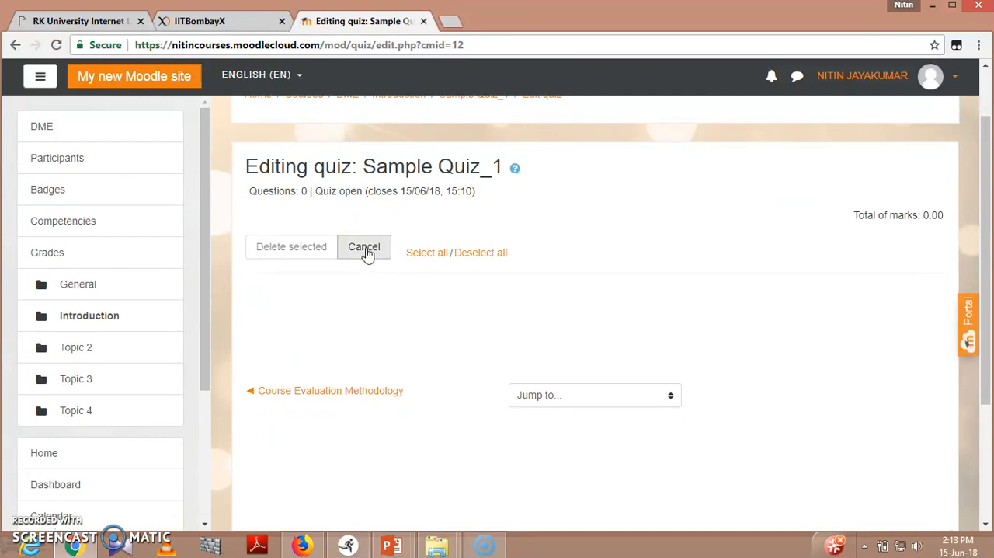
{"action": "left_click", "coordinate": [363, 246]}
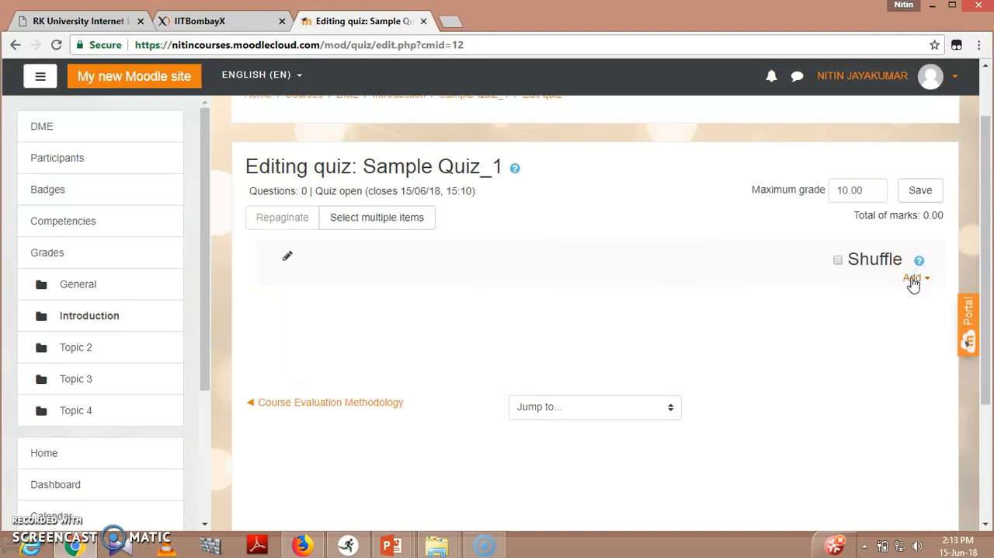
{"action": "left_click", "coordinate": [913, 278]}
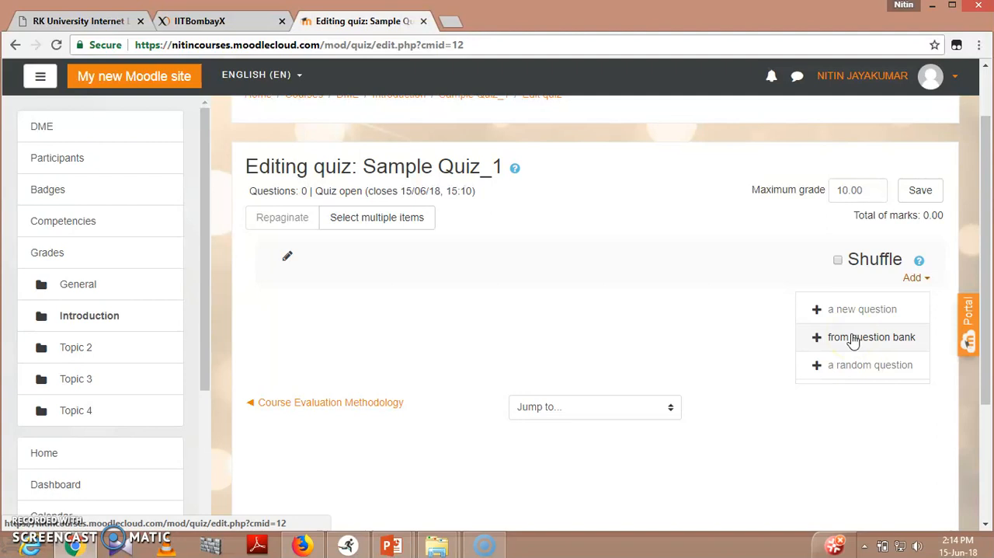
{"action": "mouse_move", "coordinate": [862, 308]}
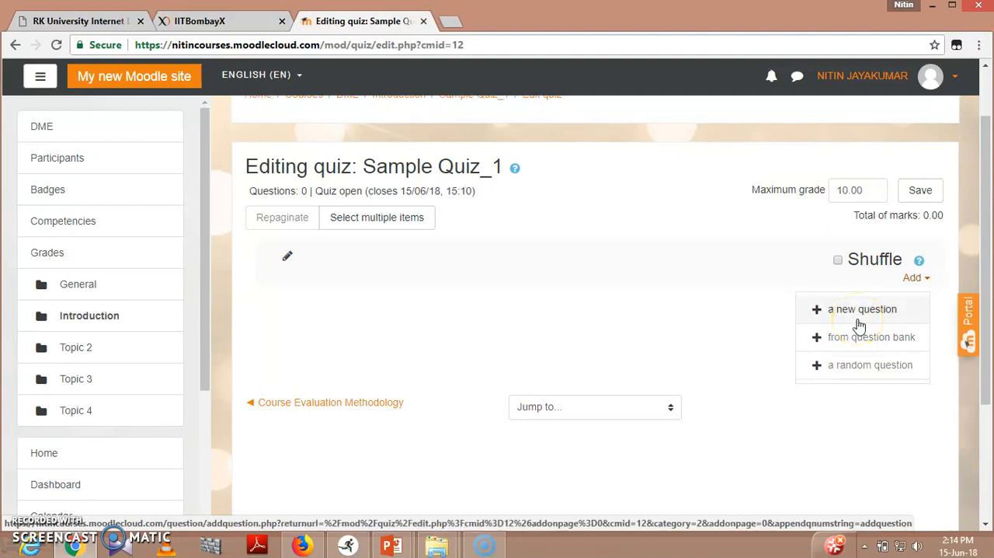
- Pick Short answer as the new question's type in the chooser
{"action": "left_click", "coordinate": [861, 308]}
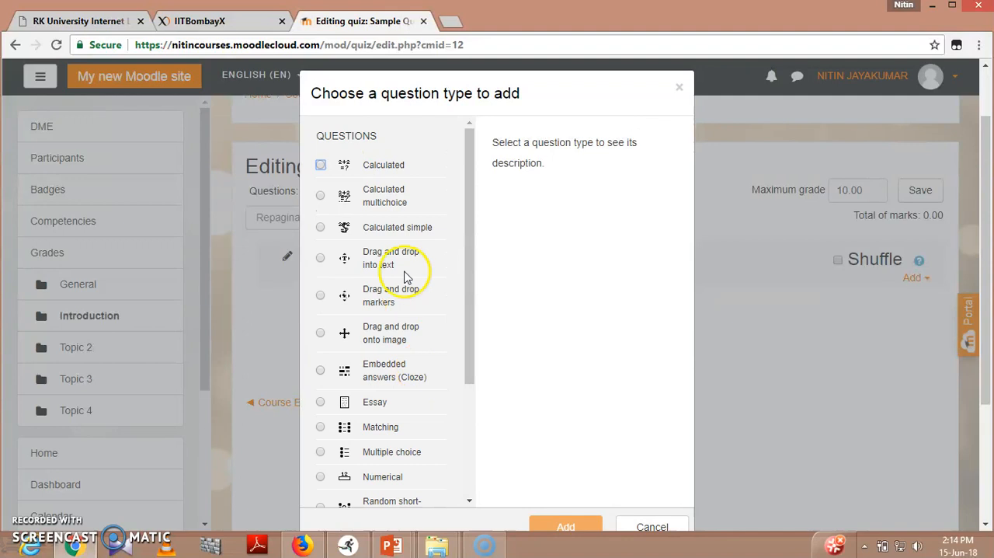
{"action": "mouse_move", "coordinate": [396, 202]}
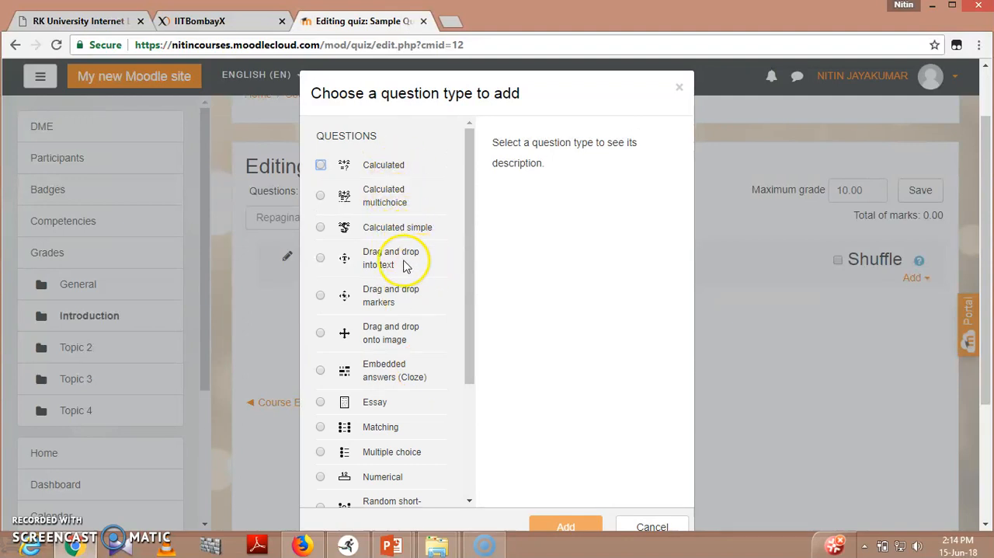
{"action": "mouse_move", "coordinate": [403, 326]}
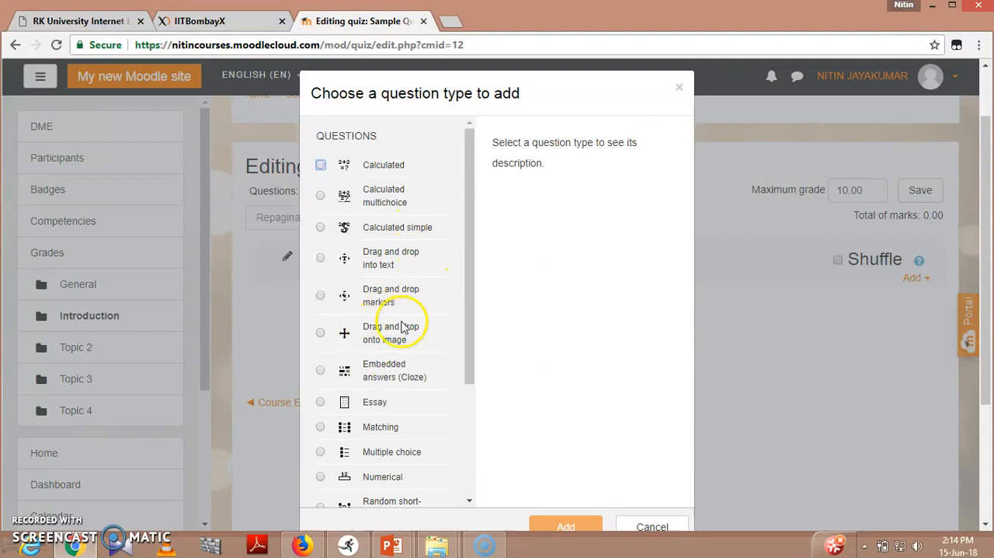
{"action": "mouse_move", "coordinate": [392, 386]}
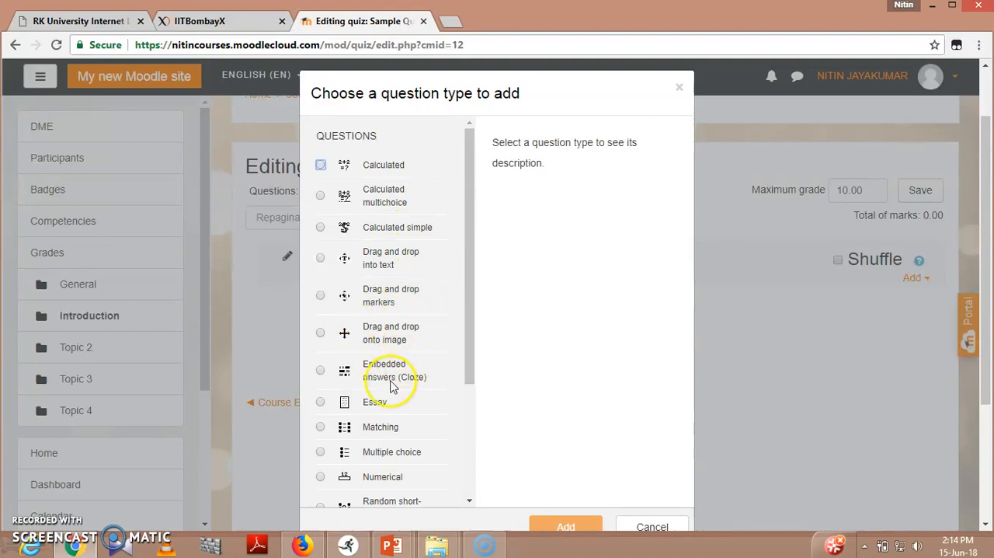
{"action": "scroll", "scroll_direction": "down", "scroll_amount": 3}
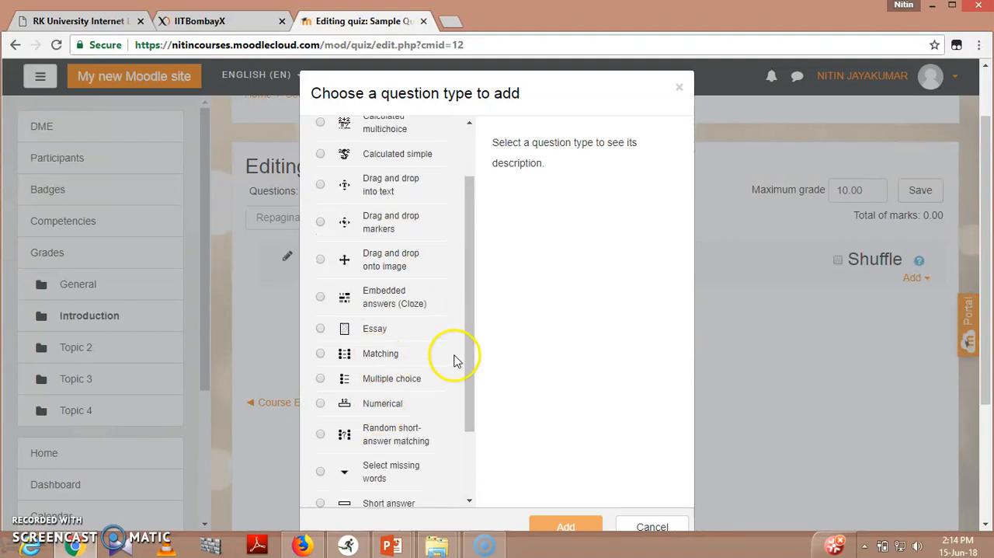
{"action": "mouse_move", "coordinate": [412, 408]}
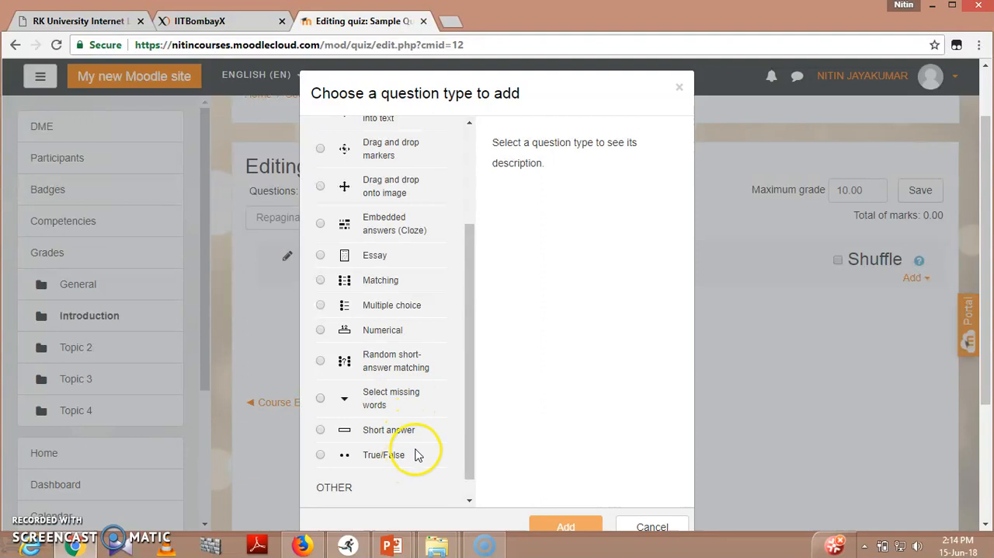
{"action": "mouse_move", "coordinate": [399, 435]}
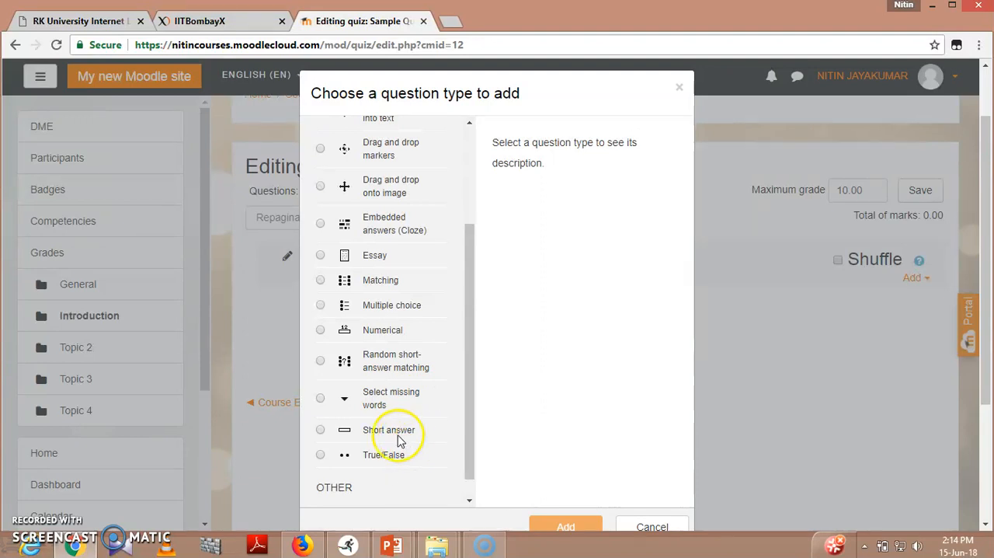
{"action": "left_click", "coordinate": [320, 430]}
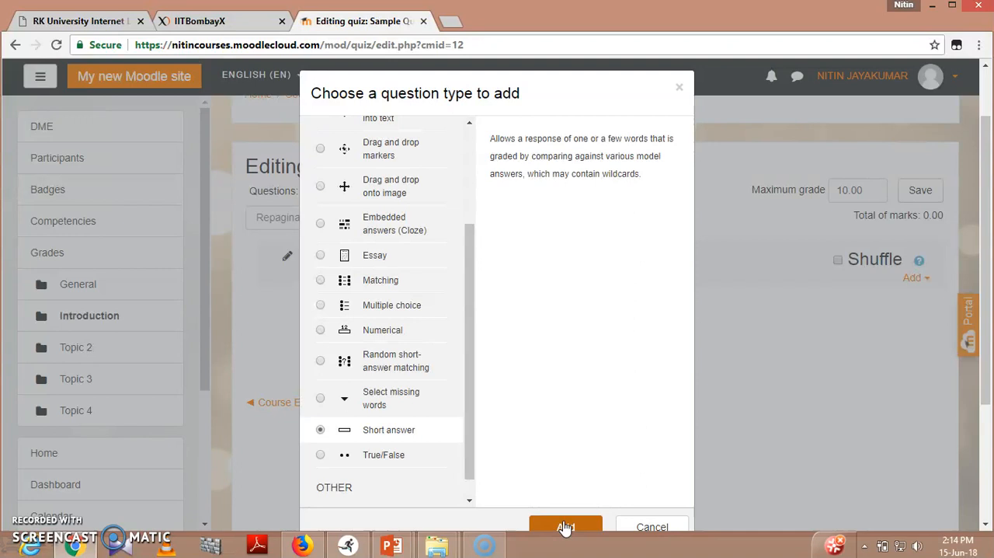
- Name the new short answer question 'Describe the basic procedure of machine design.'
{"action": "left_click", "coordinate": [565, 527]}
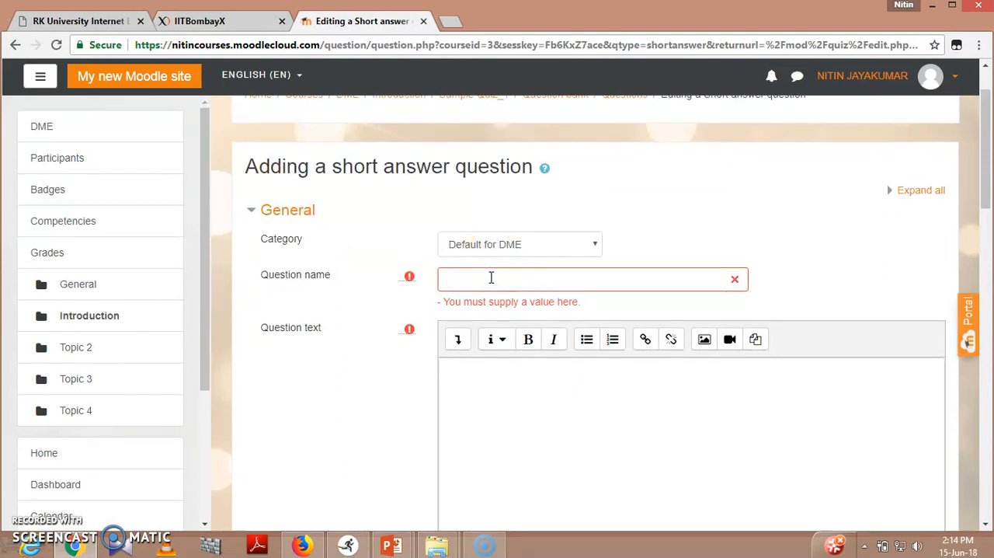
{"action": "type", "text": "Describe the"}
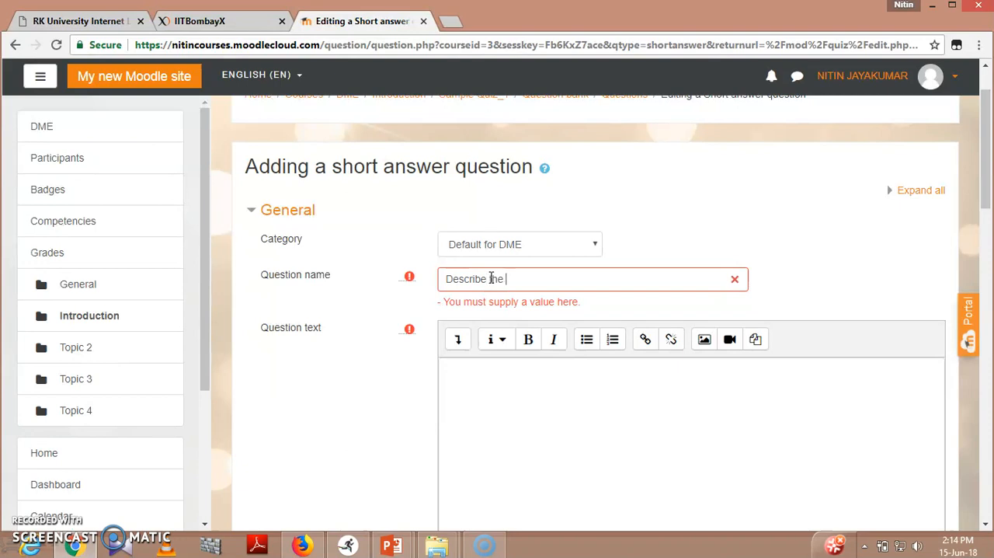
{"action": "type", "text": "b"}
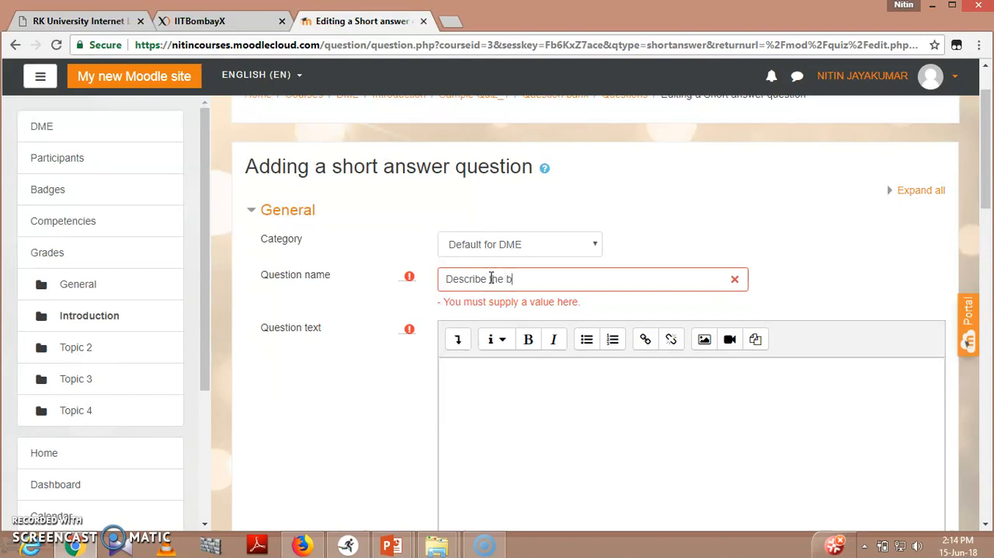
{"action": "type", "text": "asic prod"}
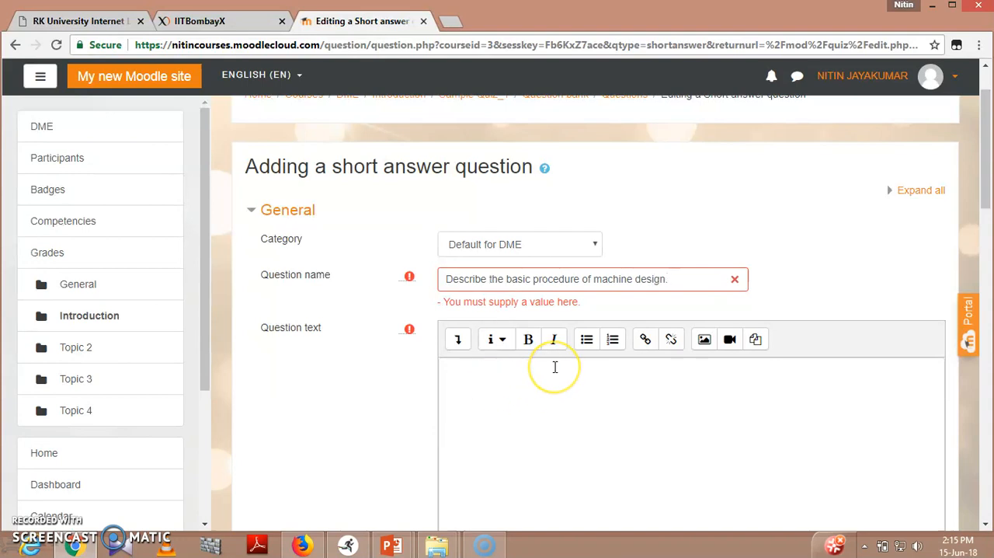
- Enter the question text 'Explain the methodology in detail.'
{"action": "scroll", "scroll_direction": "down", "scroll_amount": 3}
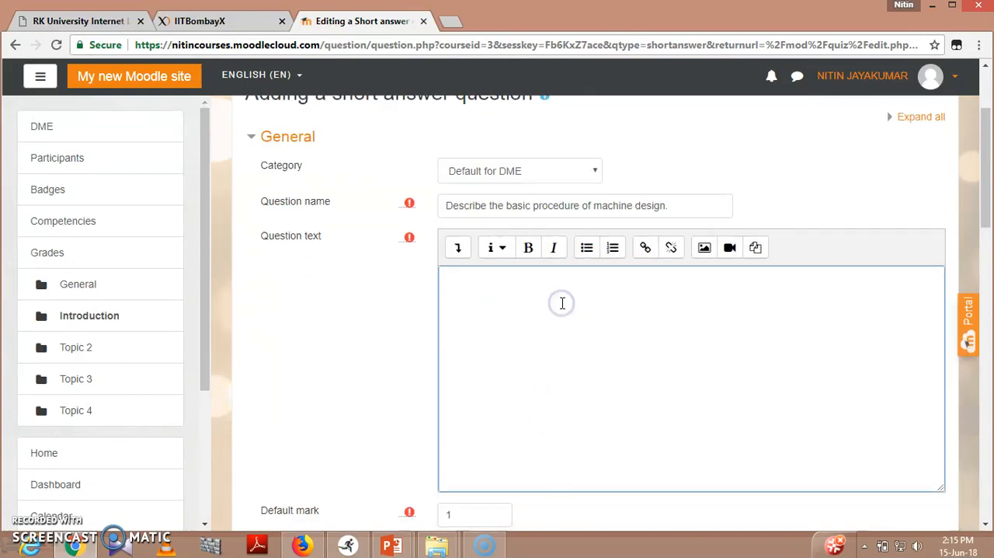
{"action": "type", "text": "Expal"}
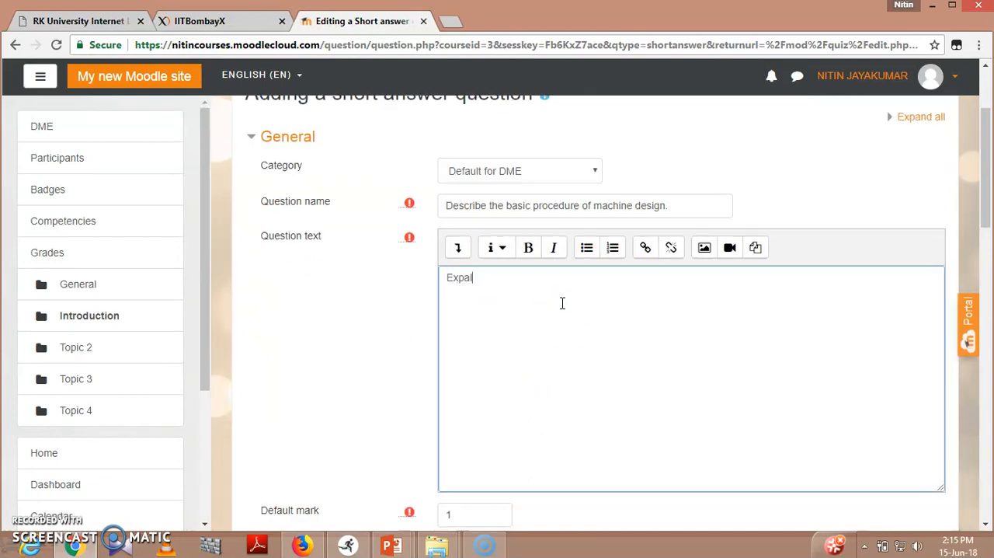
{"action": "type", "text": "Explain the"}
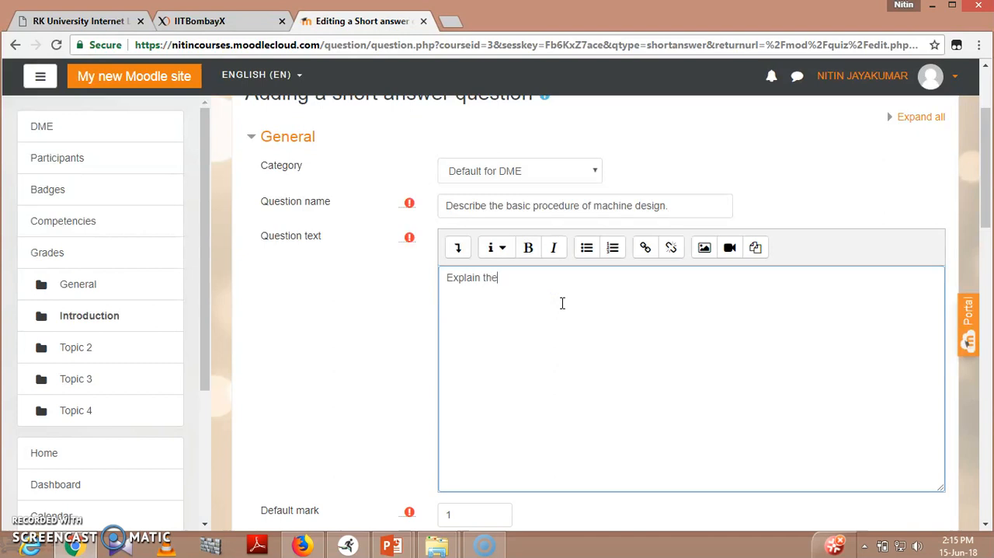
{"action": "type", "text": "methodo"}
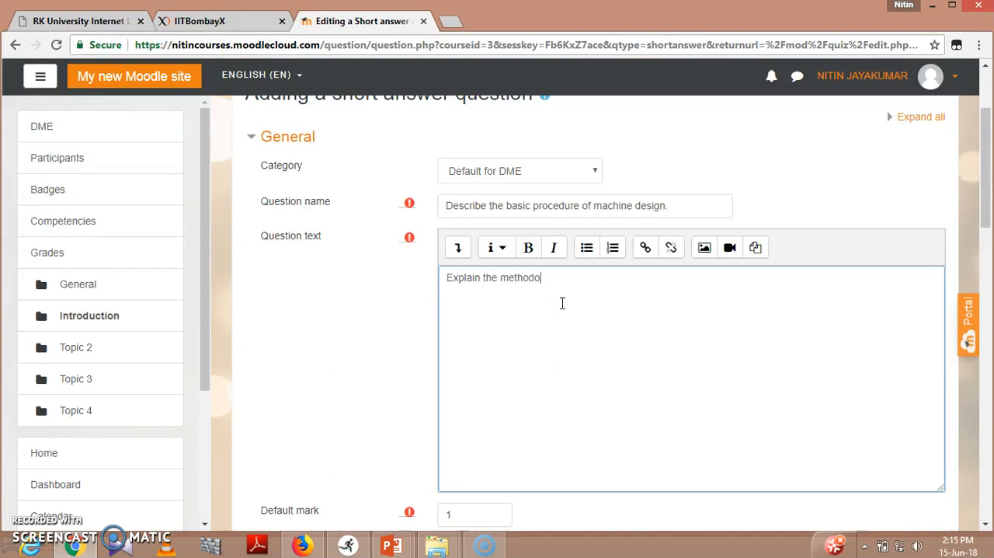
{"action": "type", "text": "logy in"}
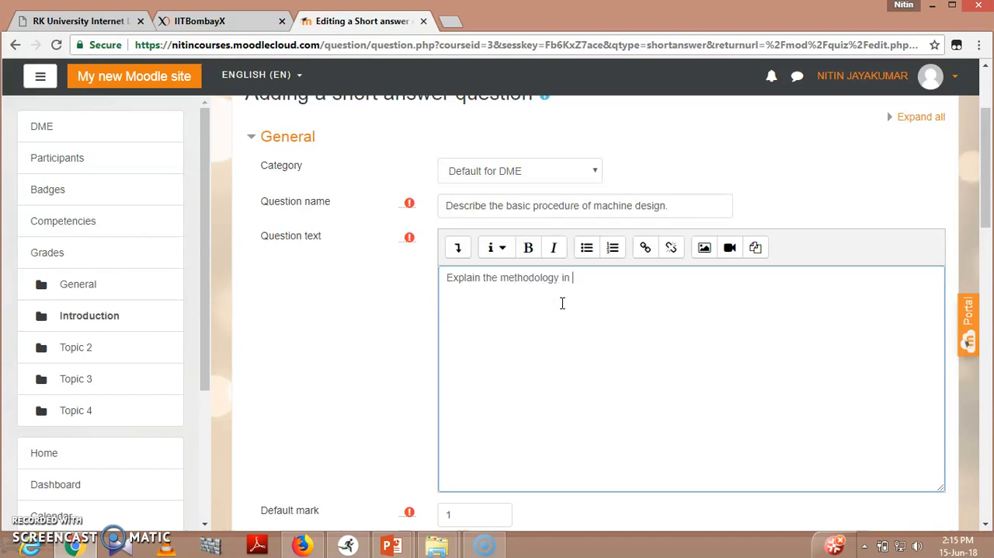
{"action": "type", "text": "detail."}
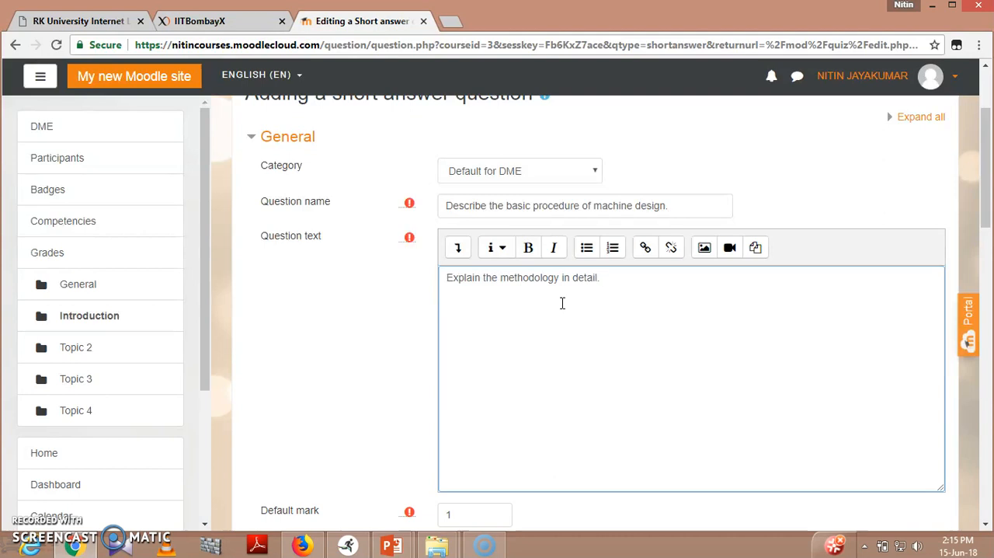
- Change the default mark to 5 and scroll past the empty answer slots
{"action": "scroll", "scroll_direction": "down", "scroll_amount": 3}
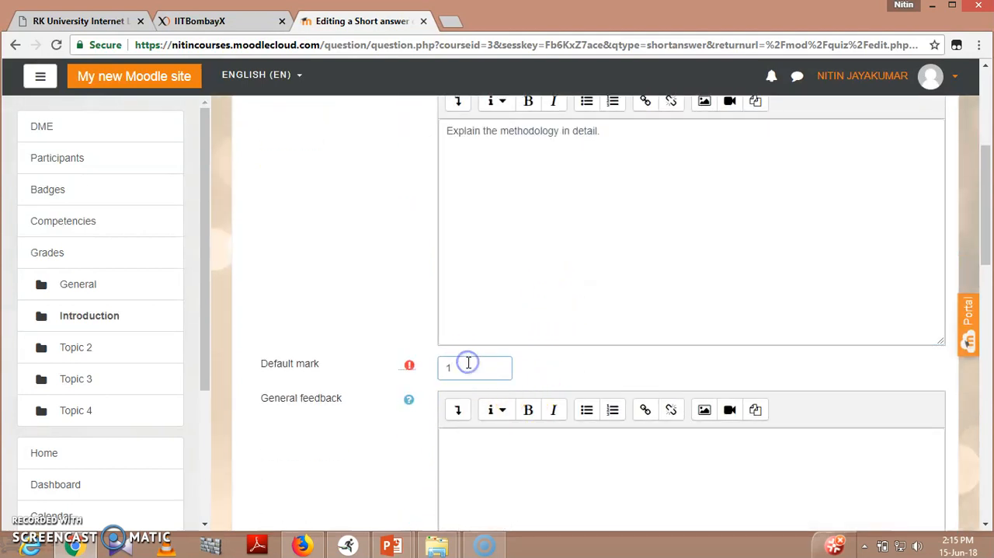
{"action": "type", "text": "5"}
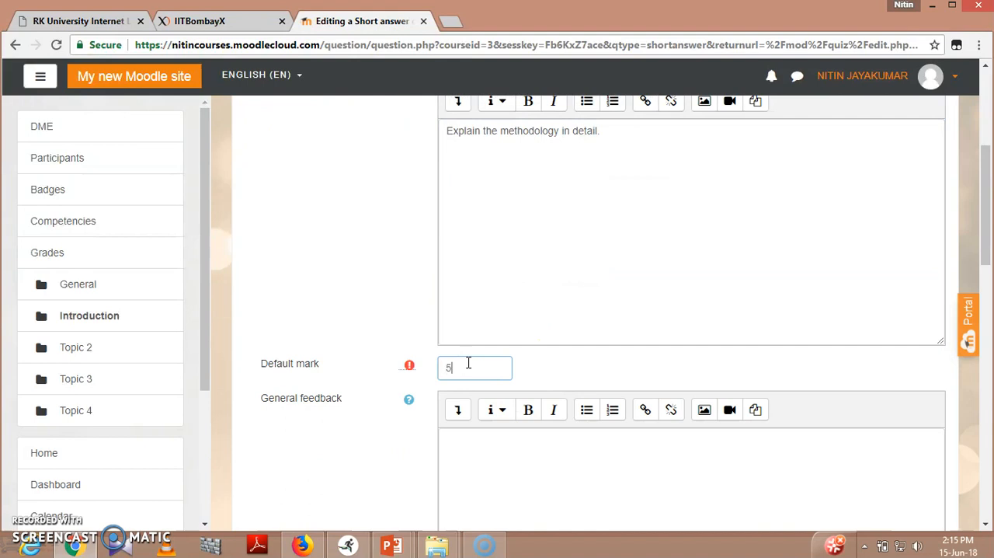
{"action": "scroll", "scroll_direction": "down", "scroll_amount": 3}
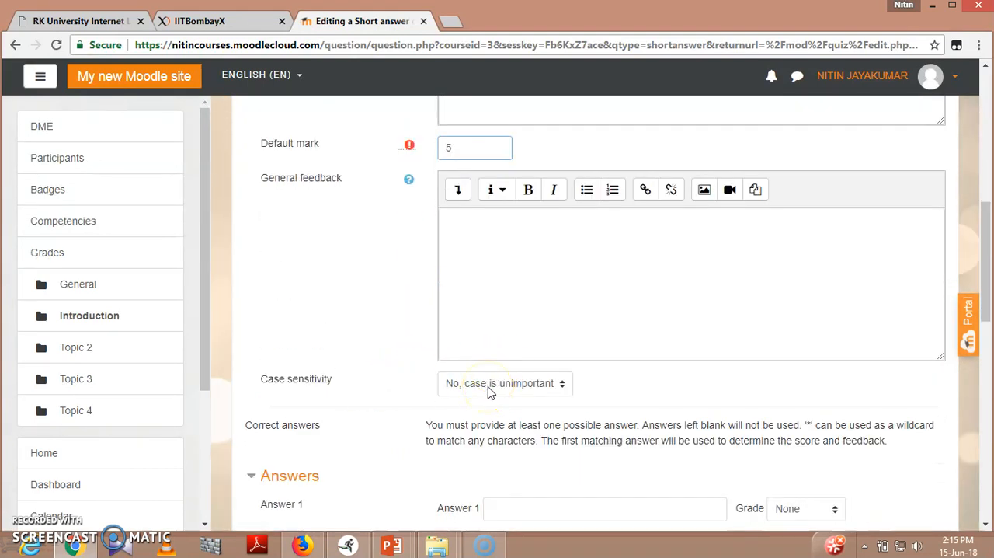
{"action": "scroll", "scroll_direction": "down", "scroll_amount": 3}
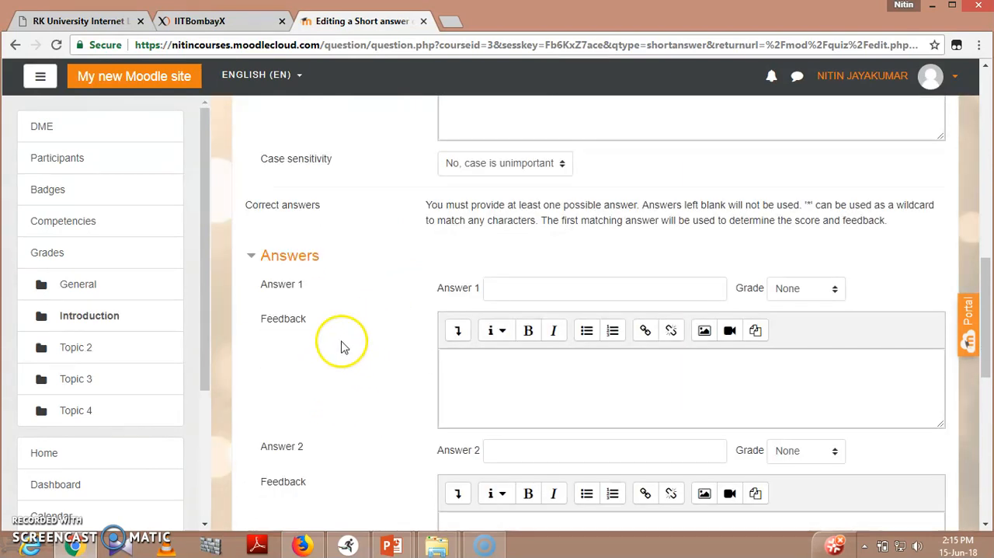
{"action": "scroll", "scroll_direction": "down", "scroll_amount": 3}
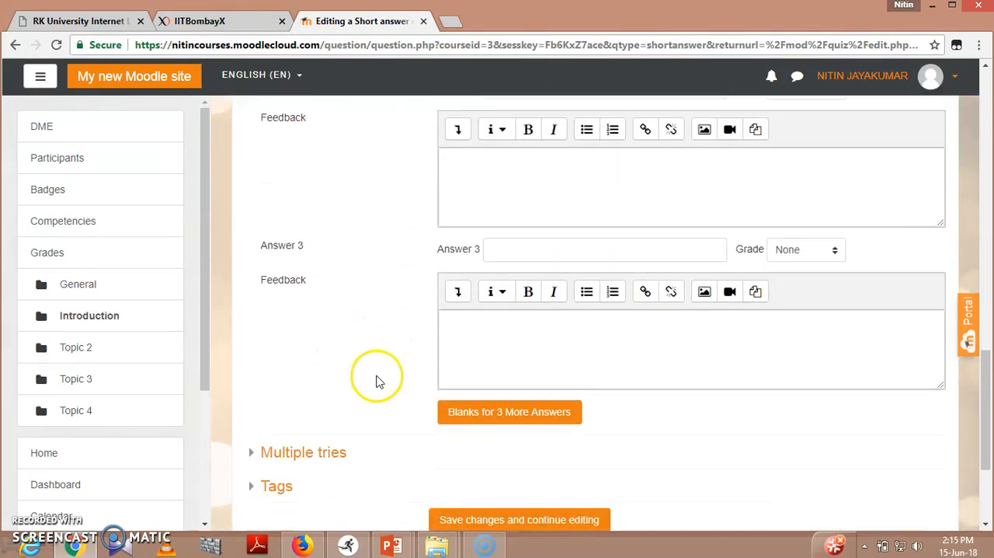
{"action": "scroll", "scroll_direction": "down", "scroll_amount": 3}
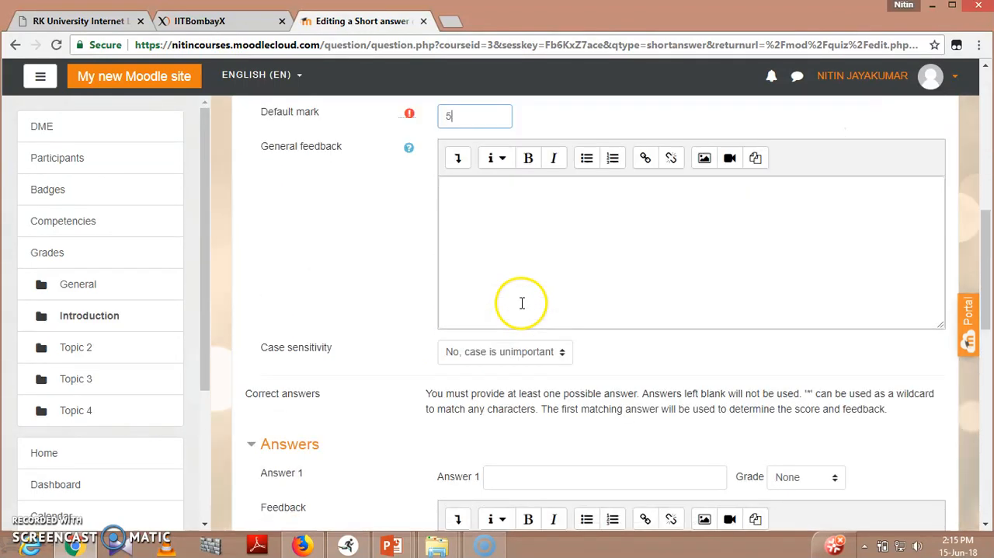
{"action": "scroll", "scroll_direction": "down", "scroll_amount": 3}
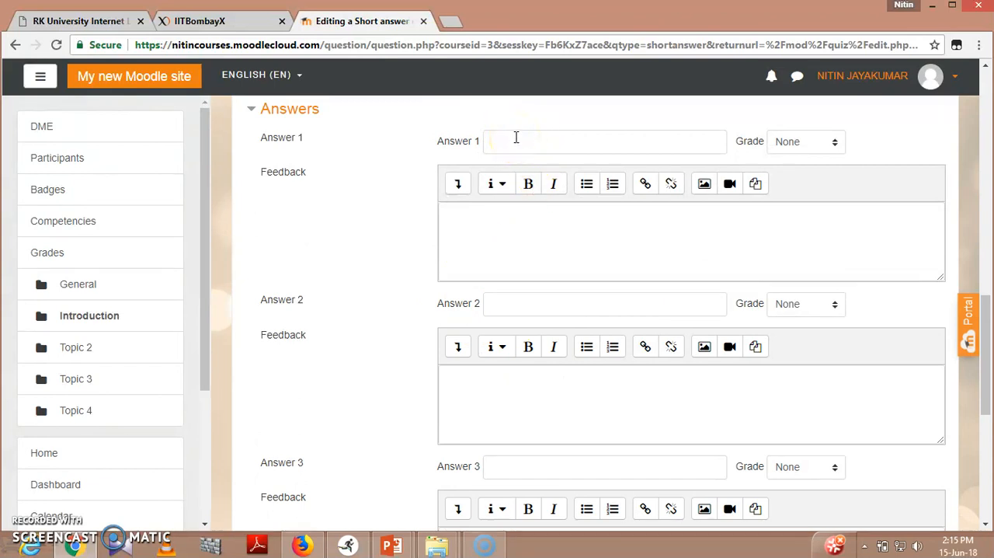
{"action": "scroll", "scroll_direction": "down", "scroll_amount": 3}
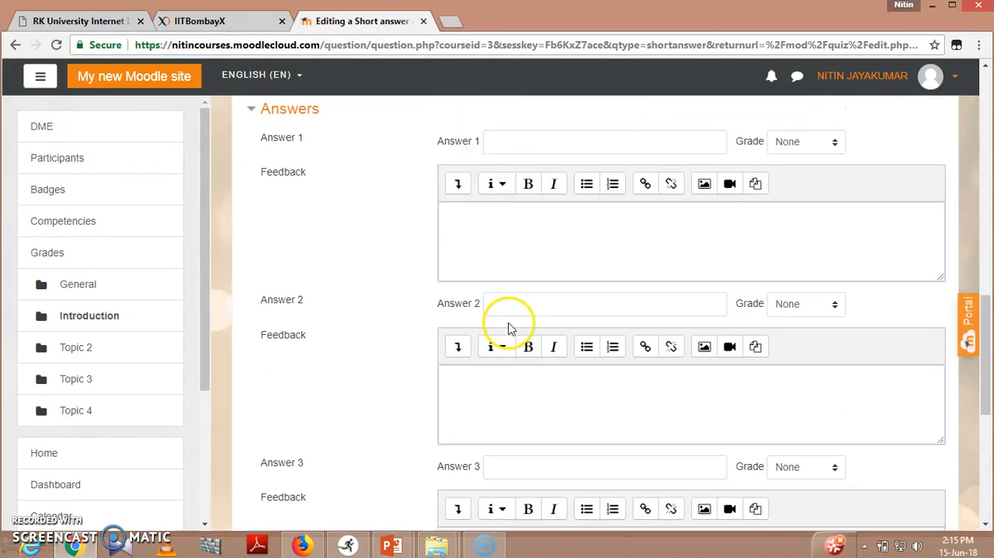
{"action": "scroll", "scroll_direction": "down", "scroll_amount": 3}
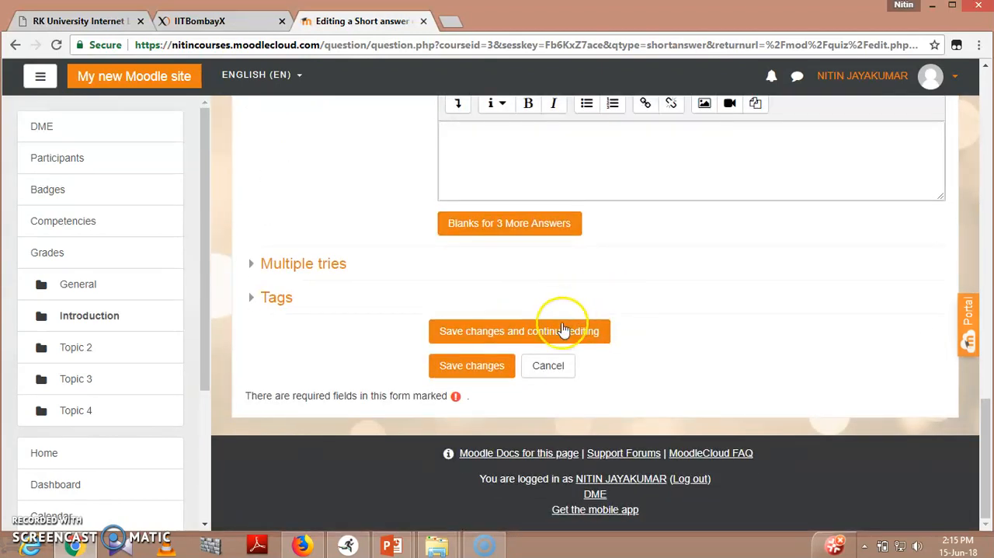
{"action": "mouse_move", "coordinate": [326, 276]}
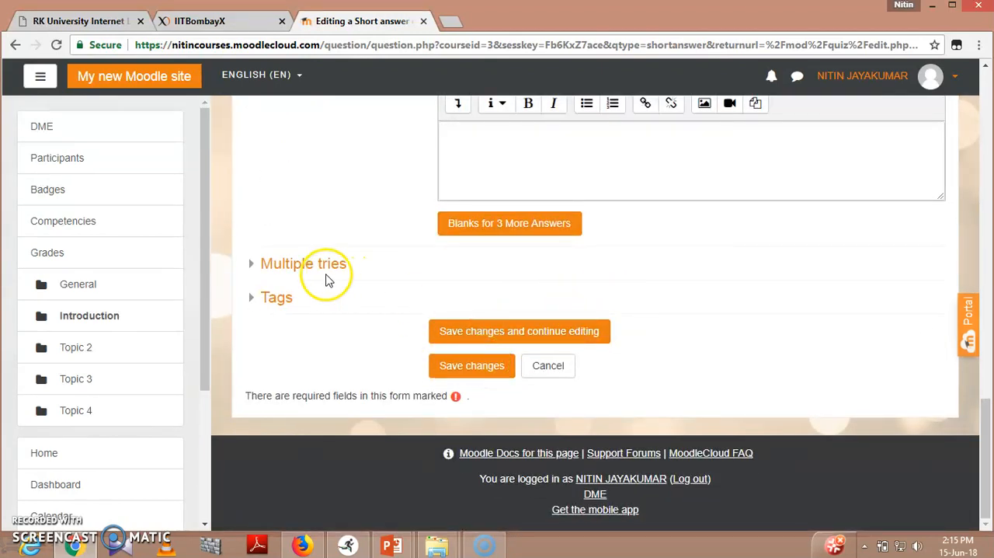
- Expand Multiple tries, showing the 33.33333% penalty per incorrect try and empty hints
{"action": "left_click", "coordinate": [303, 263]}
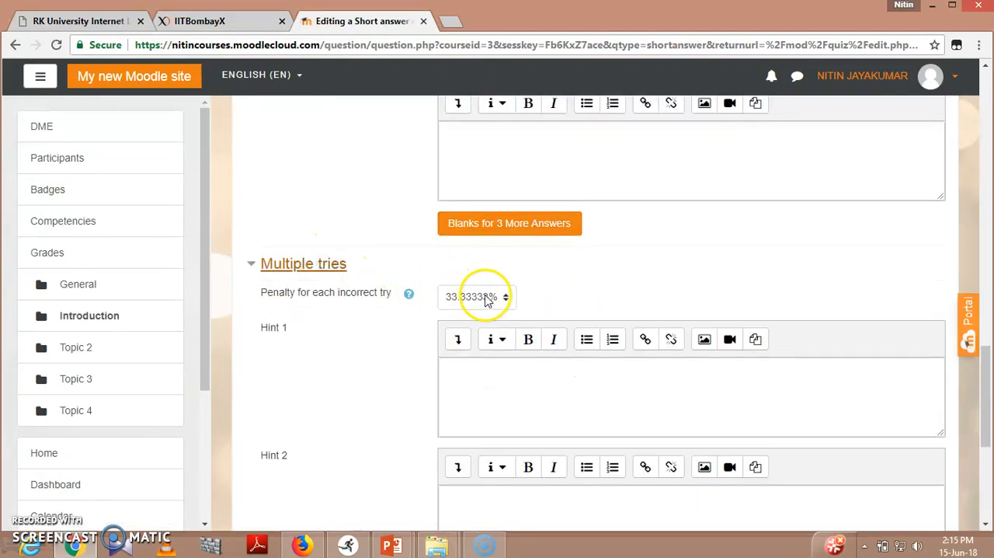
{"action": "scroll", "scroll_direction": "down", "scroll_amount": 3}
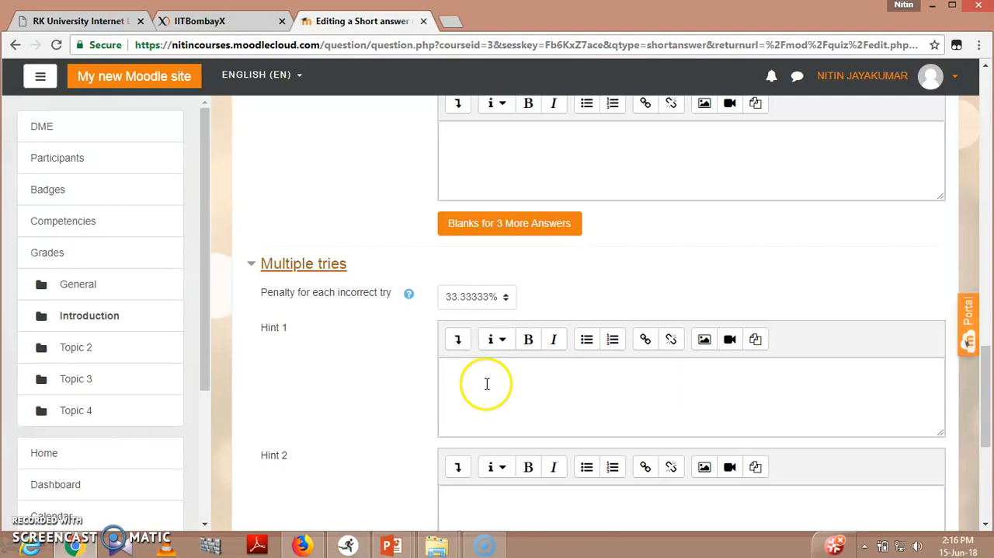
{"action": "scroll", "scroll_direction": "down", "scroll_amount": 3}
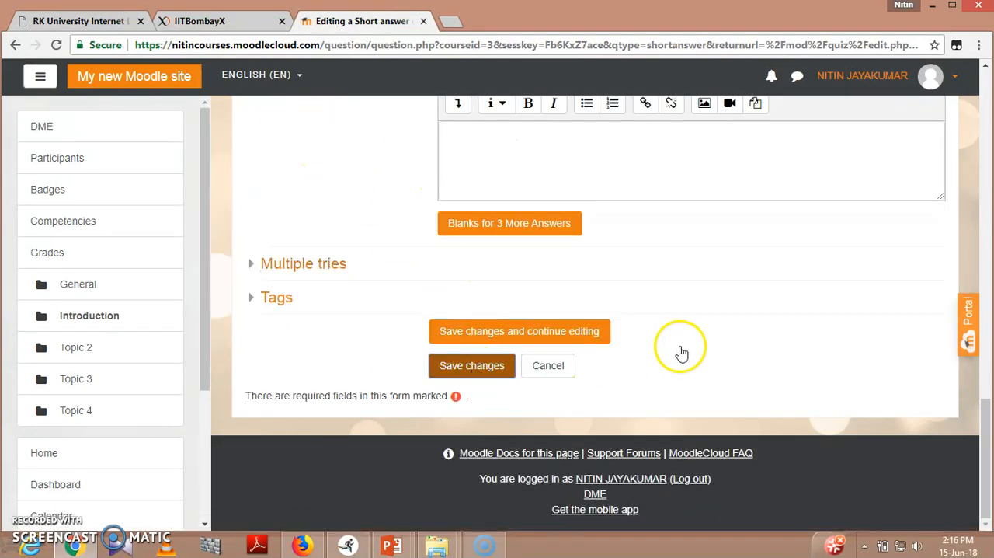
- Attempt to save and find Answer 1 flagged as needing a 100% grade
{"action": "left_click", "coordinate": [471, 365]}
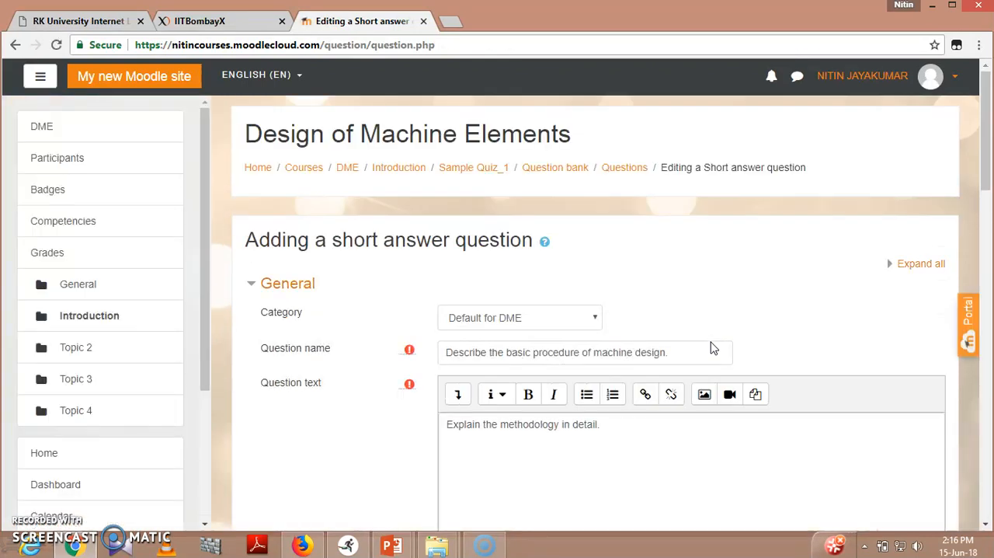
{"action": "scroll", "scroll_direction": "down", "scroll_amount": 3}
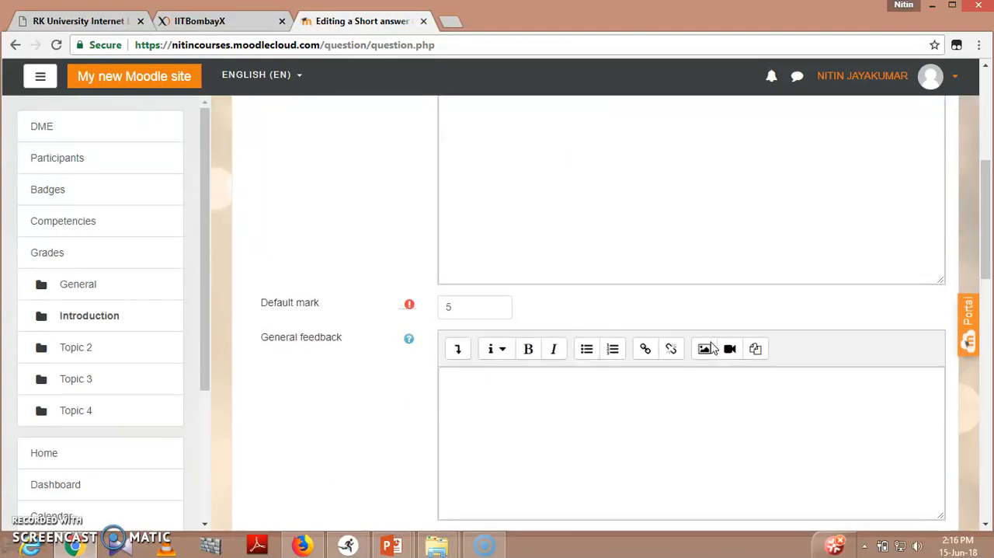
{"action": "scroll", "scroll_direction": "down", "scroll_amount": 3}
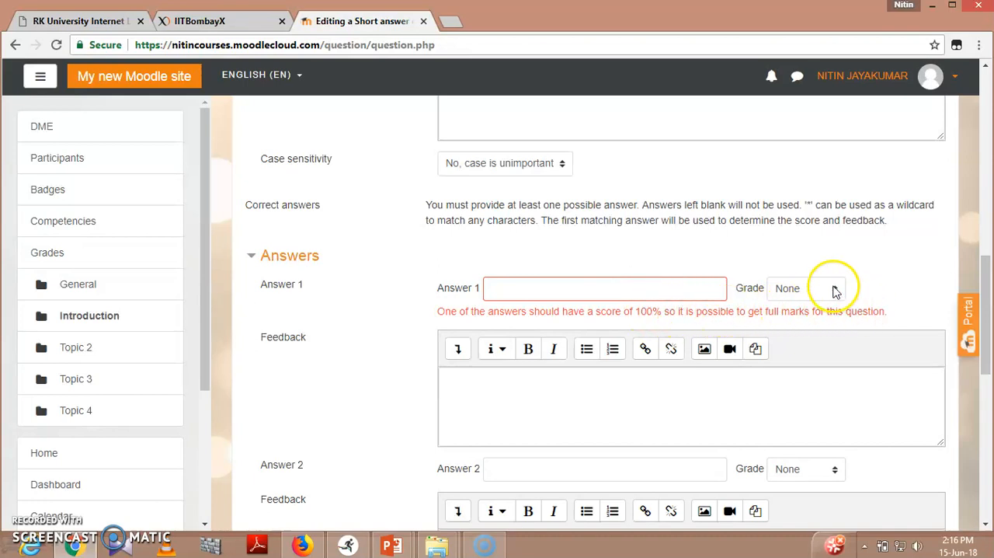
- Give Answer 1 the text 'Analysis & Synthesis' with a 100% grade
{"action": "left_click", "coordinate": [805, 288]}
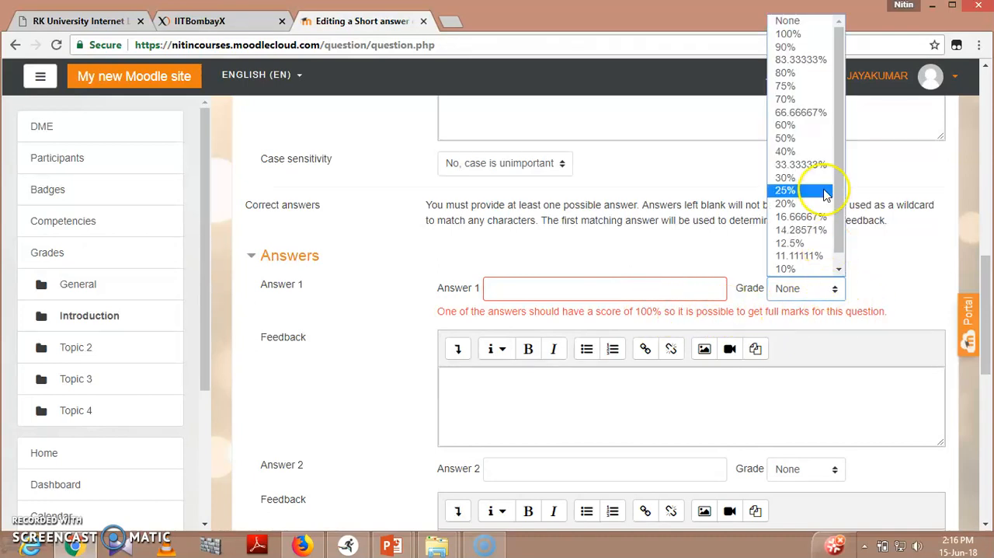
{"action": "mouse_move", "coordinate": [788, 34]}
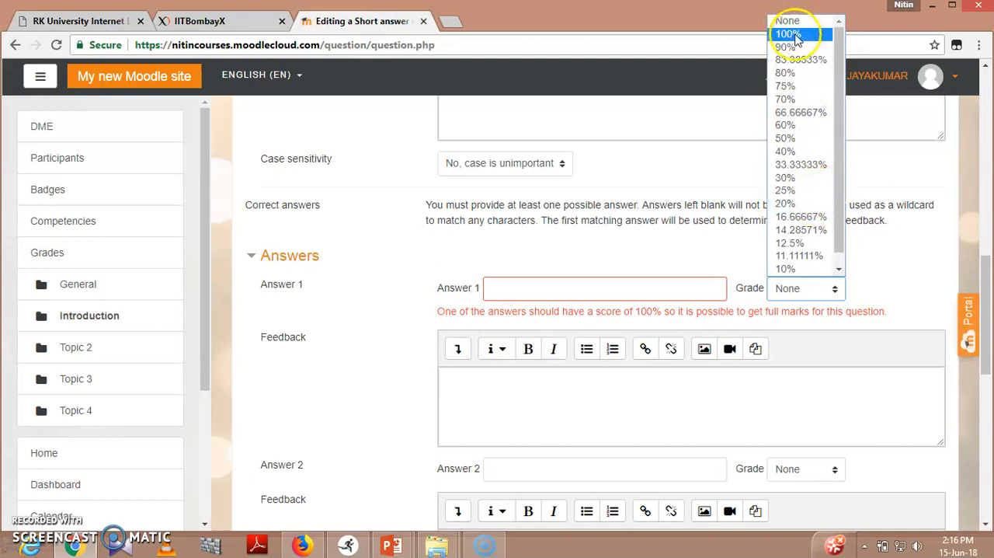
{"action": "left_click", "coordinate": [786, 34]}
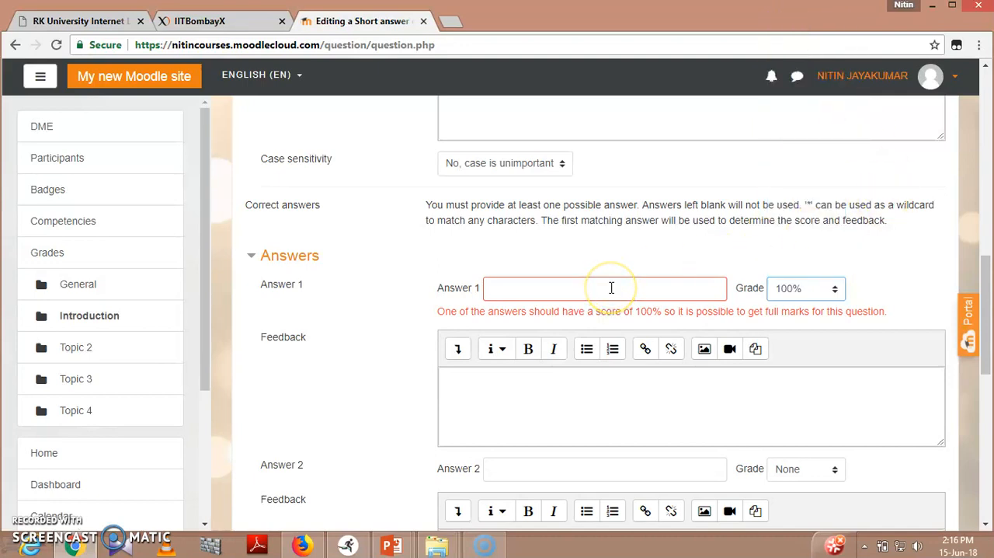
{"action": "left_click", "coordinate": [605, 288]}
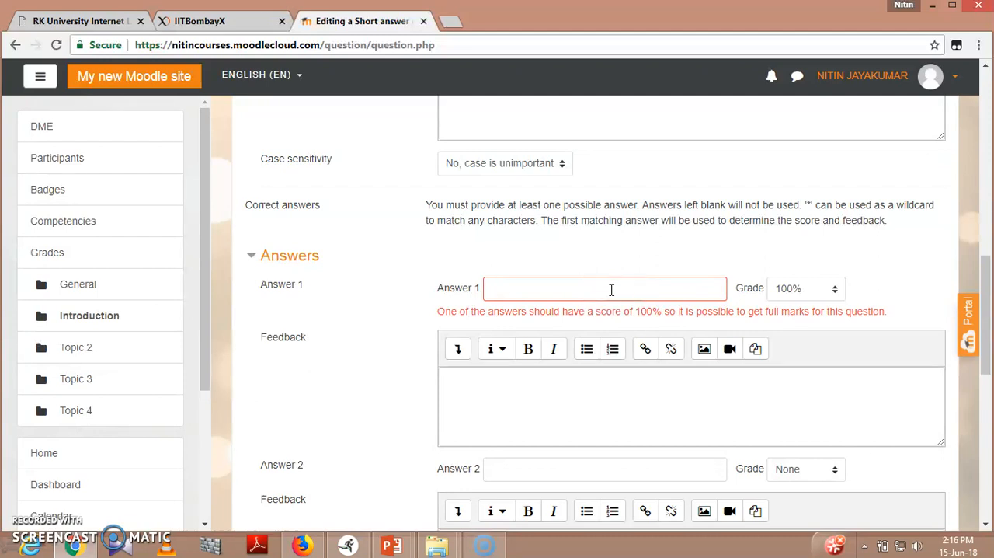
{"action": "type", "text": "Anala"}
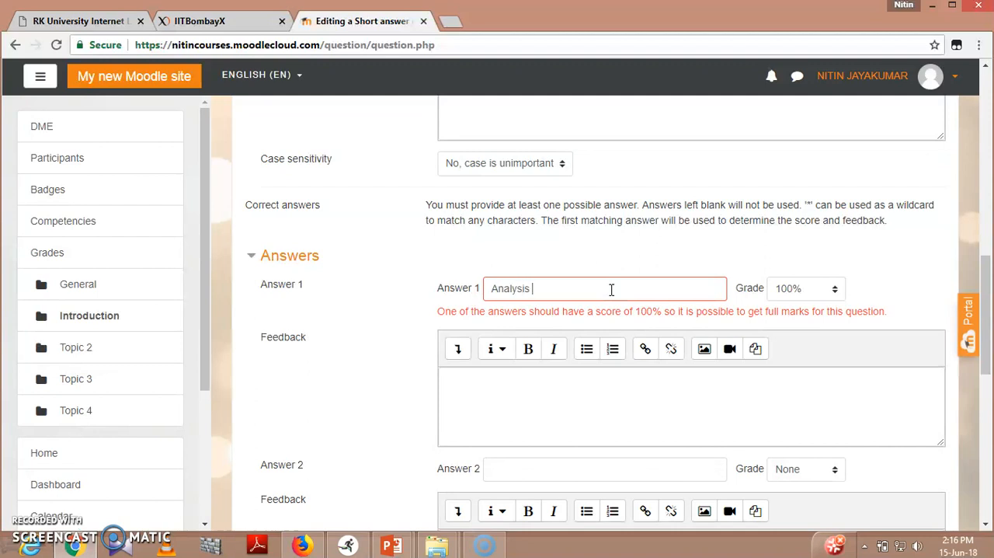
{"action": "type", "text": "& Sy"}
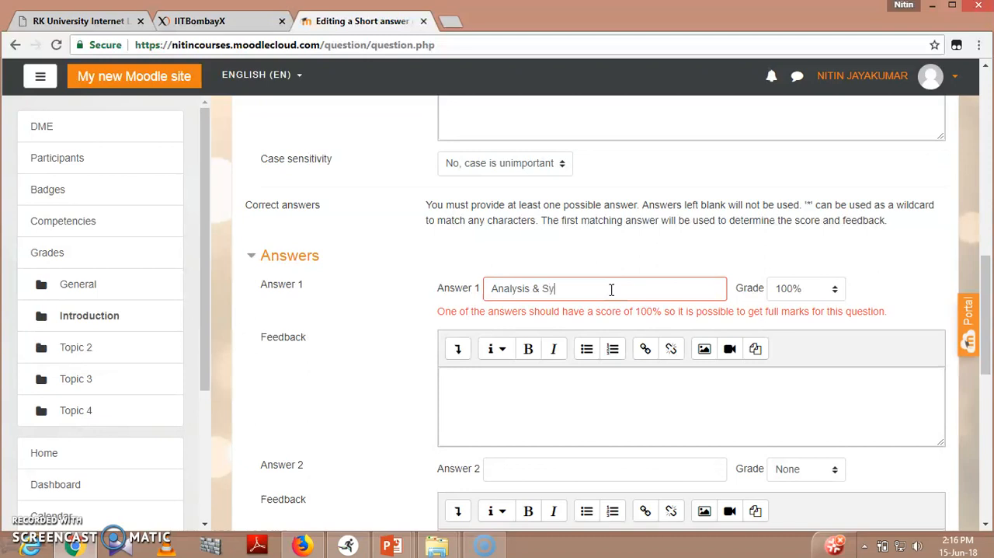
{"action": "type", "text": "nthesis"}
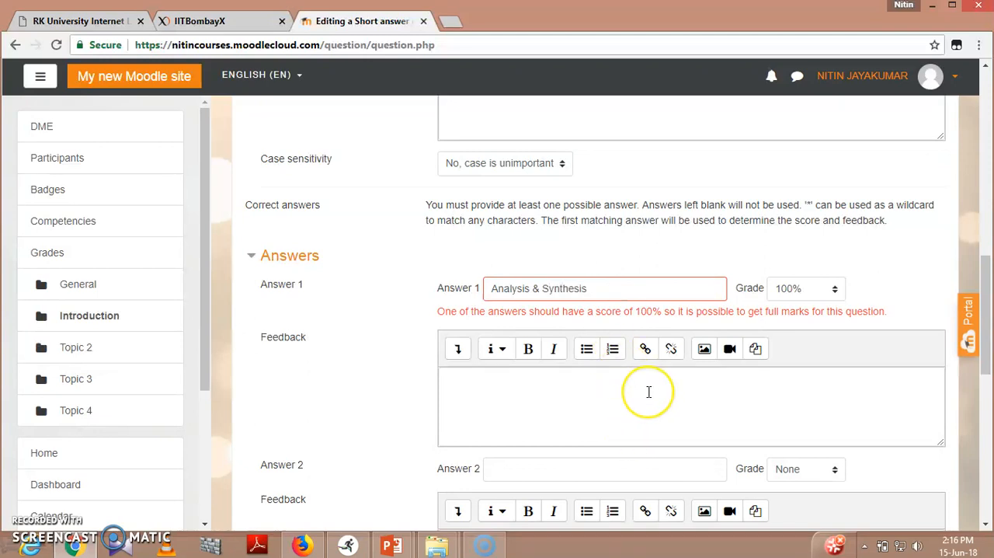
{"action": "scroll", "scroll_direction": "down", "scroll_amount": 3}
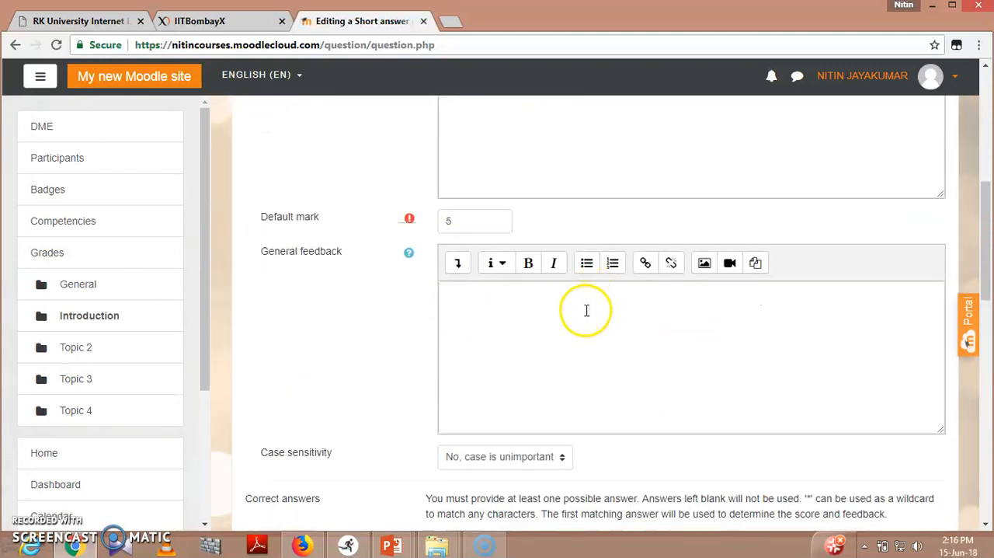
{"action": "scroll", "scroll_direction": "down", "scroll_amount": 3}
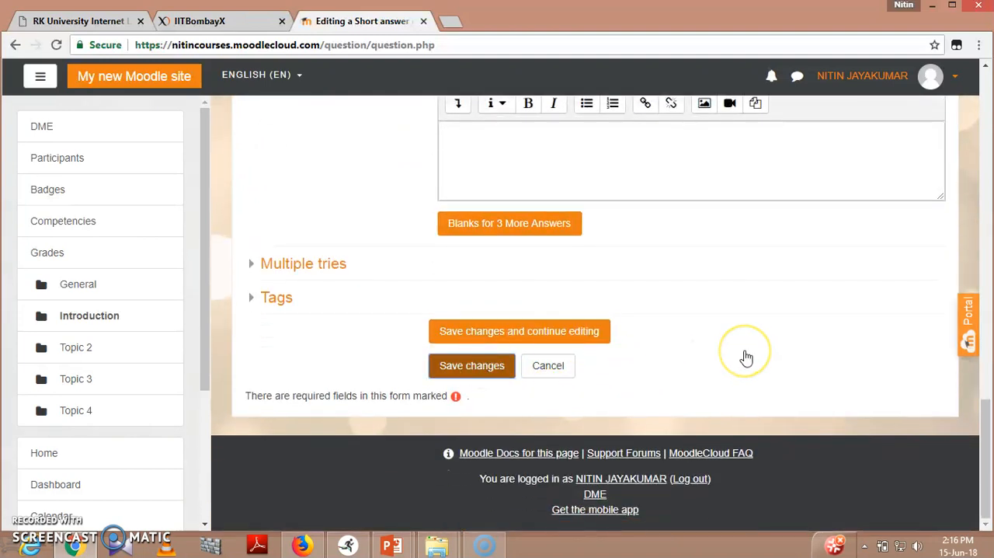
- Save the question so the quiz lists it as question 1 worth 5.00 marks
{"action": "left_click", "coordinate": [471, 365]}
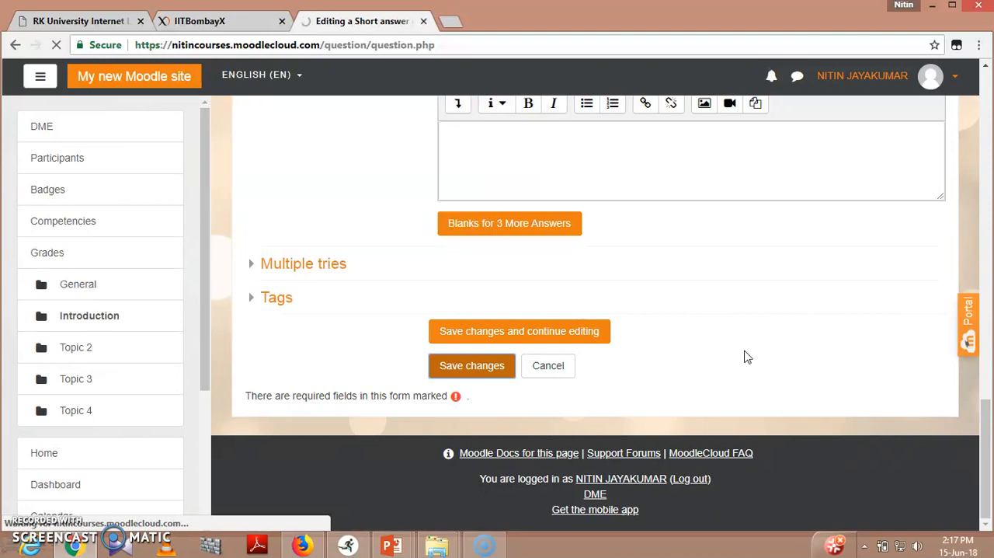
{"action": "left_click", "coordinate": [472, 366]}
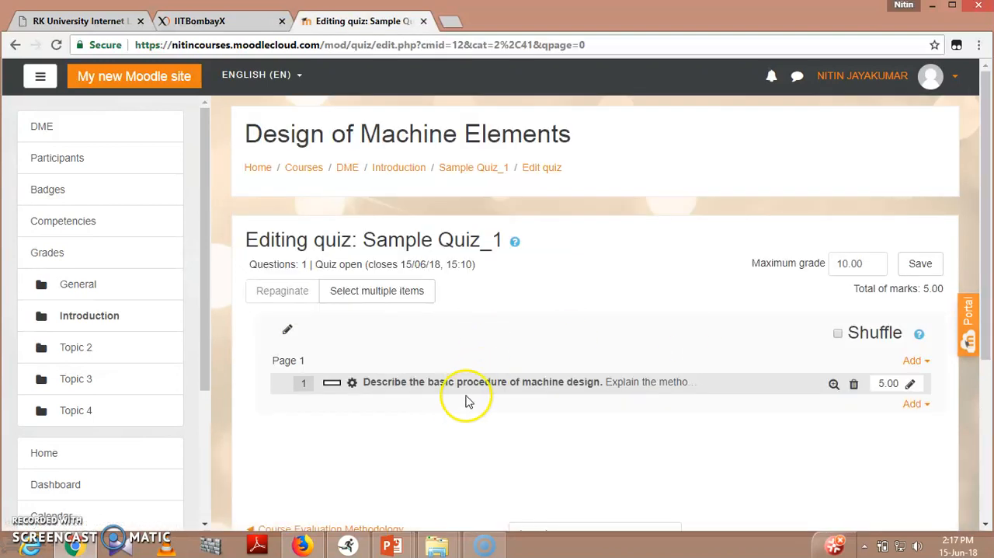
{"action": "mouse_move", "coordinate": [579, 381]}
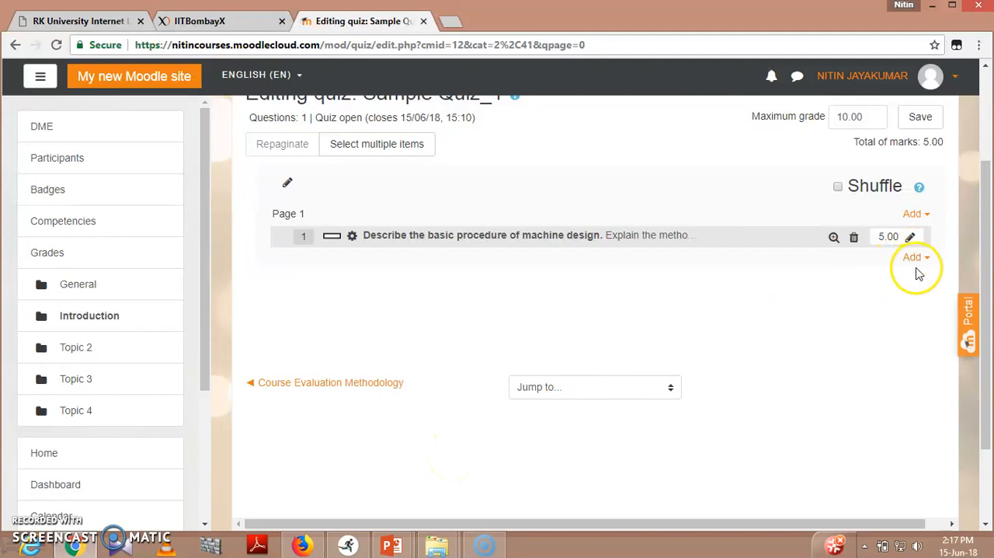
{"action": "left_click", "coordinate": [913, 257]}
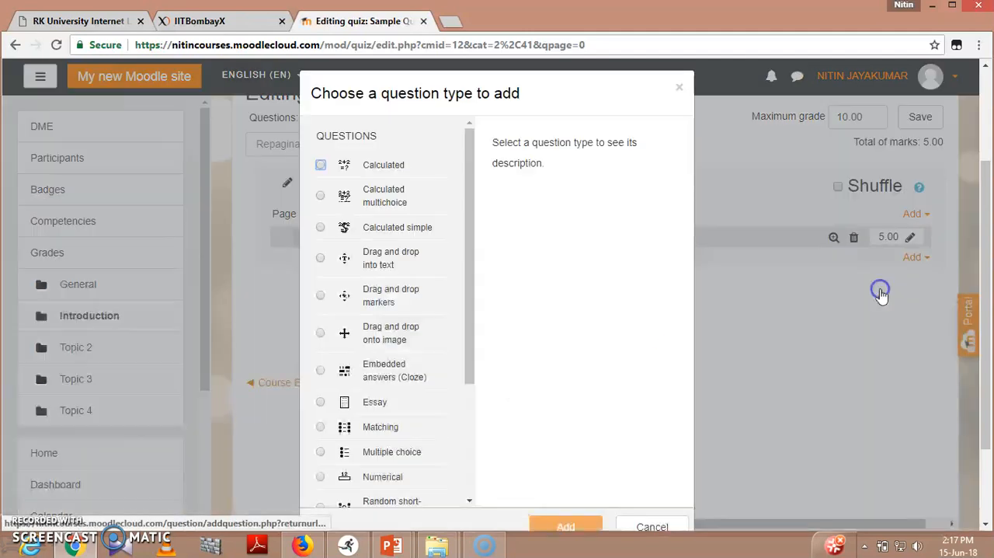
{"action": "scroll", "scroll_direction": "down", "scroll_amount": 3}
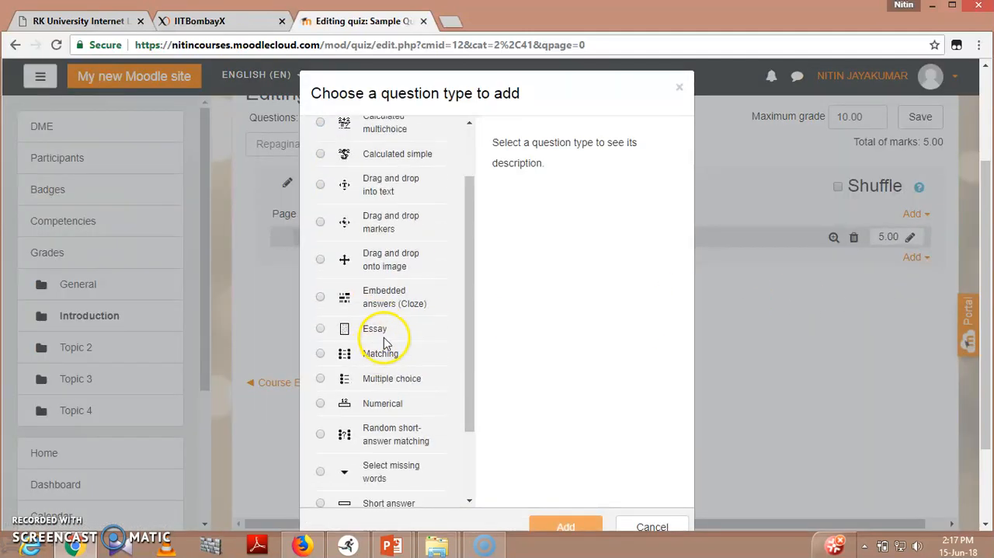
{"action": "mouse_move", "coordinate": [400, 381]}
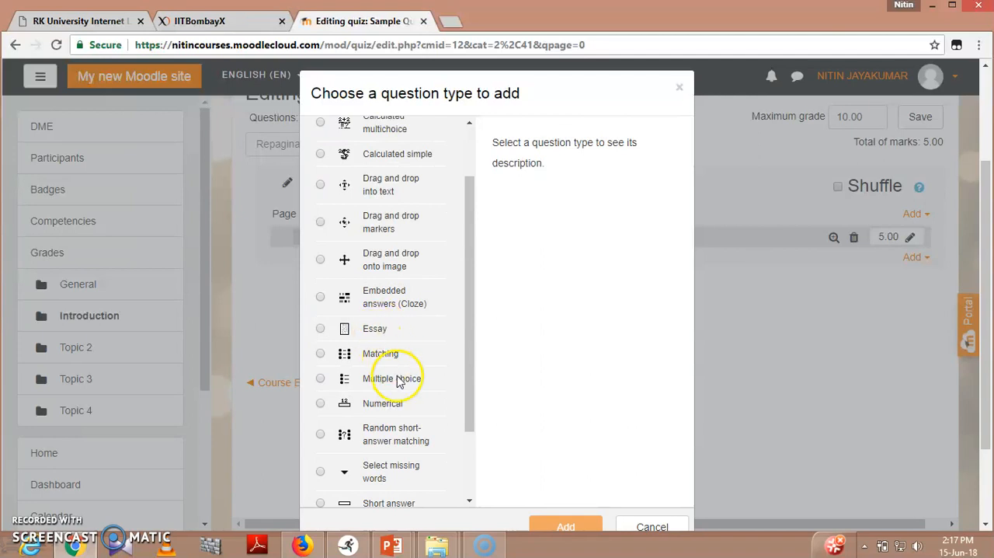
{"action": "left_click", "coordinate": [320, 378]}
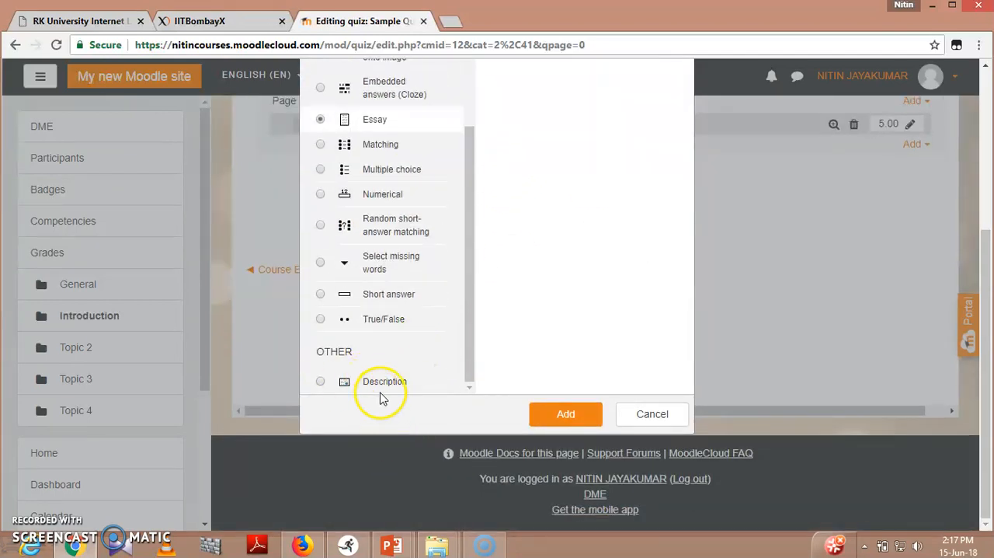
{"action": "mouse_move", "coordinate": [651, 414]}
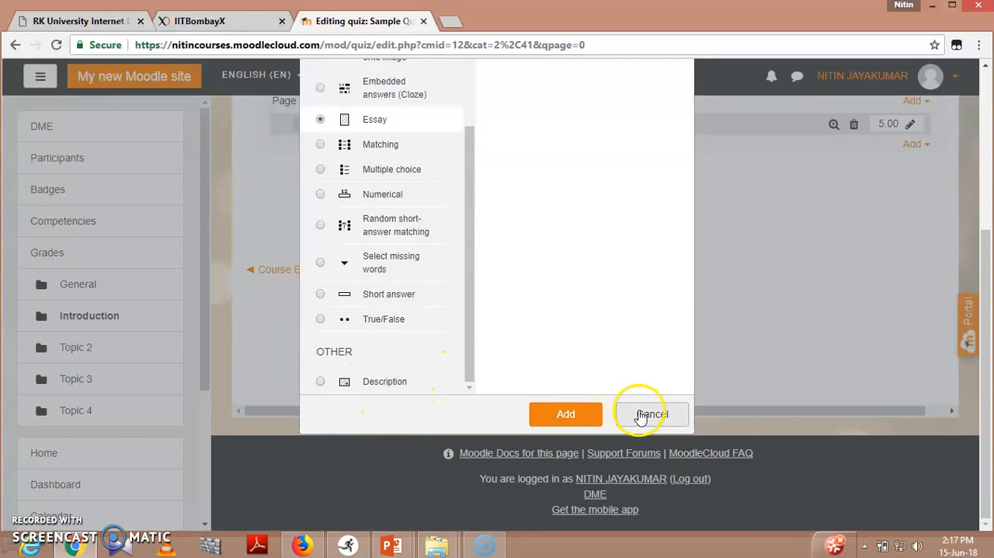
{"action": "left_click", "coordinate": [651, 414]}
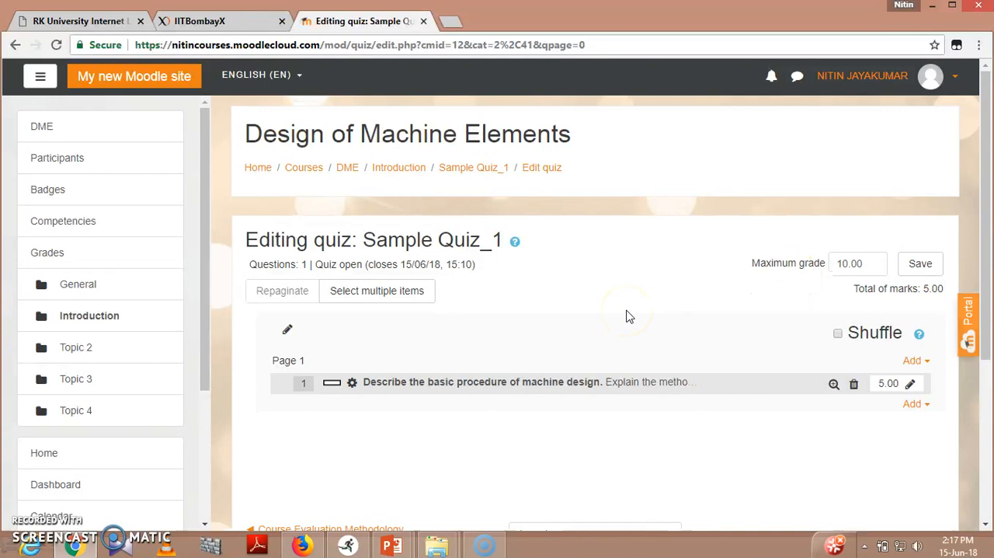
{"action": "mouse_move", "coordinate": [645, 312]}
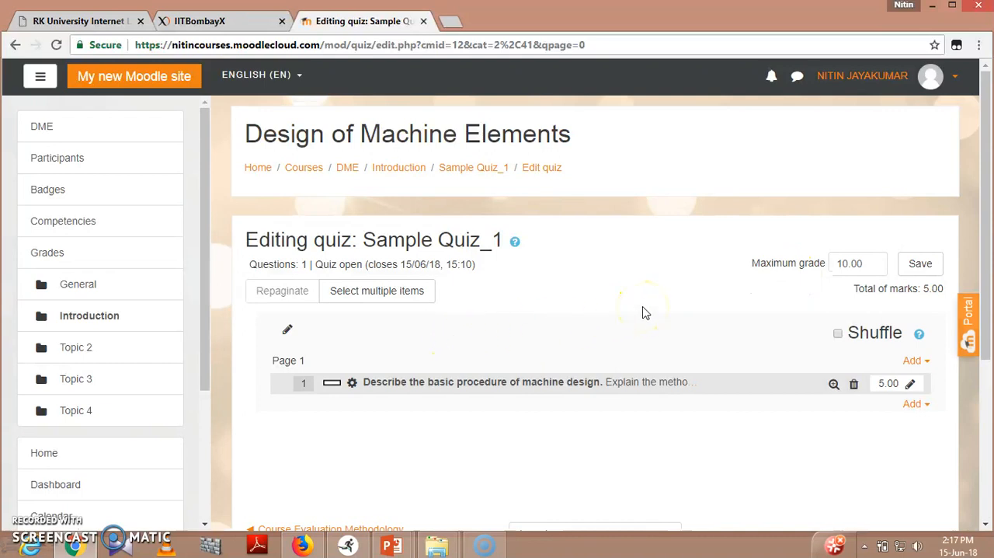
{"action": "mouse_move", "coordinate": [496, 329]}
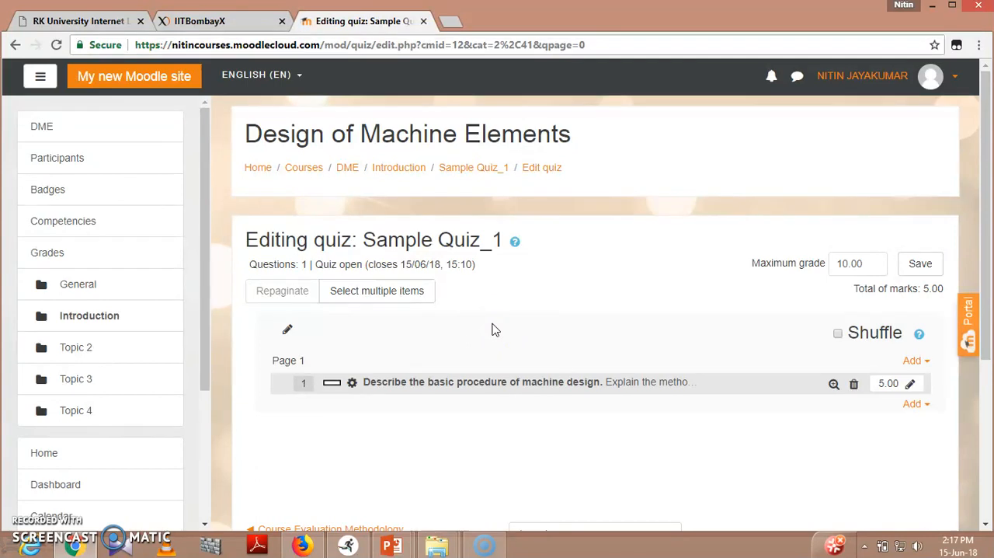
{"action": "mouse_move", "coordinate": [346, 167]}
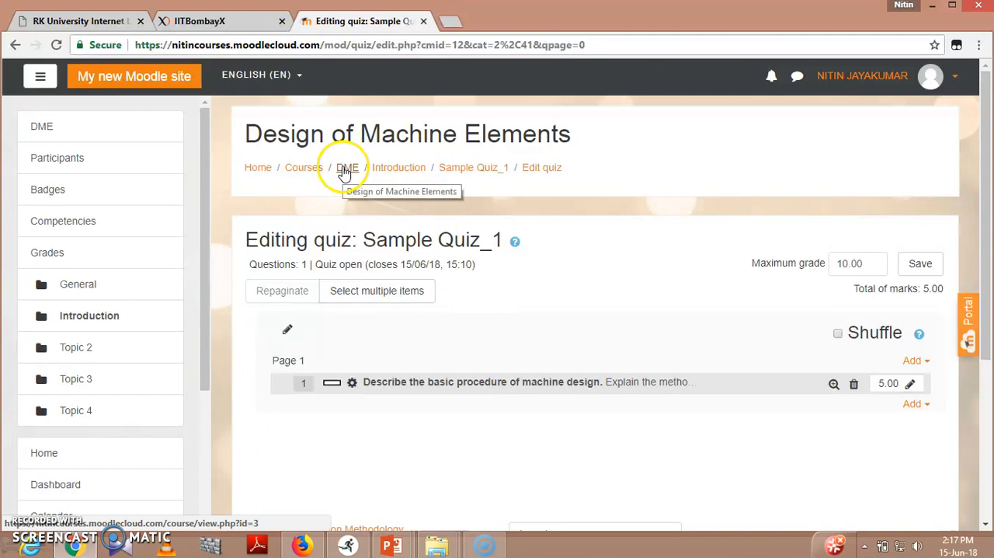
- Return to the DME course page via the breadcrumb link
{"action": "left_click", "coordinate": [347, 167]}
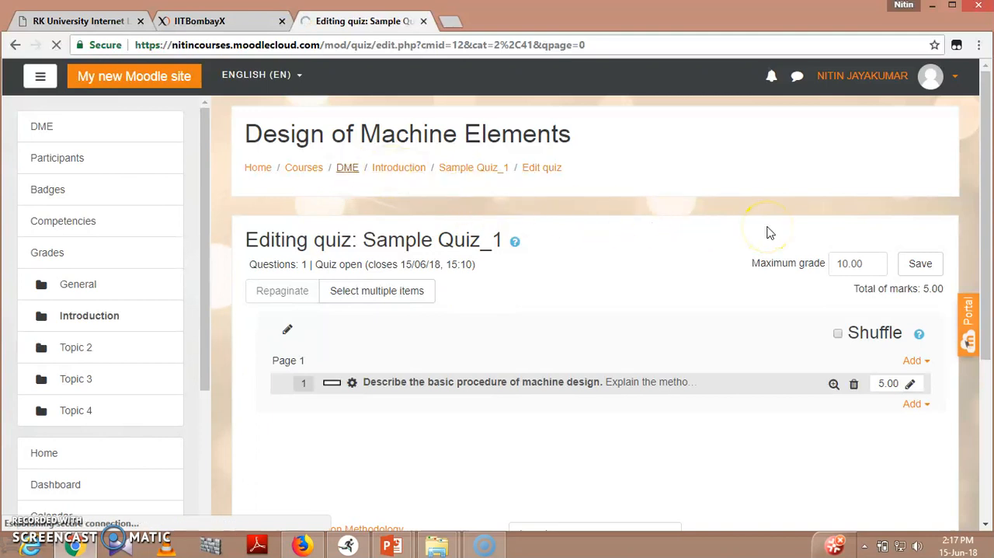
- Open the activity chooser from the DME course page
{"action": "left_click", "coordinate": [347, 167]}
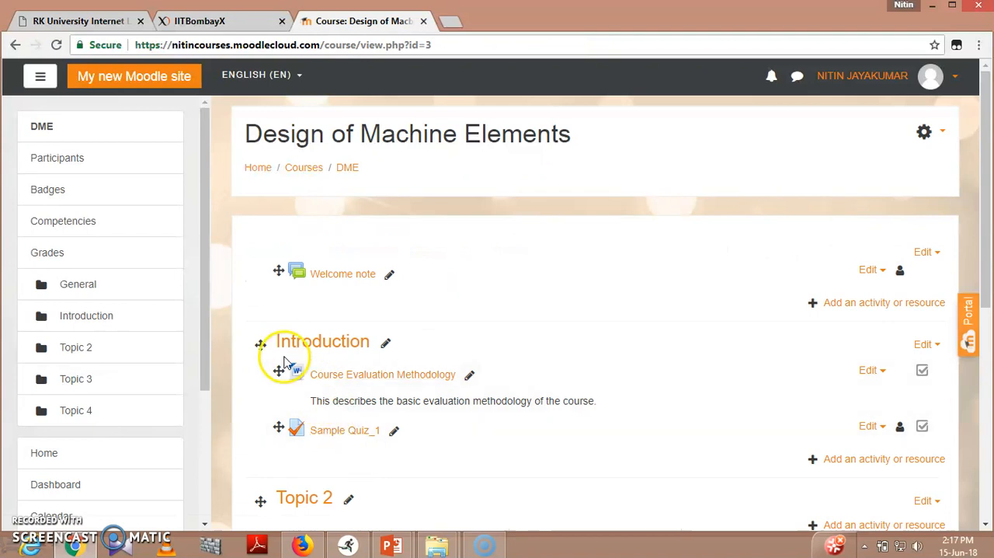
{"action": "mouse_move", "coordinate": [383, 414]}
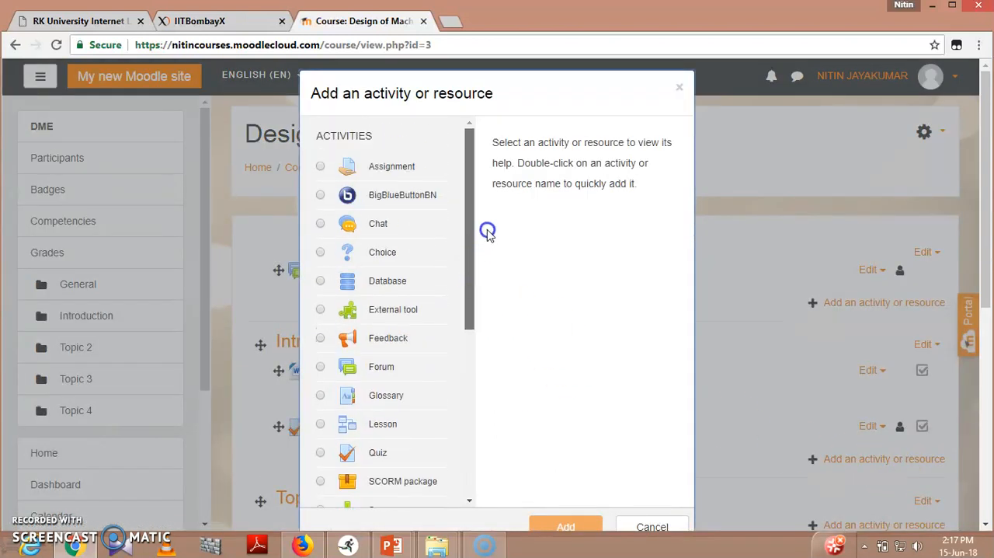
- Browse the Forum, Chat, Folder, Page and Assignment descriptions, then cancel the chooser
{"action": "left_click", "coordinate": [382, 365]}
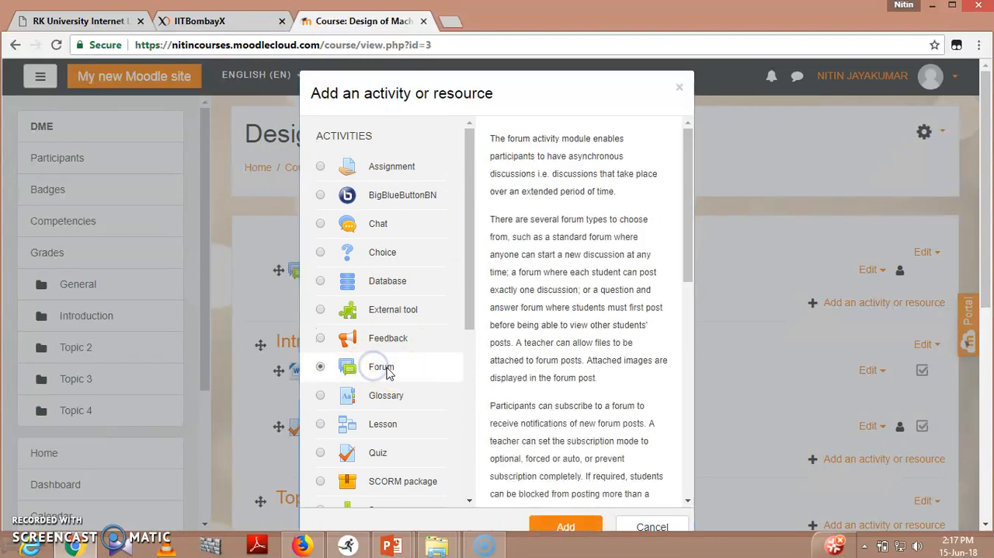
{"action": "left_click", "coordinate": [320, 223]}
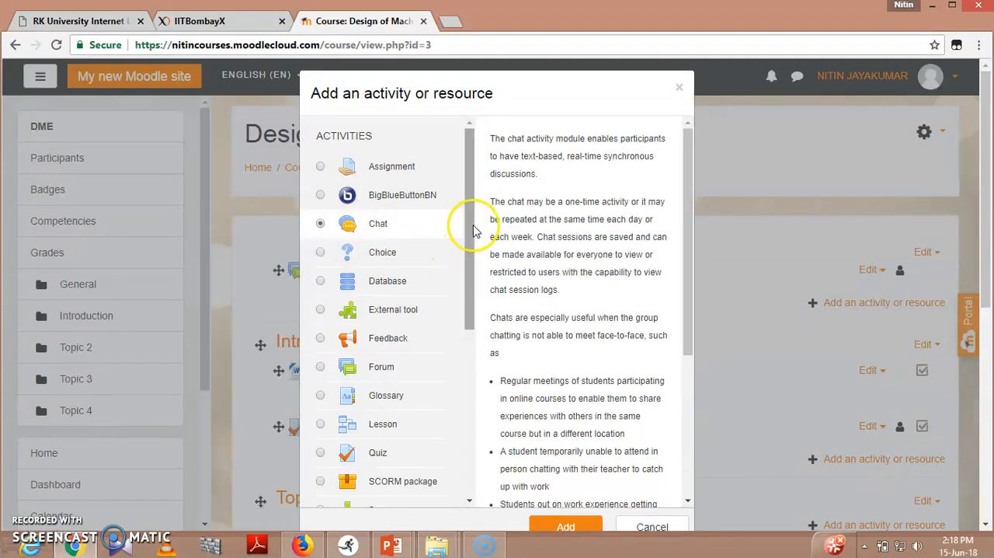
{"action": "scroll", "scroll_direction": "down", "scroll_amount": 3}
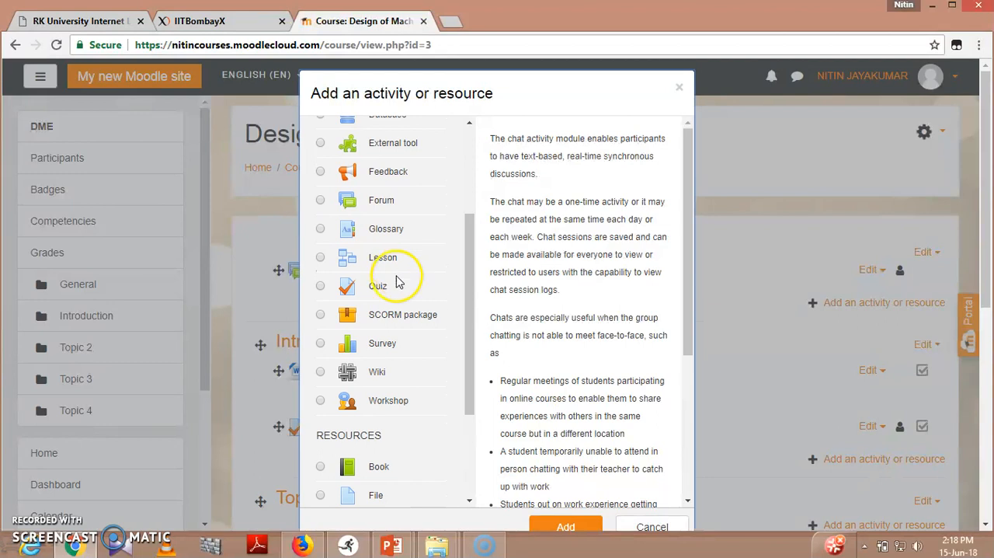
{"action": "scroll", "scroll_direction": "down", "scroll_amount": 3}
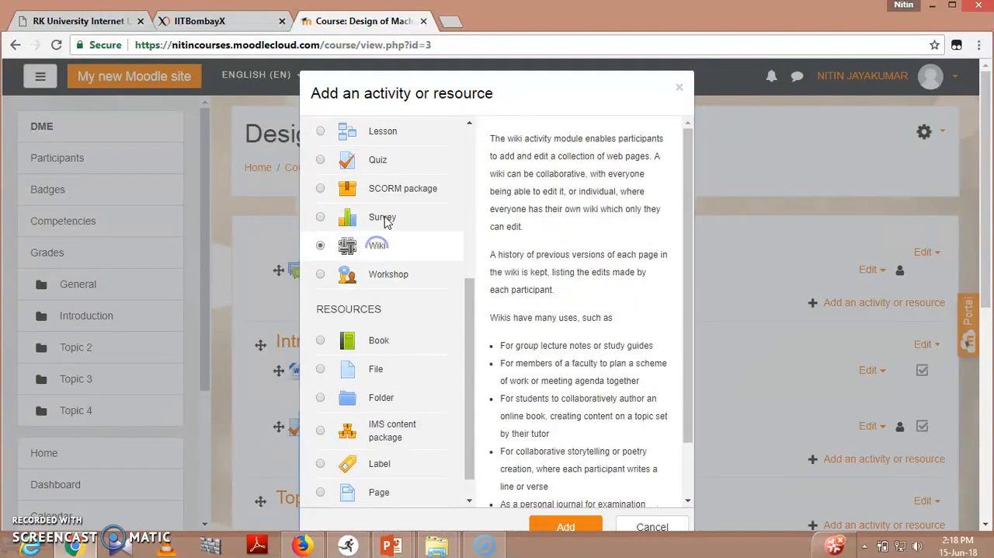
{"action": "left_click", "coordinate": [320, 217]}
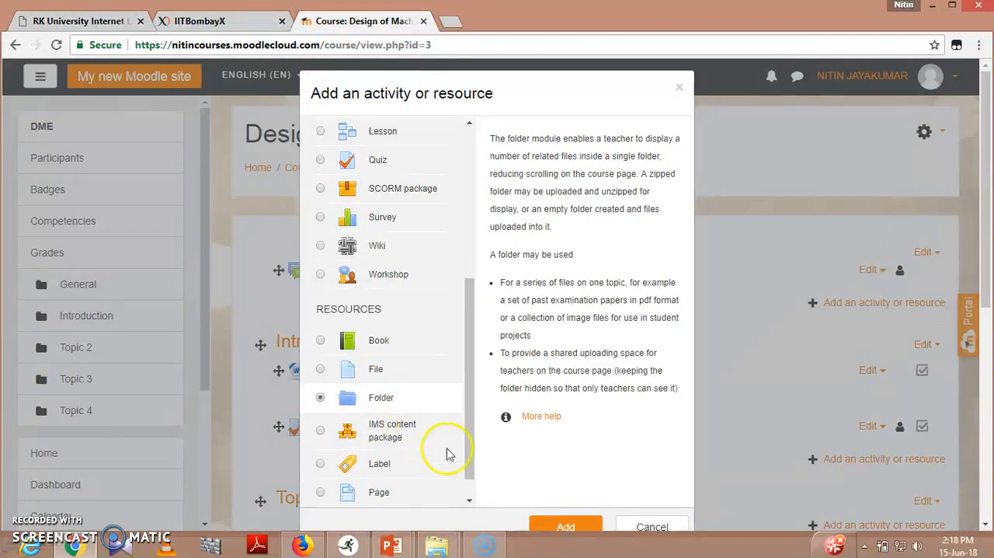
{"action": "left_click", "coordinate": [320, 492]}
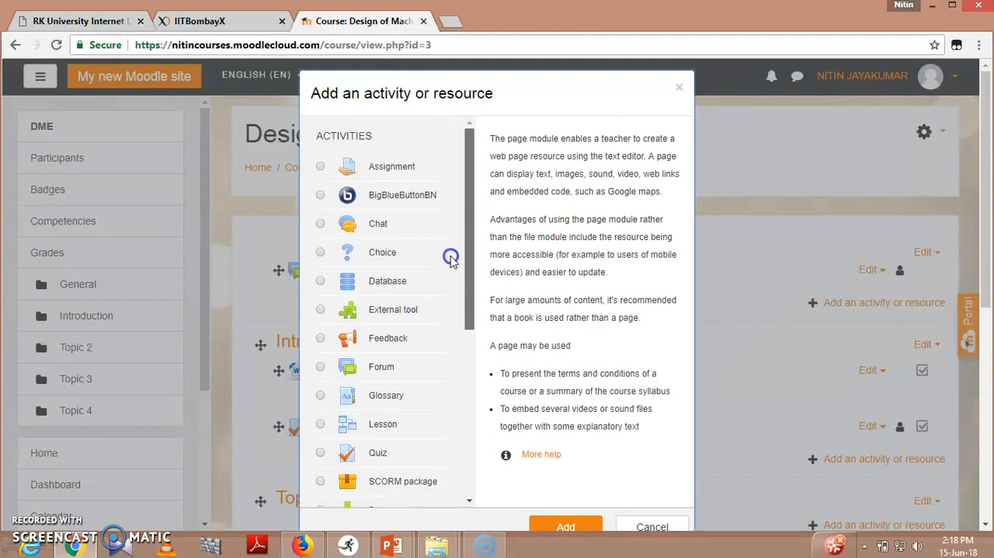
{"action": "mouse_move", "coordinate": [391, 166]}
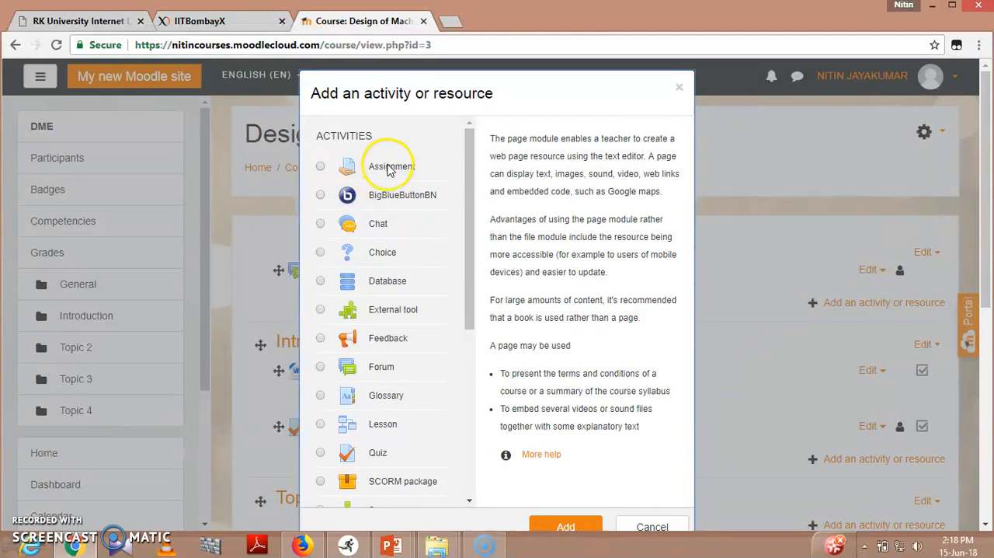
{"action": "left_click", "coordinate": [320, 165]}
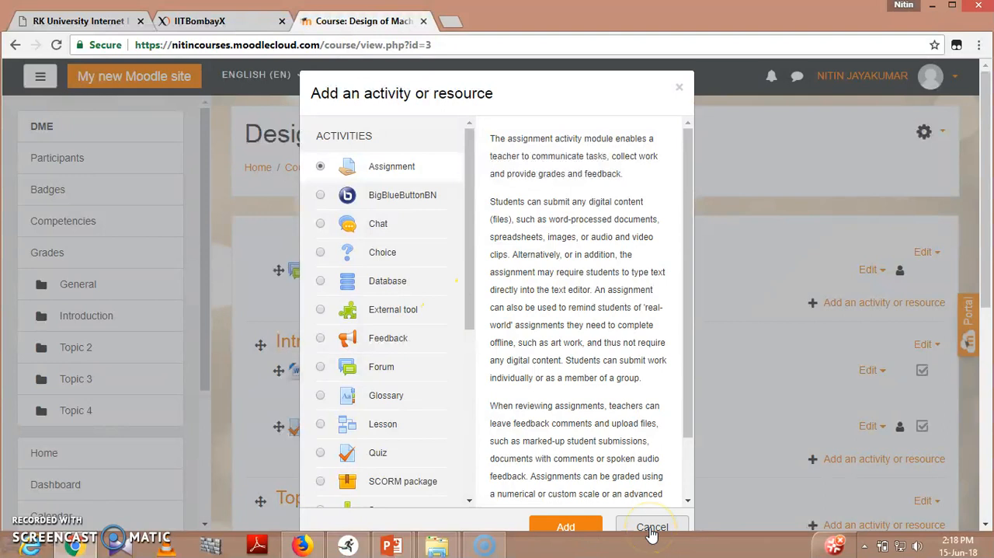
{"action": "left_click", "coordinate": [652, 527]}
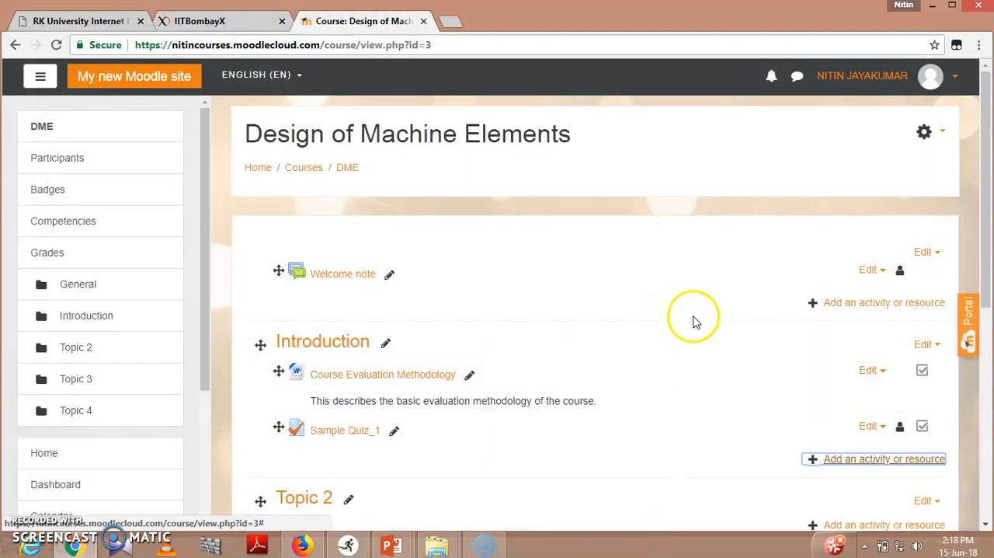
- Turn editing off from the course gear menu and review Topics 2–4
{"action": "scroll", "scroll_direction": "down", "scroll_amount": 3}
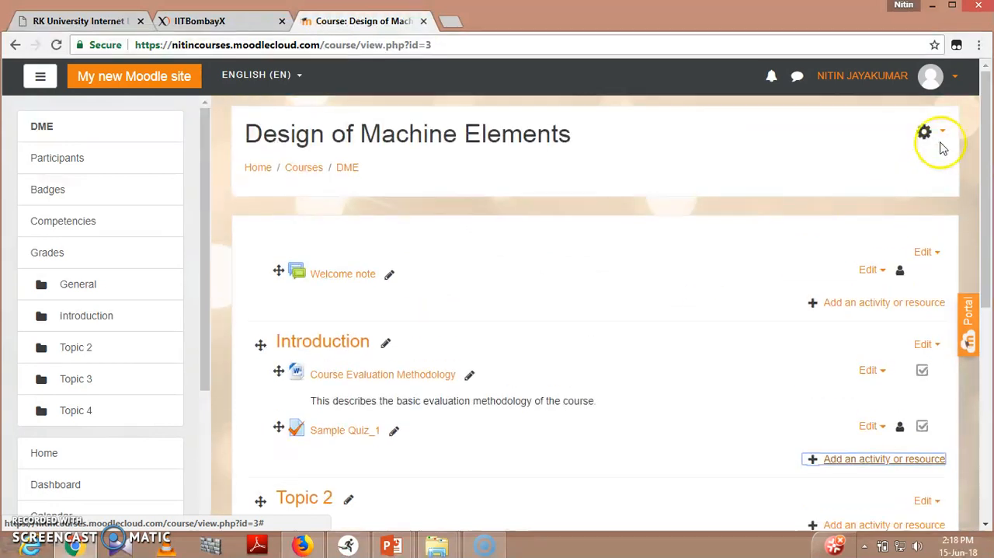
{"action": "left_click", "coordinate": [924, 131]}
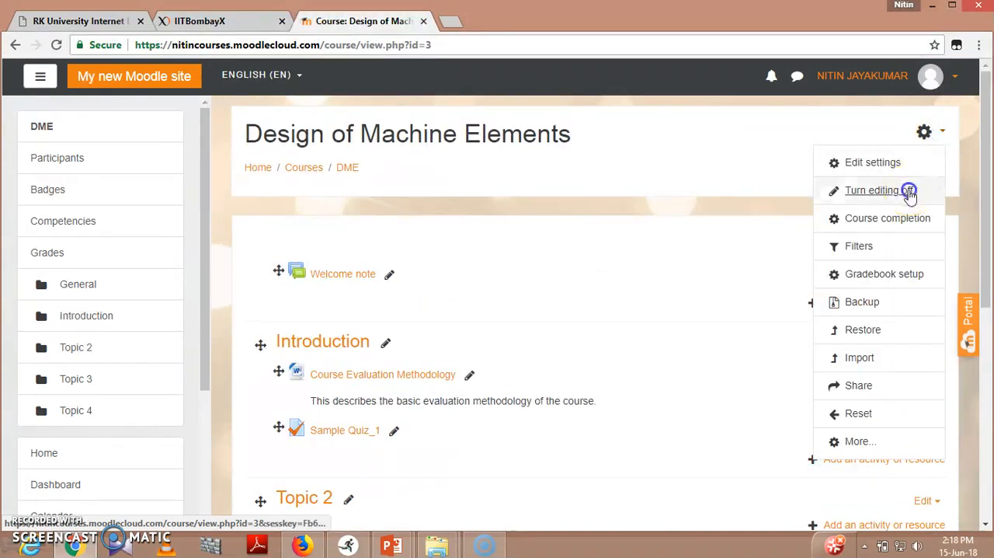
{"action": "left_click", "coordinate": [875, 189]}
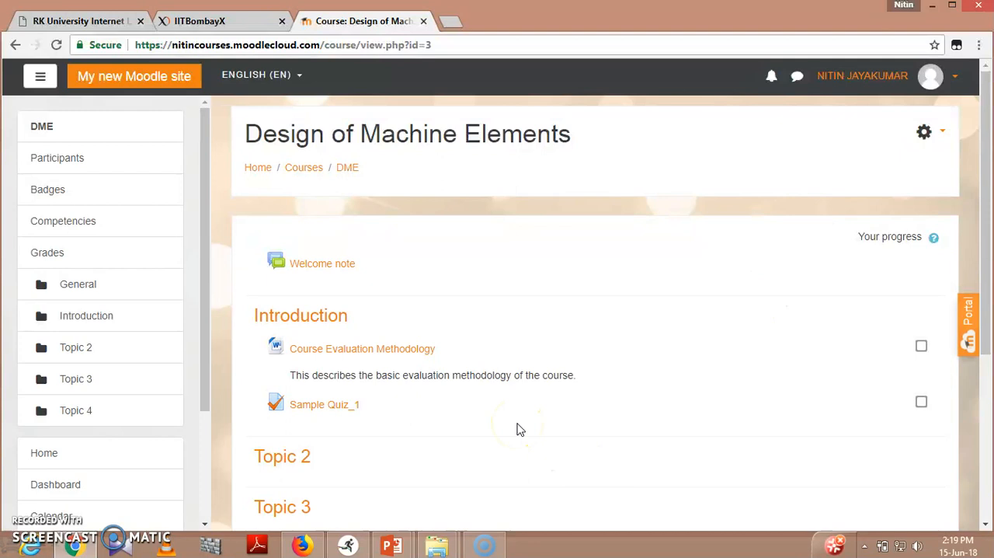
{"action": "scroll", "scroll_direction": "down", "scroll_amount": 3}
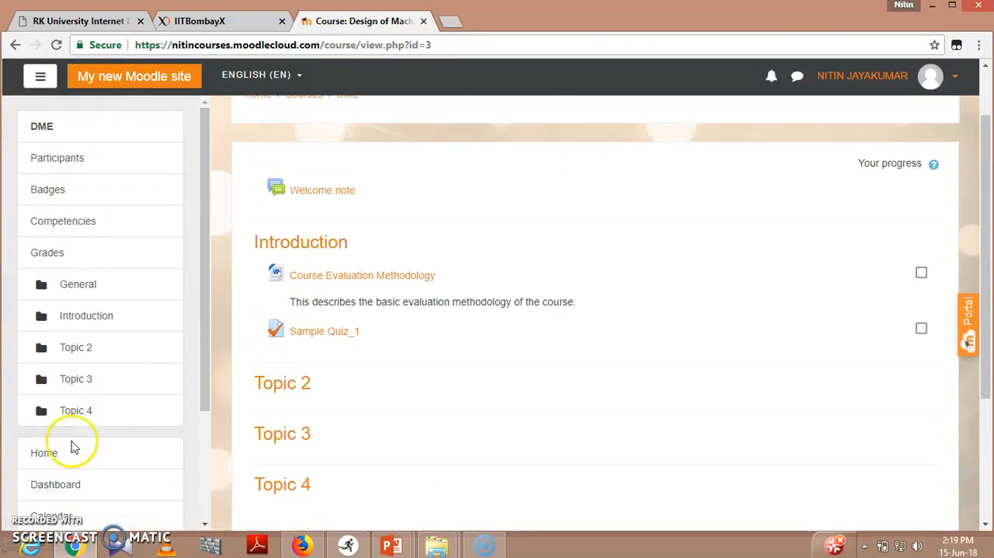